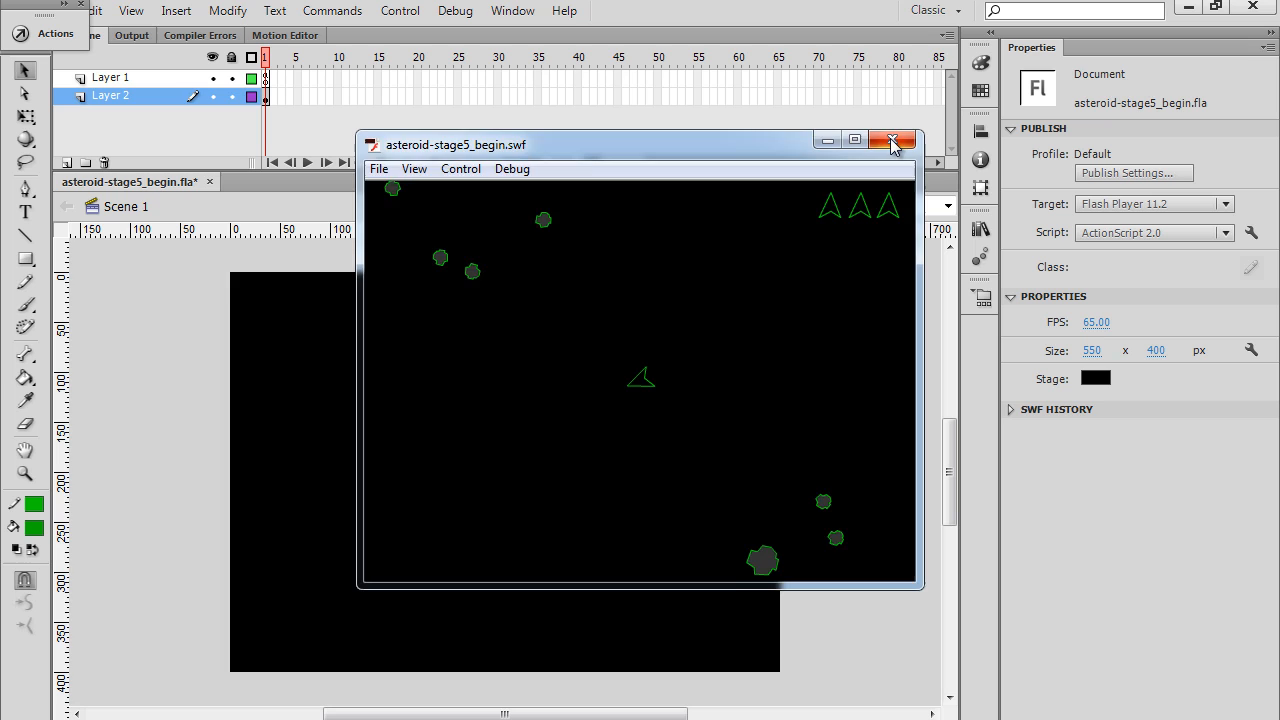
Step: Close the test SWF and set the Text tool to Static Text, 22 pt, green
left_click(893, 140)
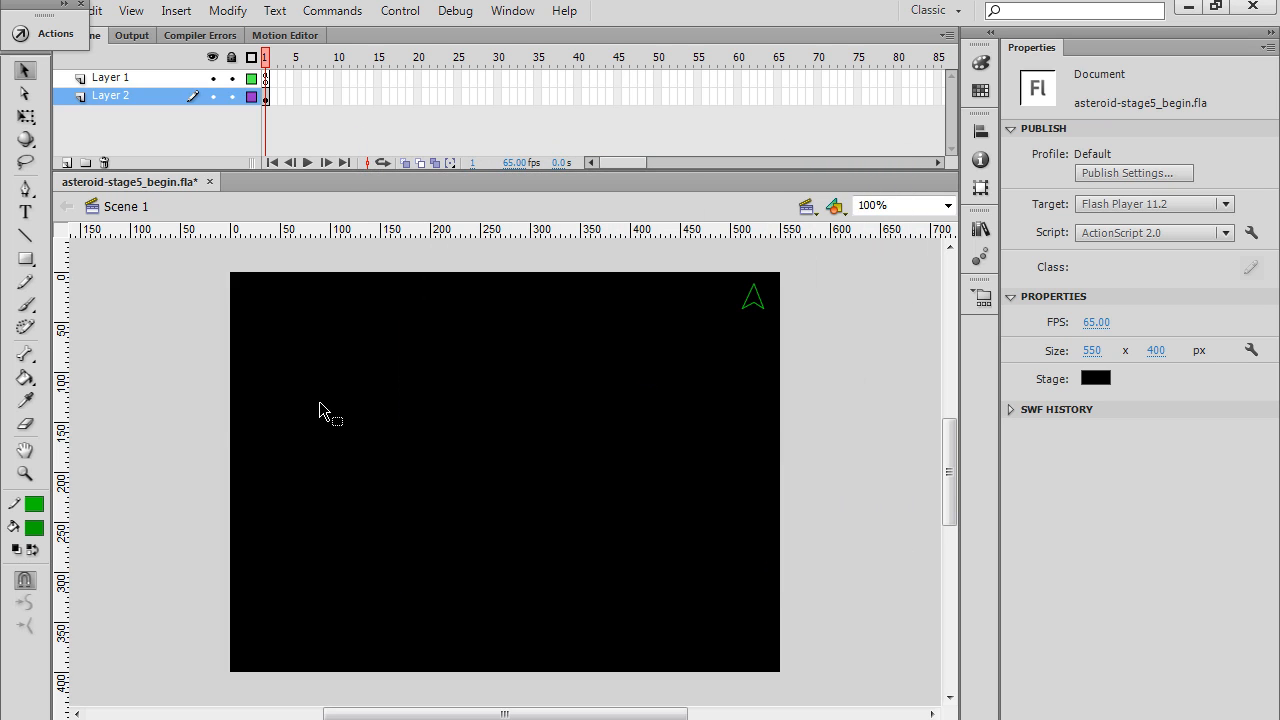
left_click(25, 211)
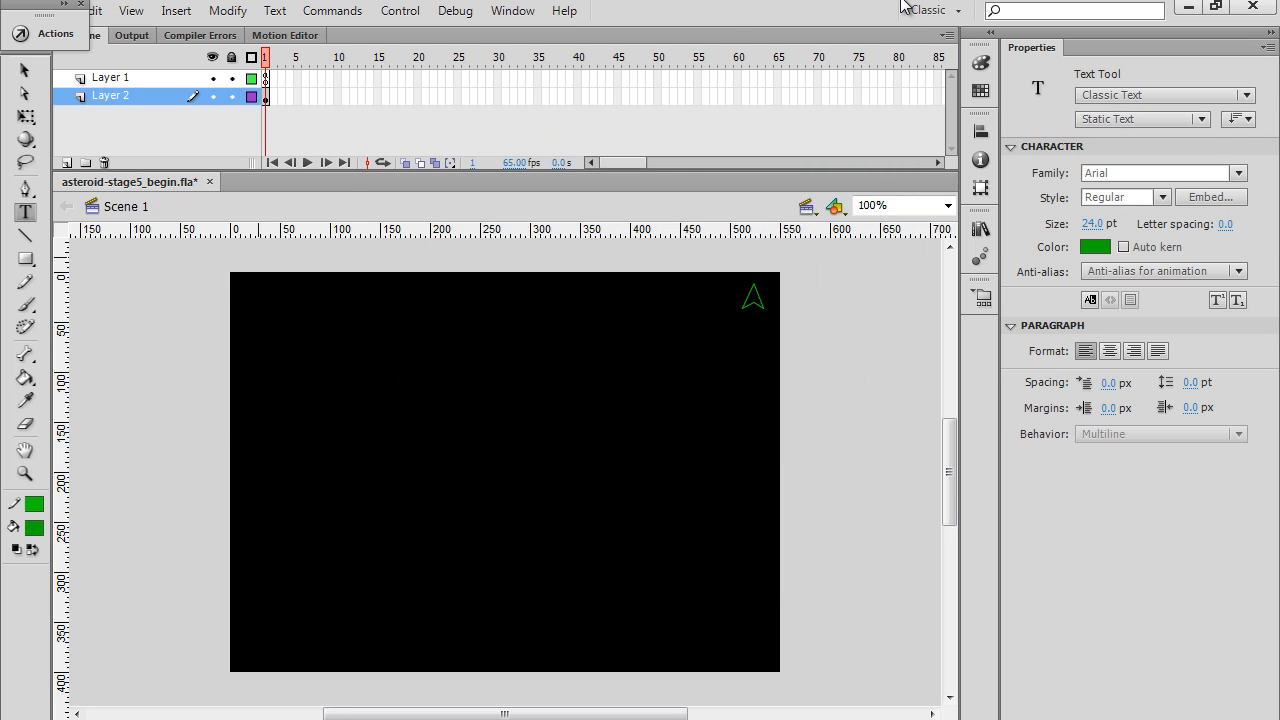
left_click(1142, 119)
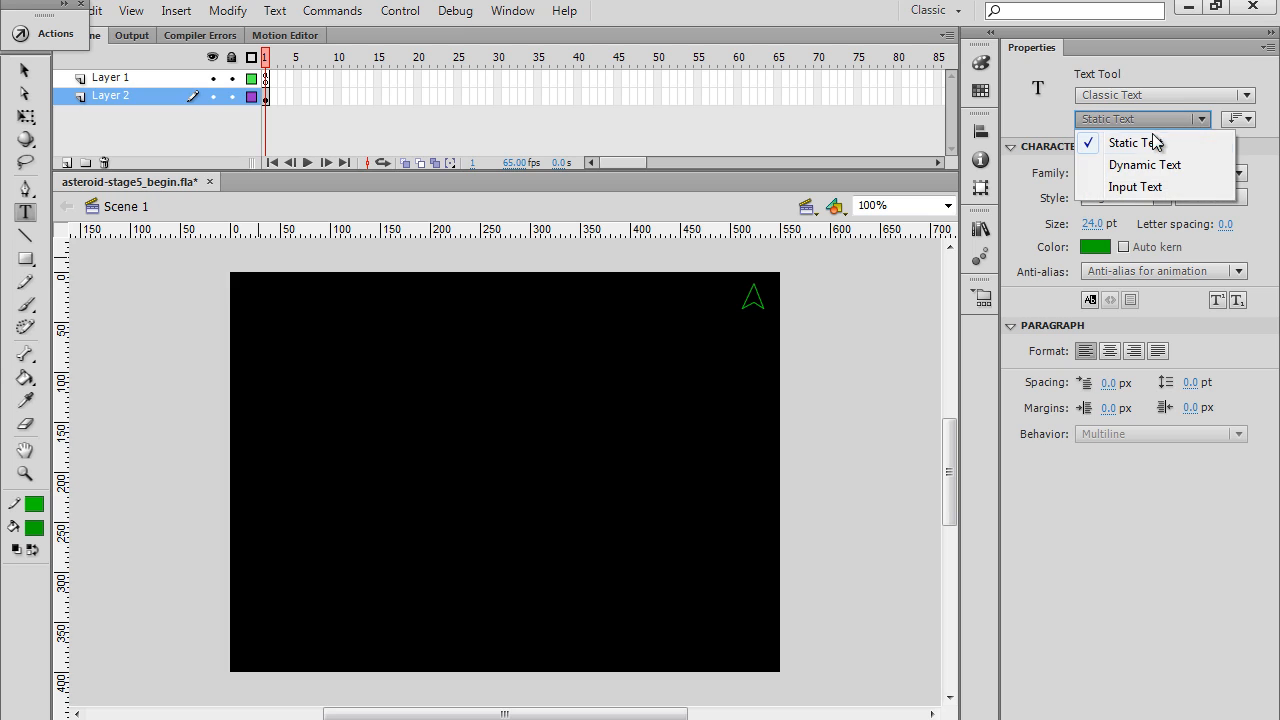
left_click(1131, 142)
type("22")
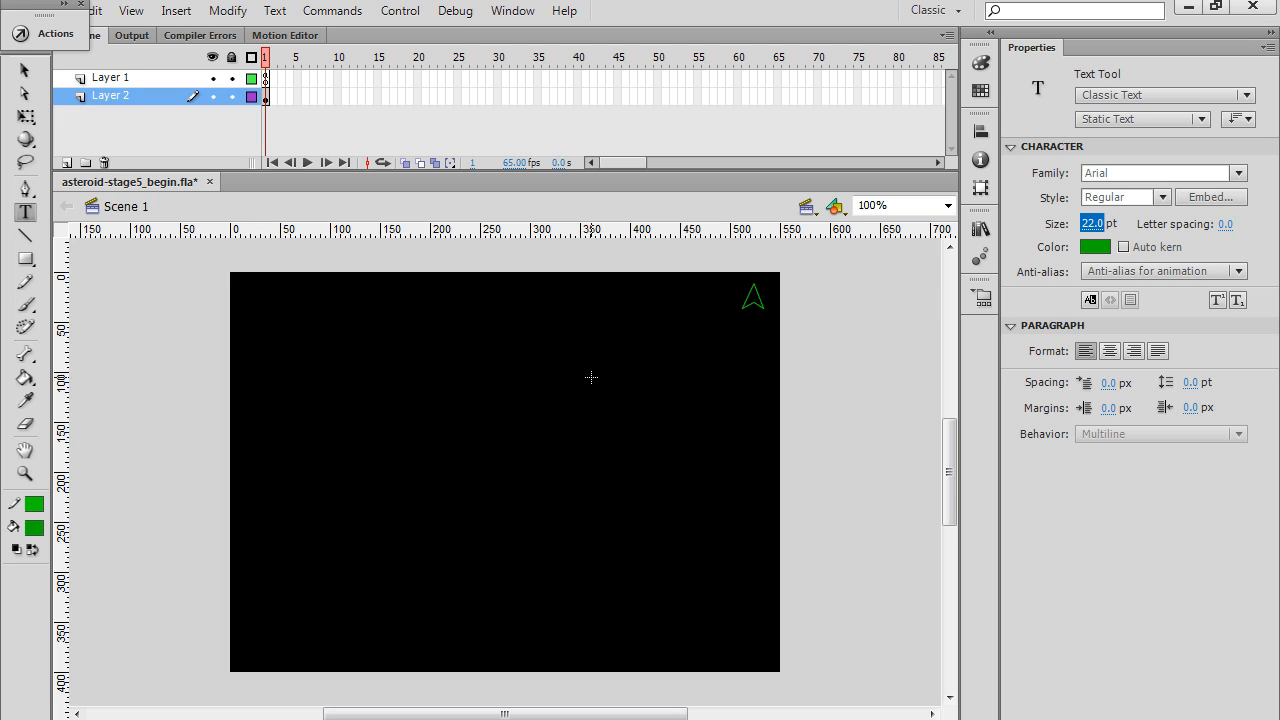
left_click(1094, 247)
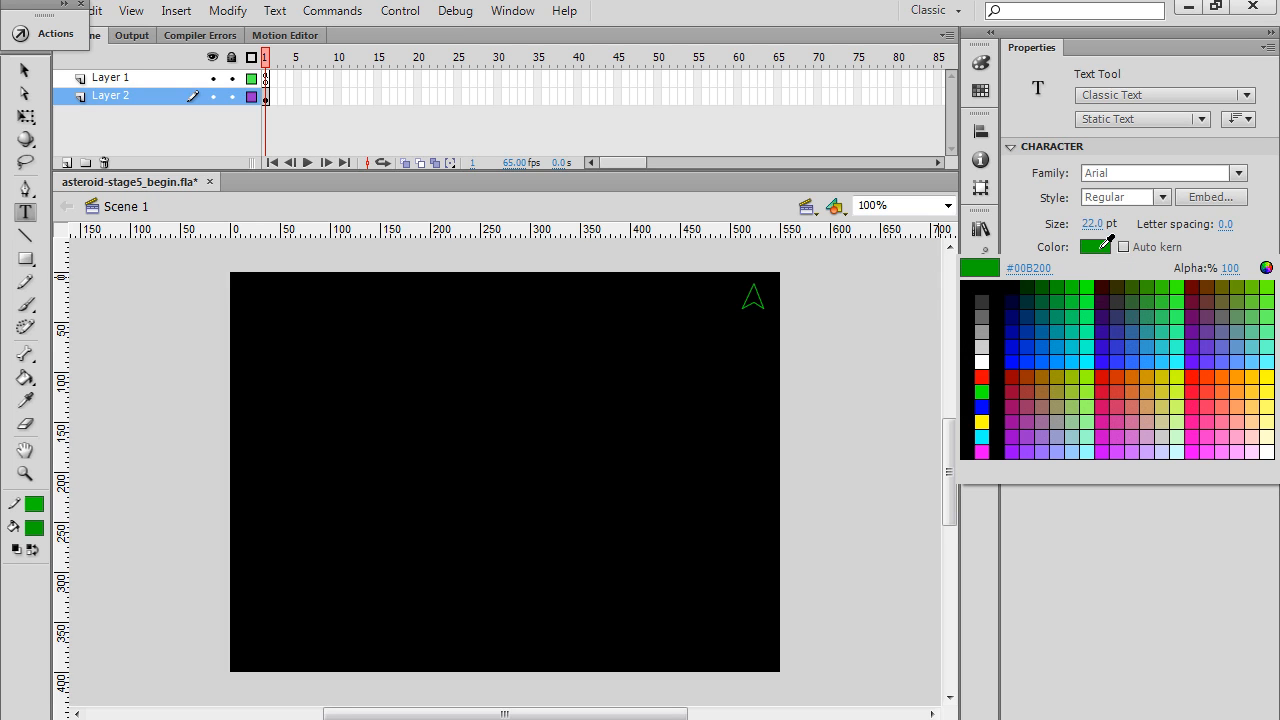
left_click(1068, 282)
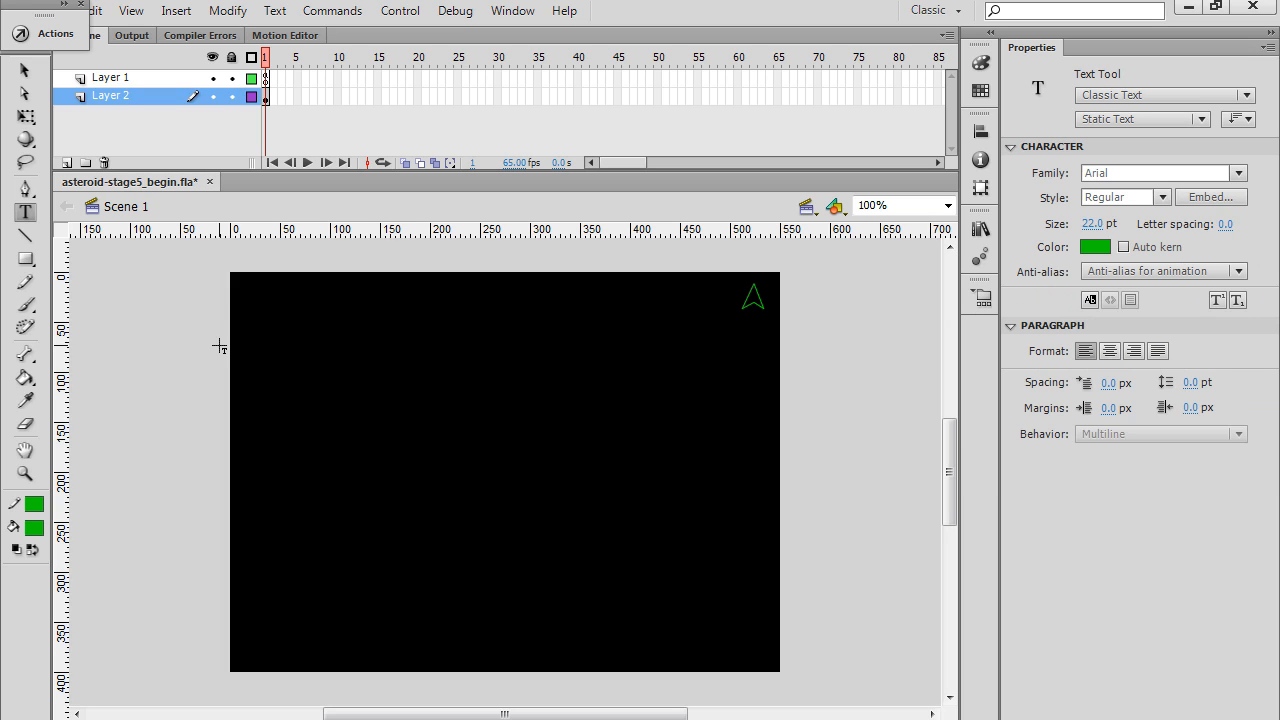
mouse_move(248, 302)
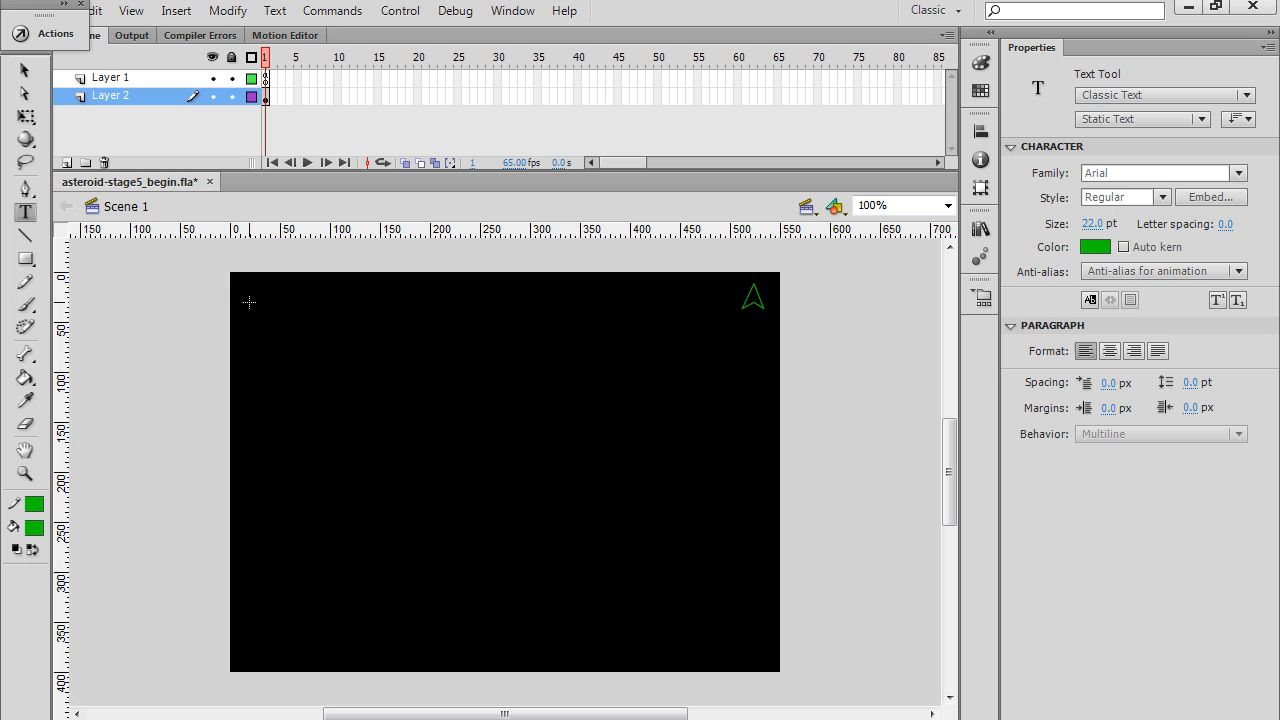
Step: Place a label at the stage's top-left reading 'Score:'
left_click(265, 96)
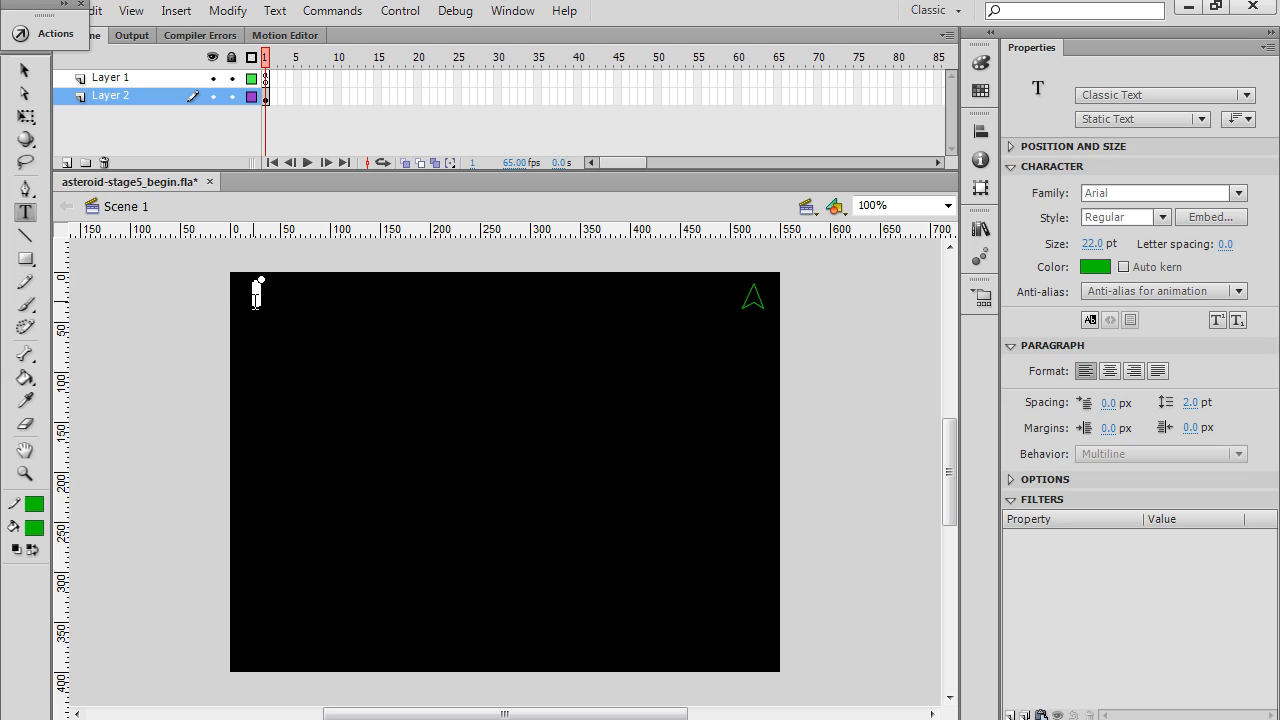
type("Scvore")
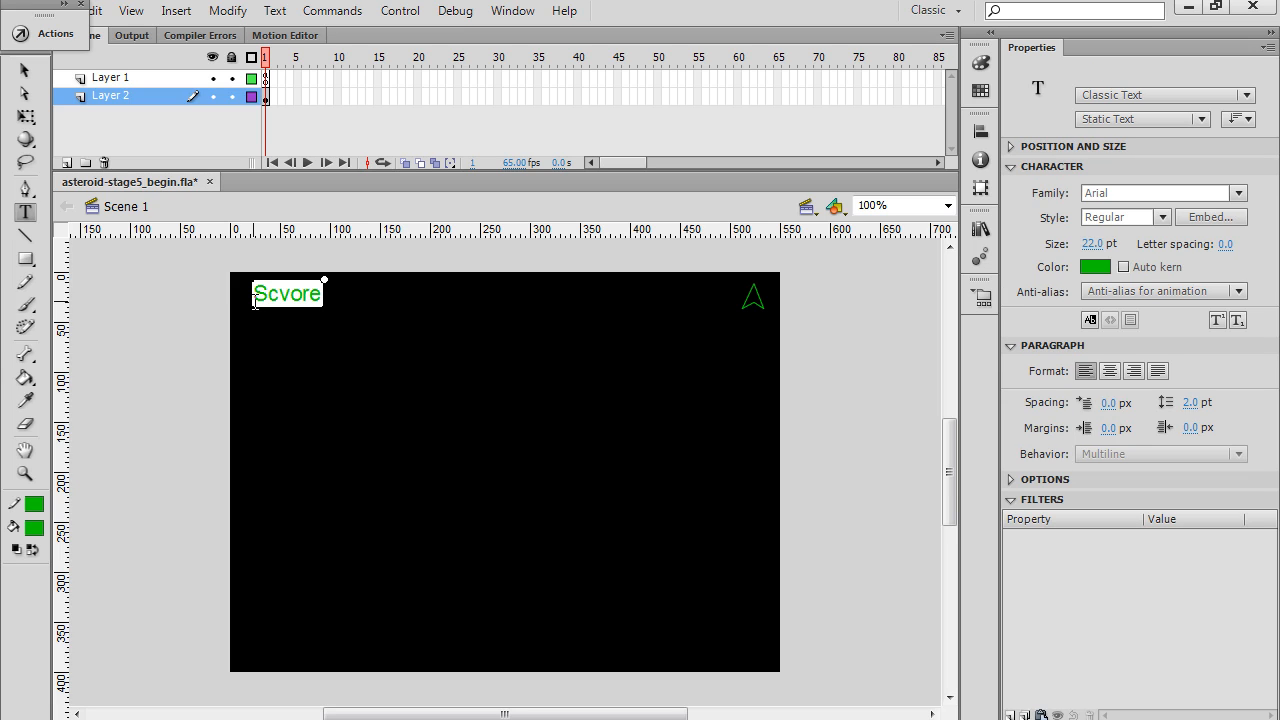
type("Score")
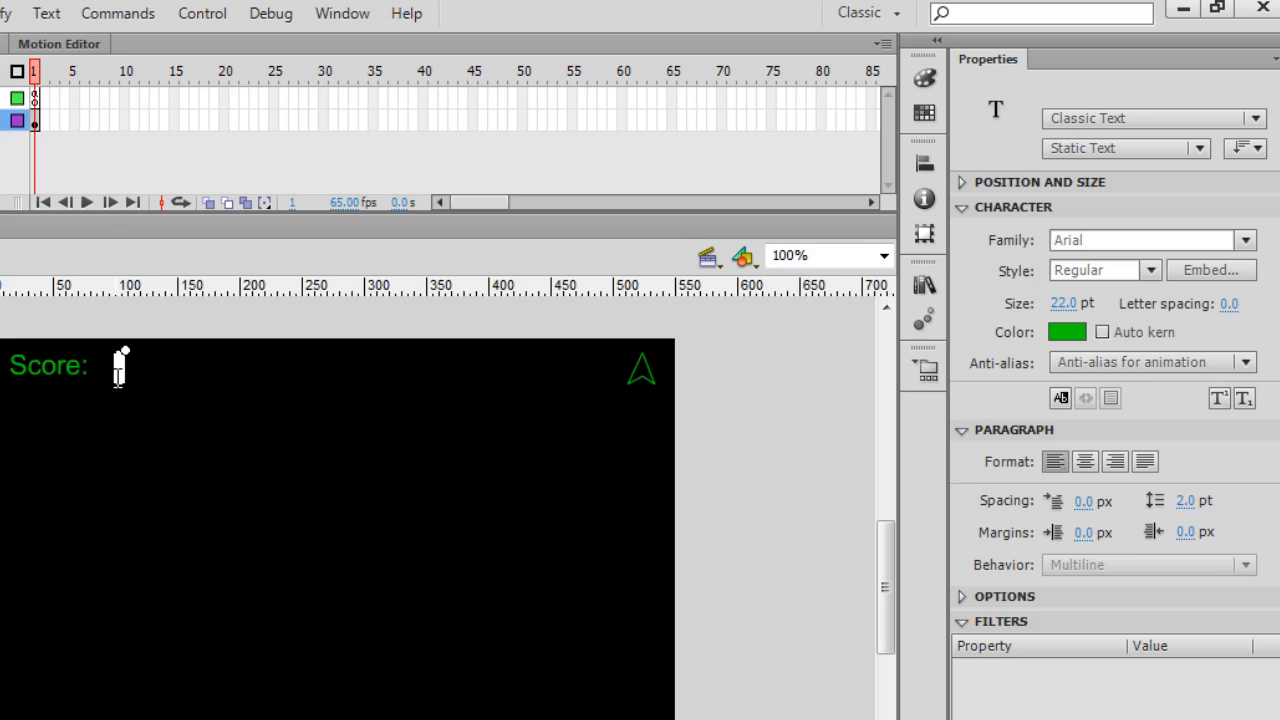
Step: Draw a Dynamic Text box to the right of the Score: label
left_click(1199, 148)
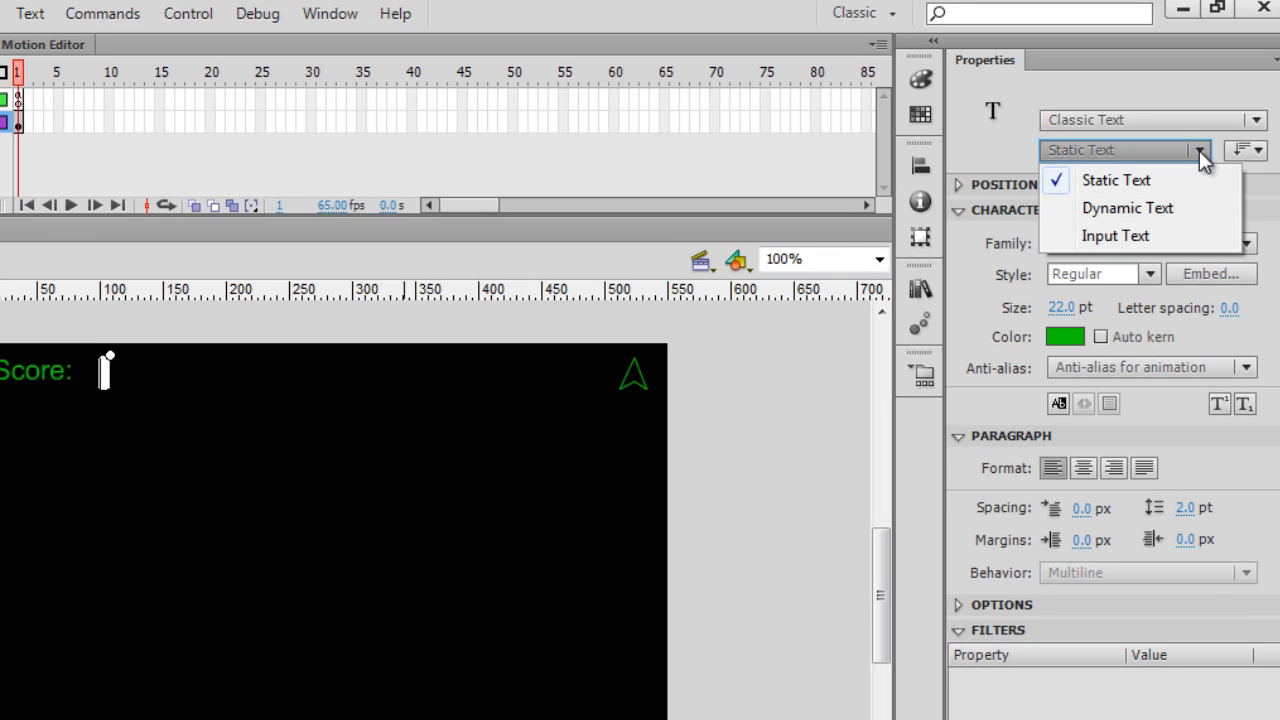
left_click(1127, 208)
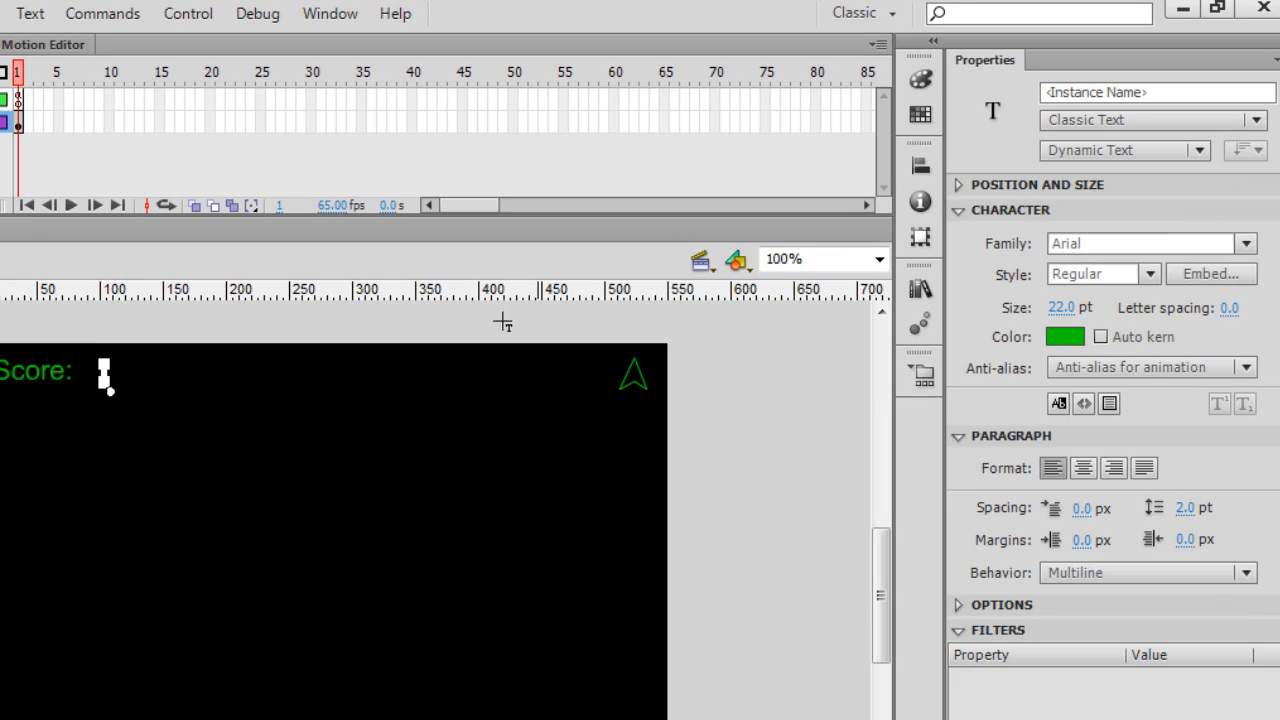
mouse_move(163, 390)
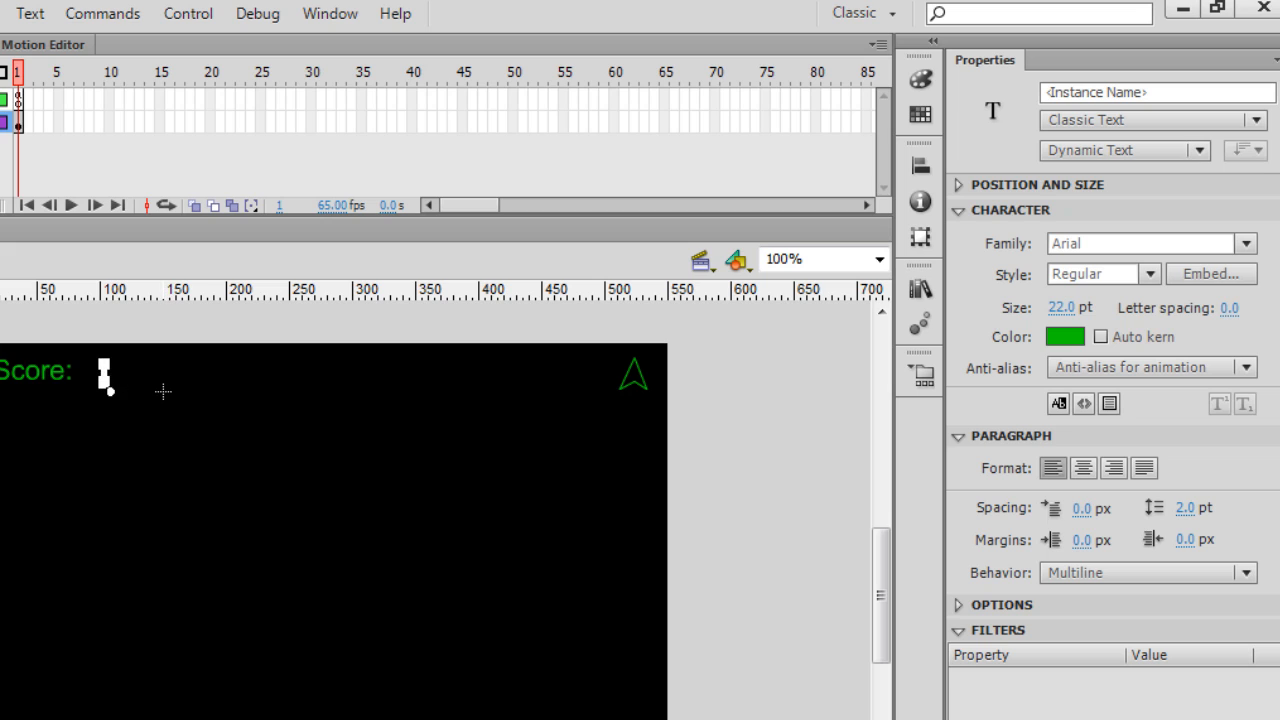
left_click(105, 378)
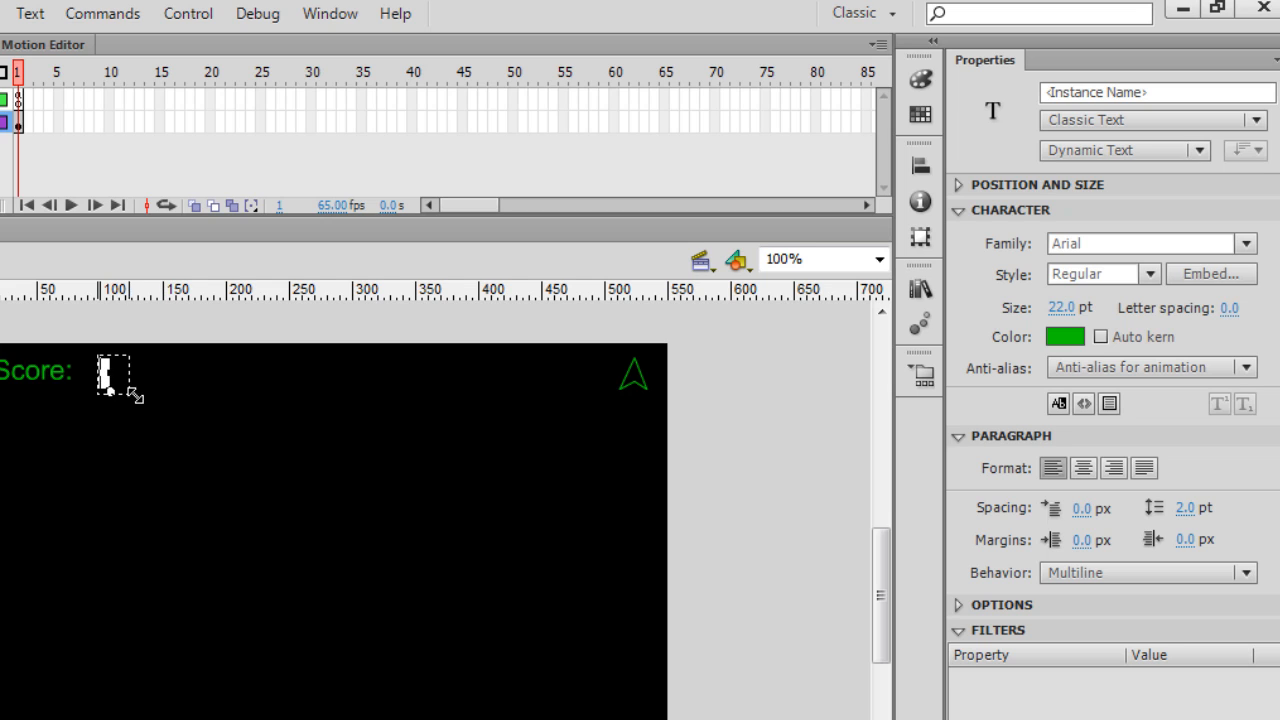
left_click_drag(133, 390, 197, 378)
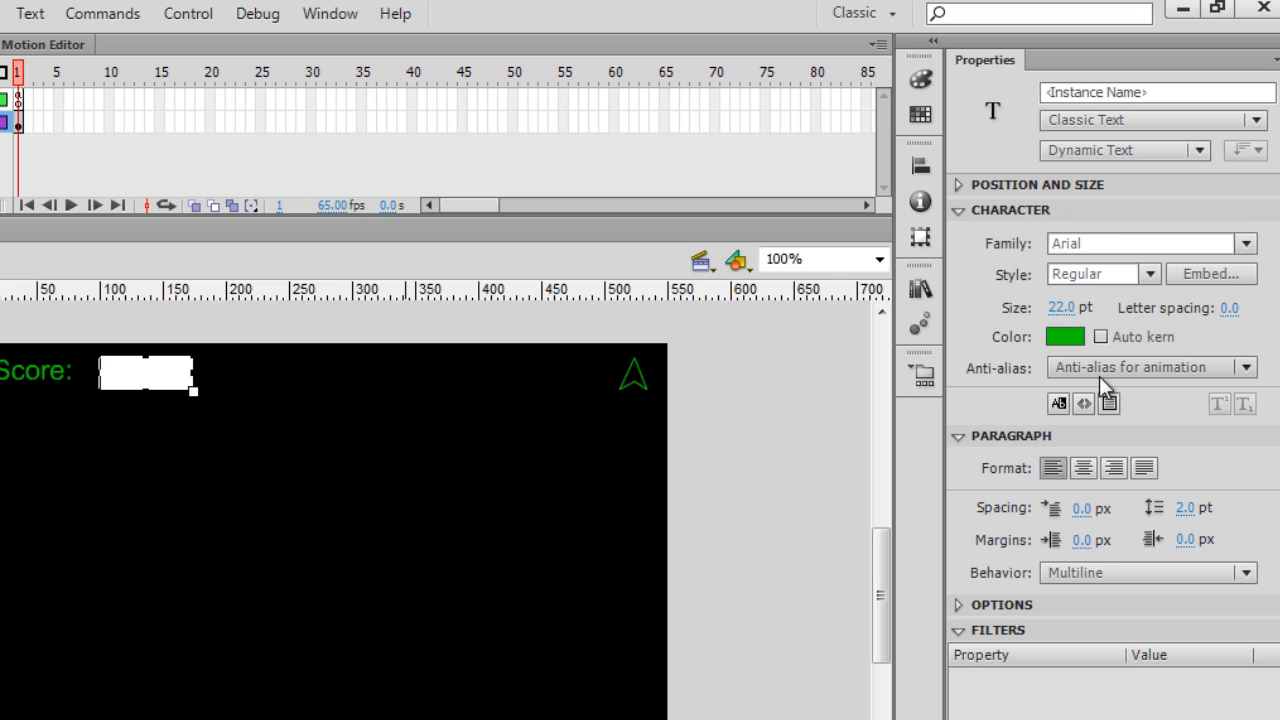
Step: Render the box with device fonts and name its instance 'scorebox'
left_click(1244, 367)
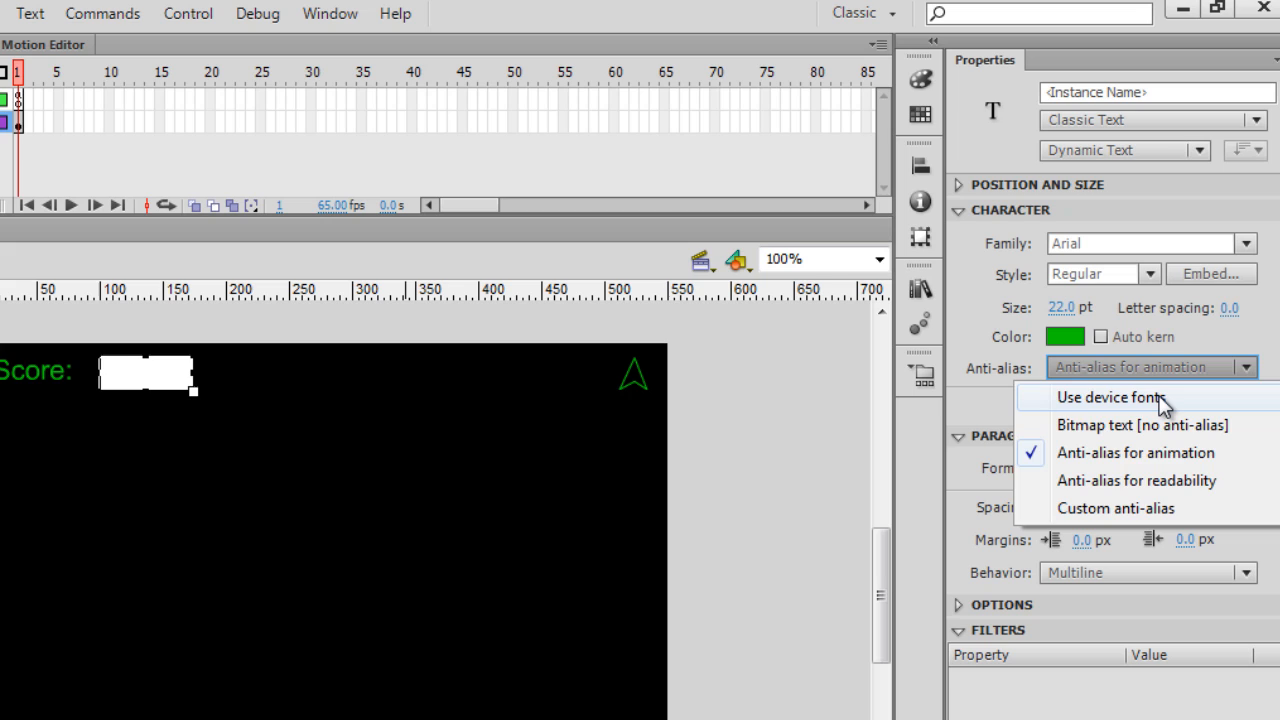
left_click(1109, 397)
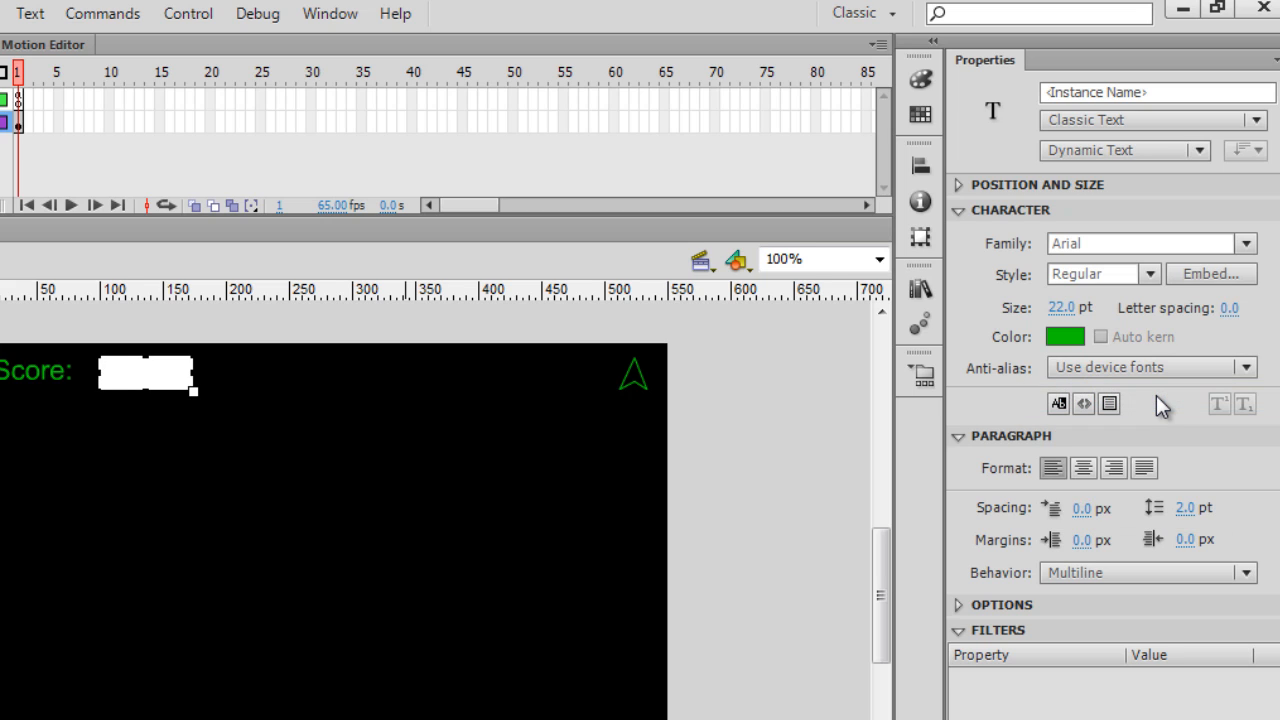
mouse_move(1240, 537)
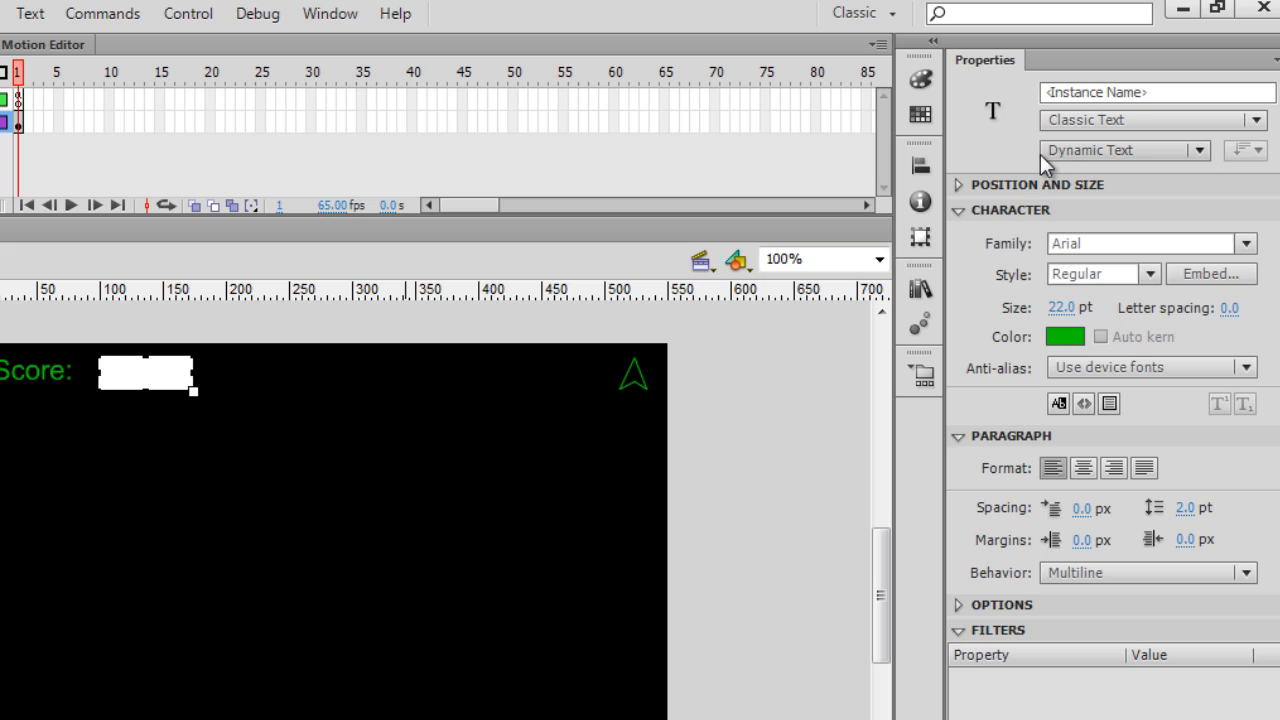
left_click(1155, 92)
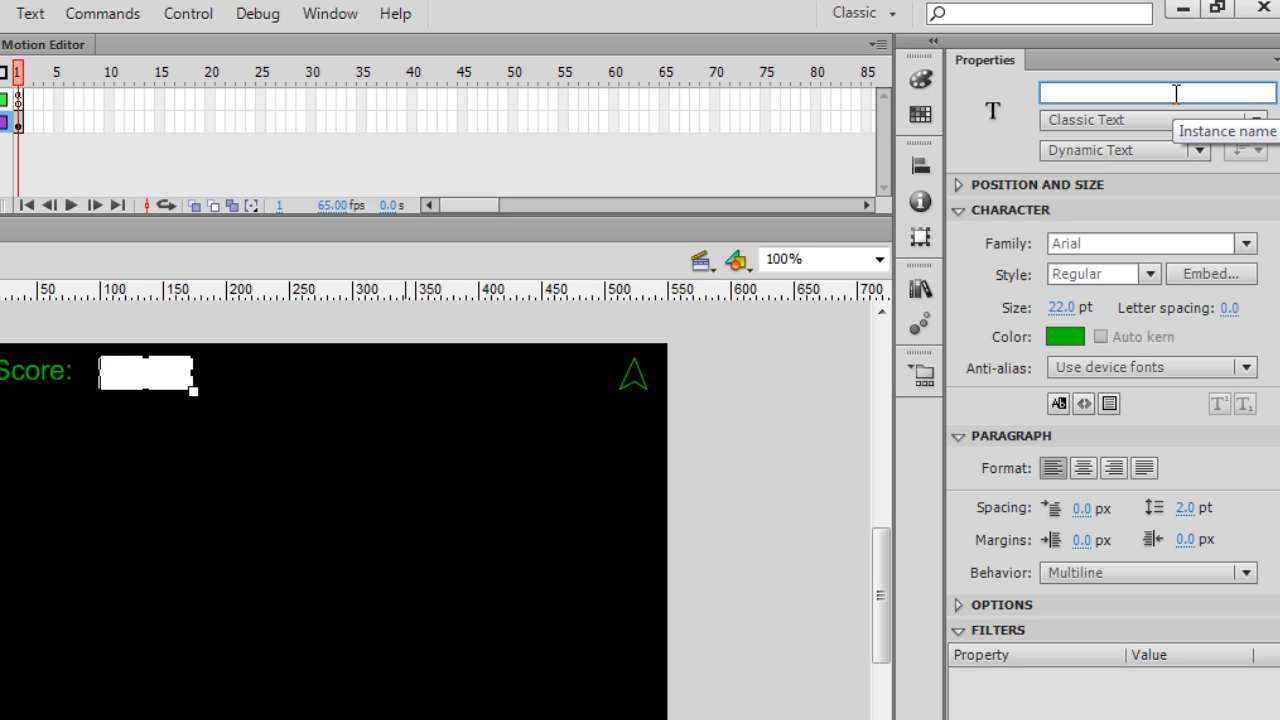
type("scor")
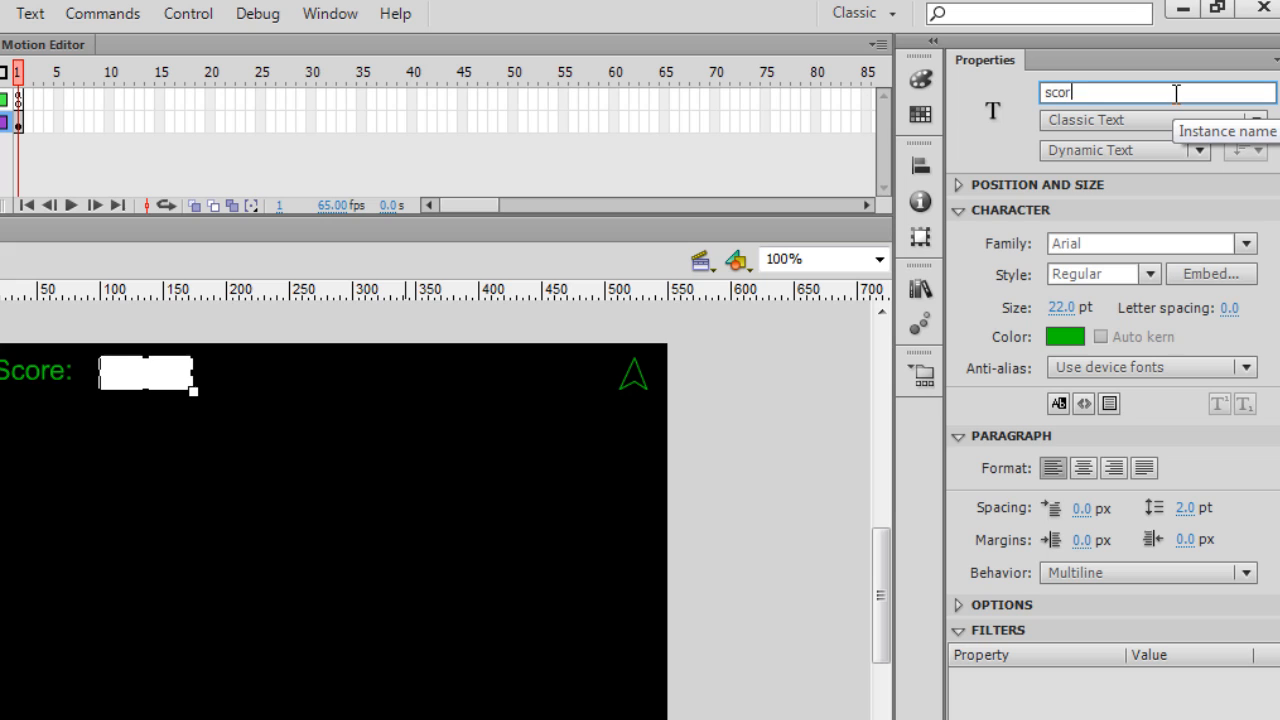
type("box")
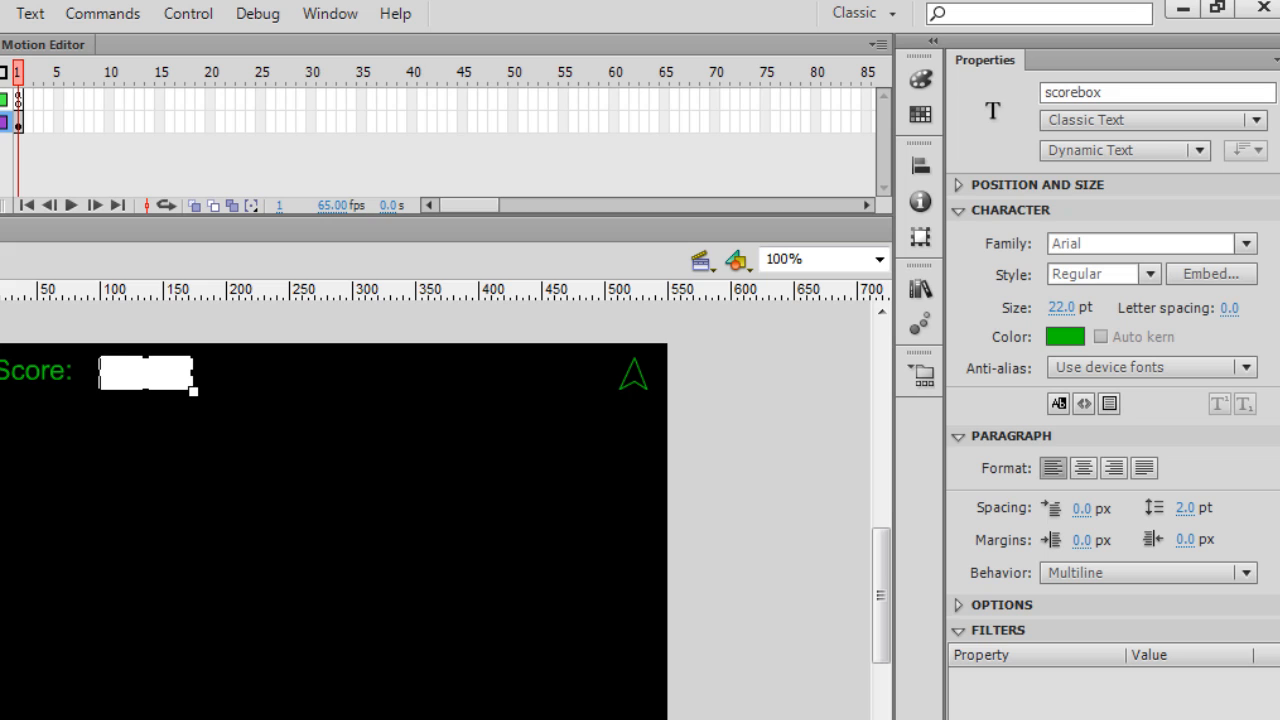
Step: Select the Score: label and render it with device fonts to match scorebox
left_click(145, 373)
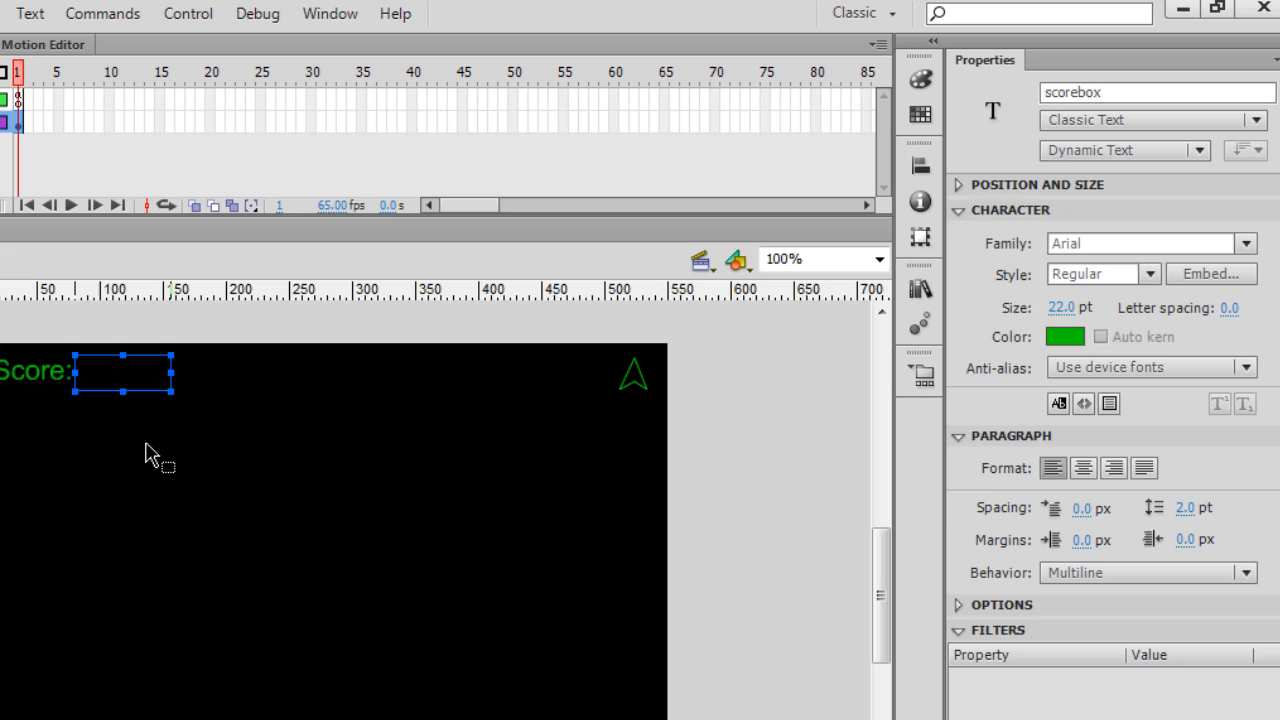
left_click(135, 405)
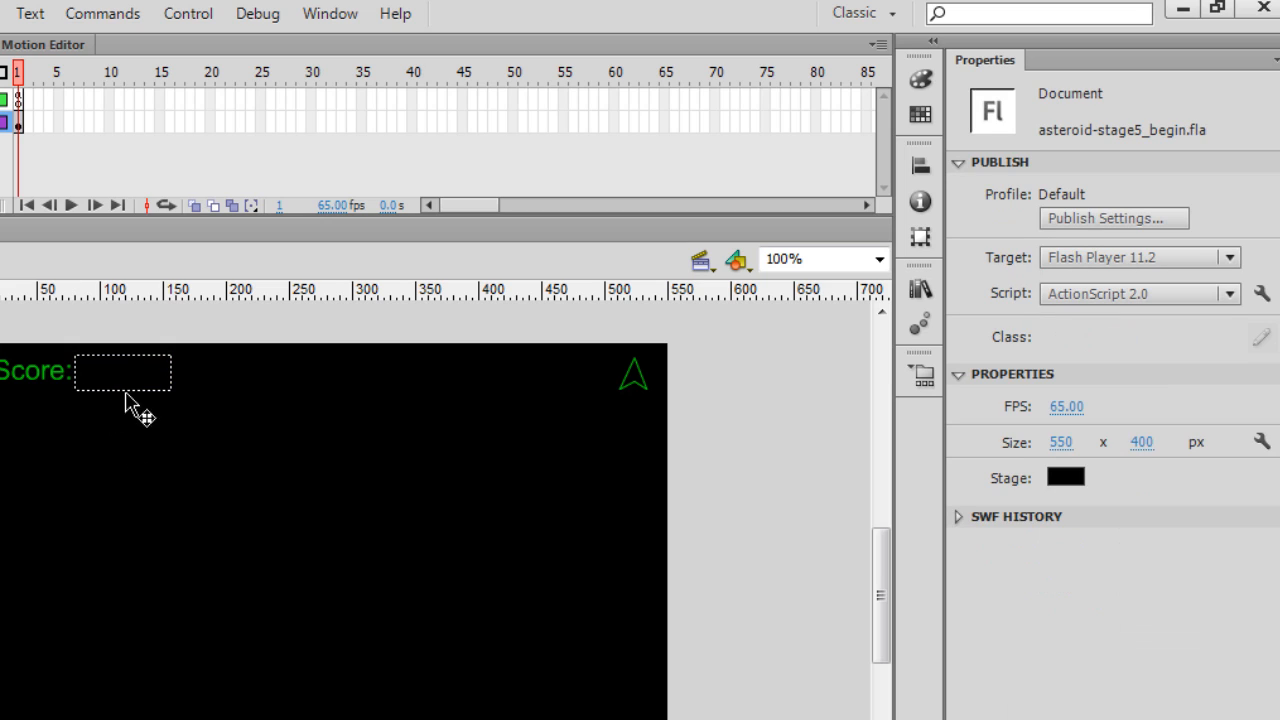
mouse_move(137, 365)
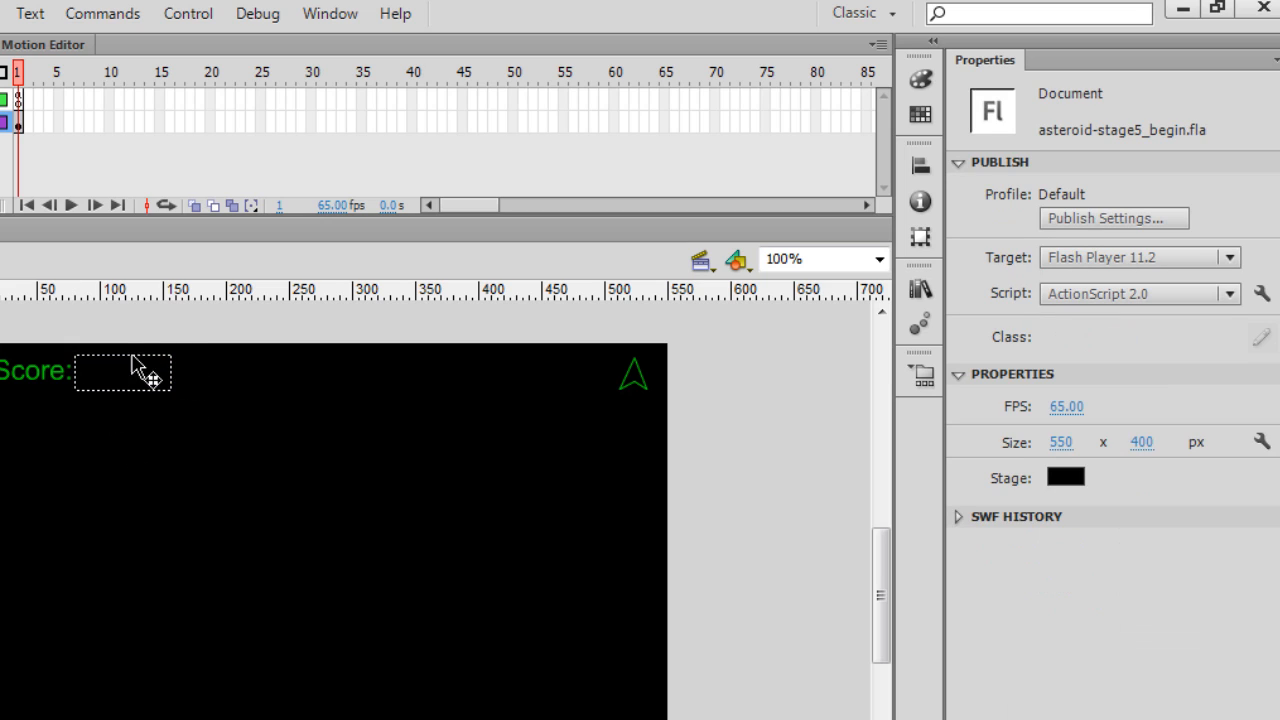
mouse_move(135, 415)
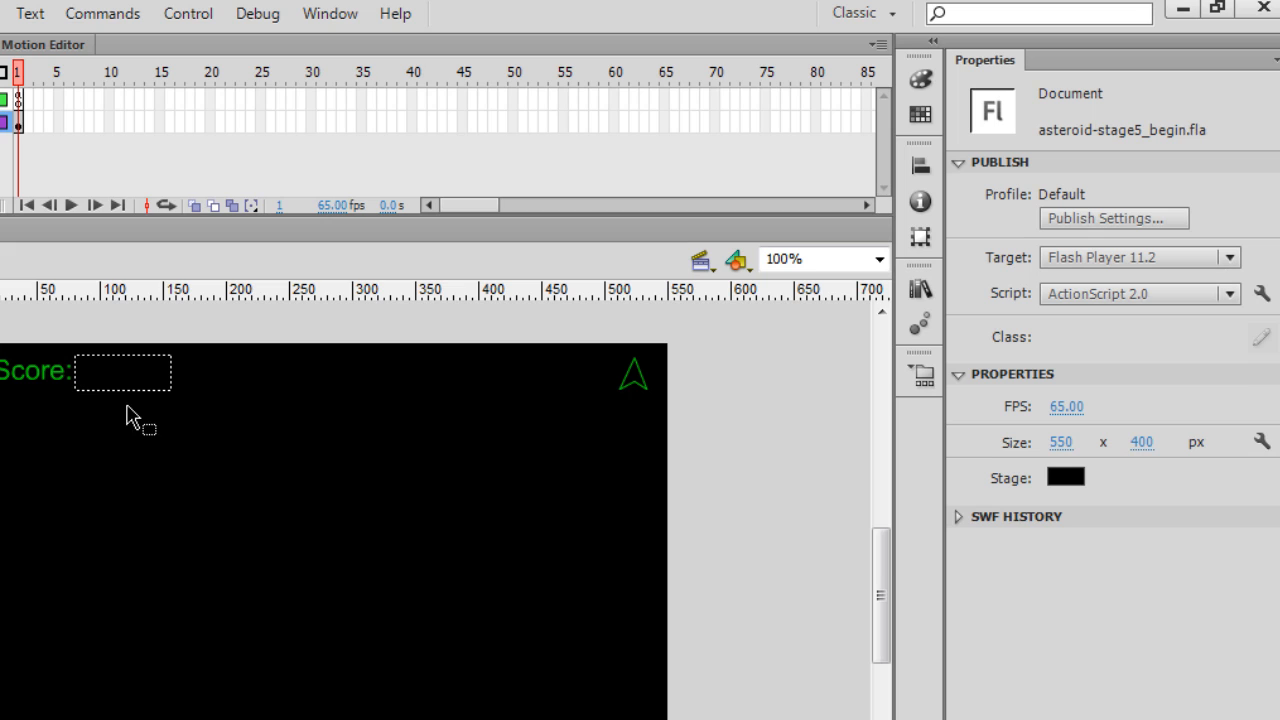
left_click(123, 372)
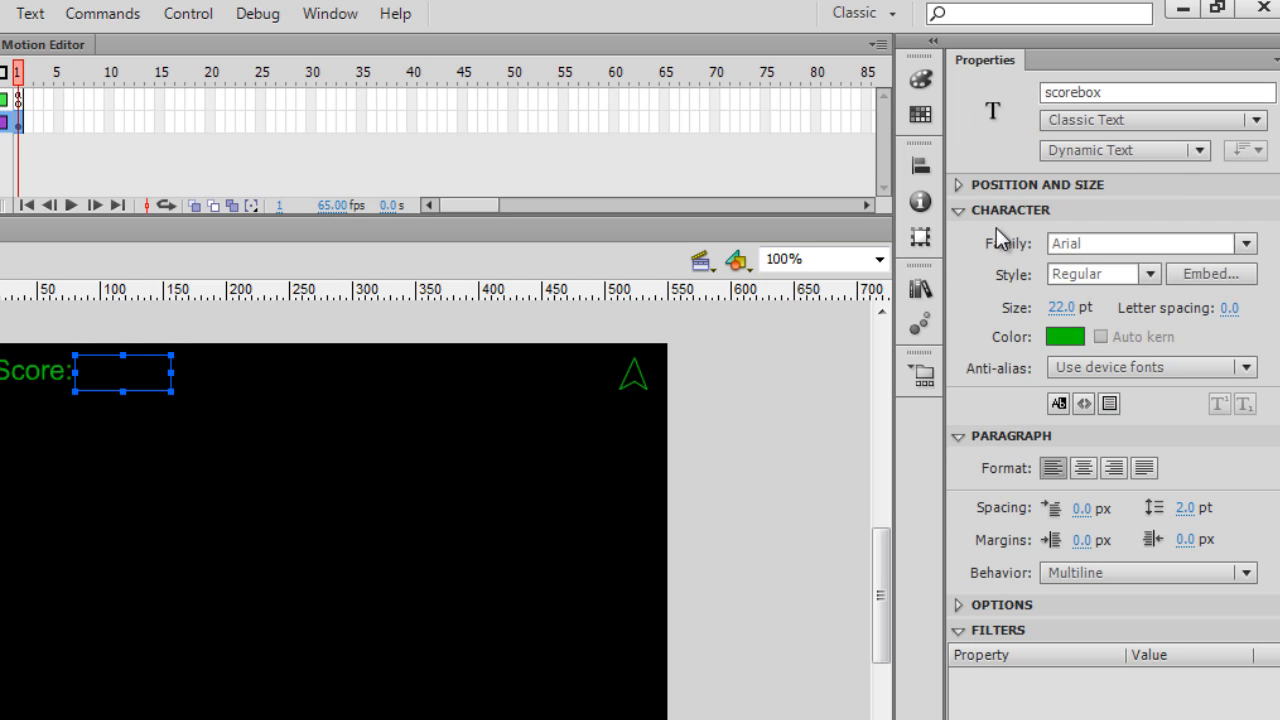
mouse_move(988, 389)
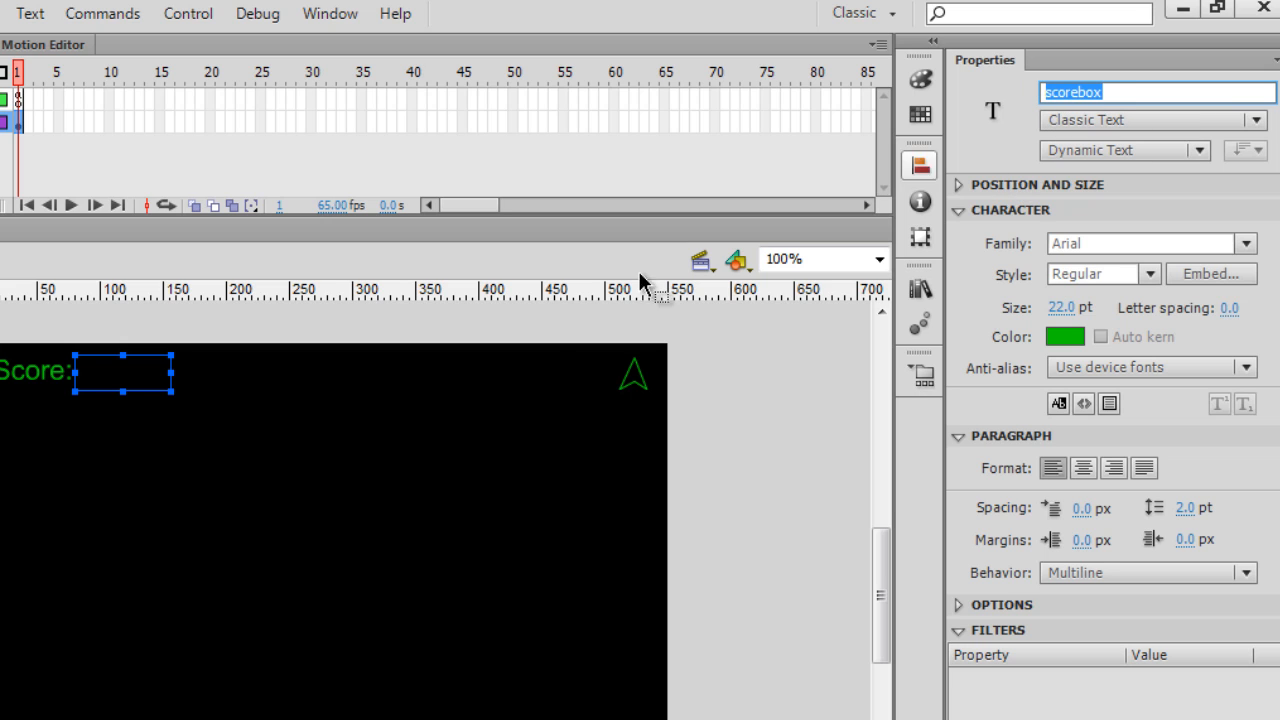
left_click(1124, 150)
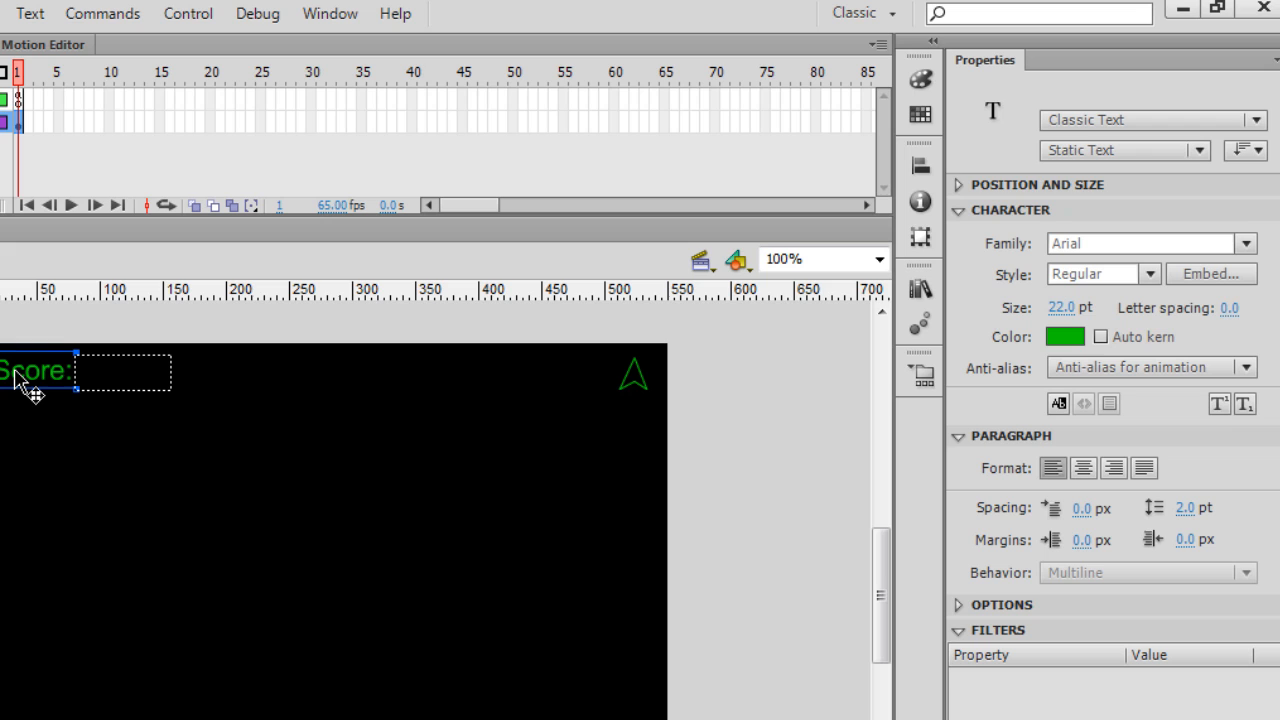
mouse_move(1165, 375)
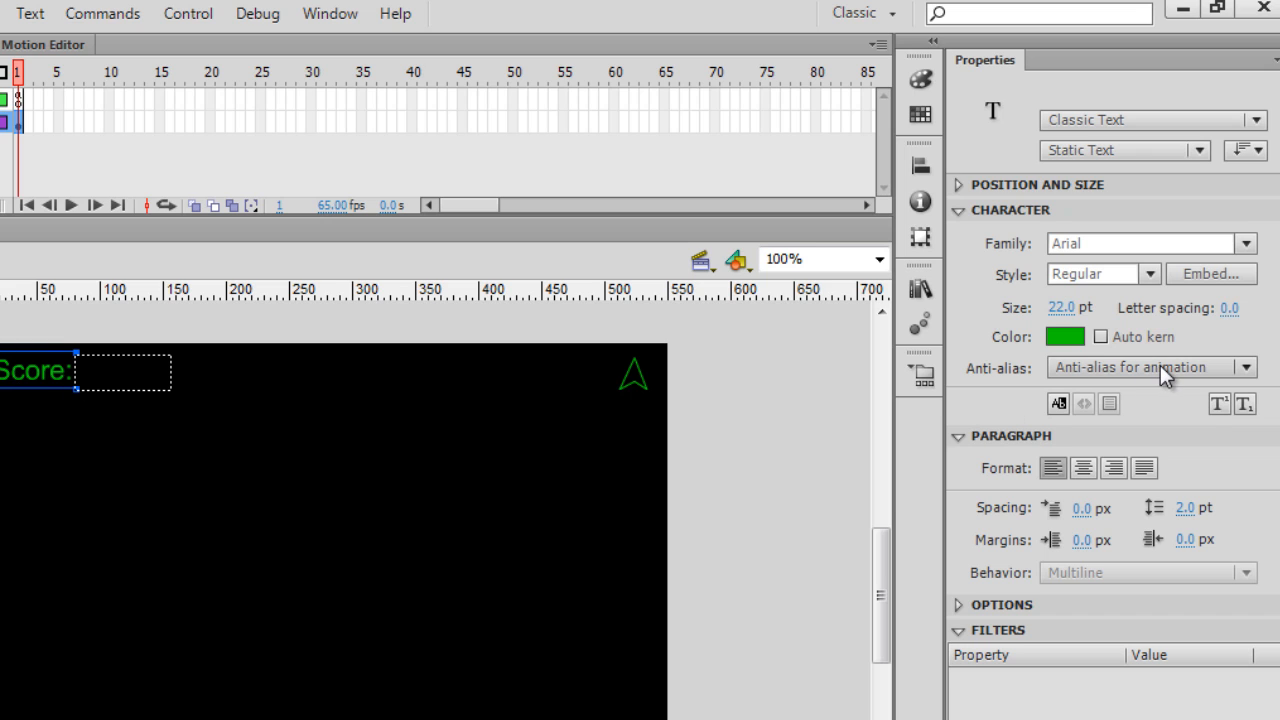
left_click(1245, 367)
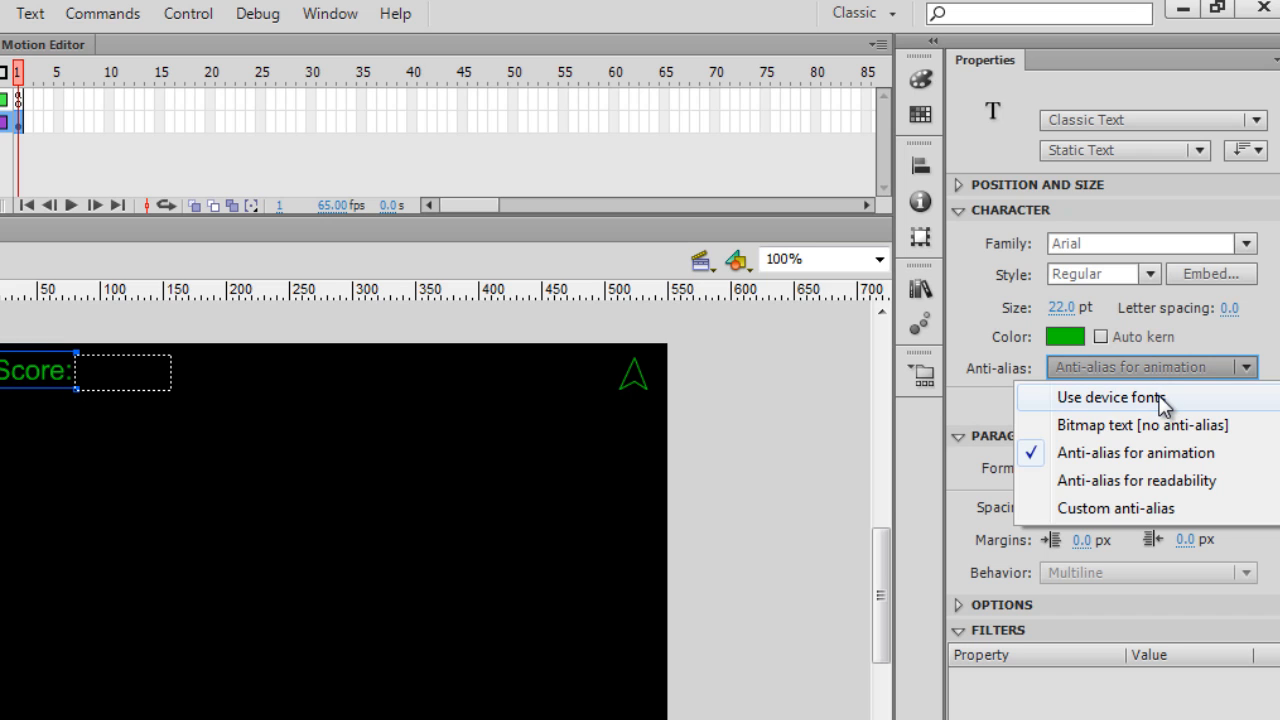
left_click(1108, 397)
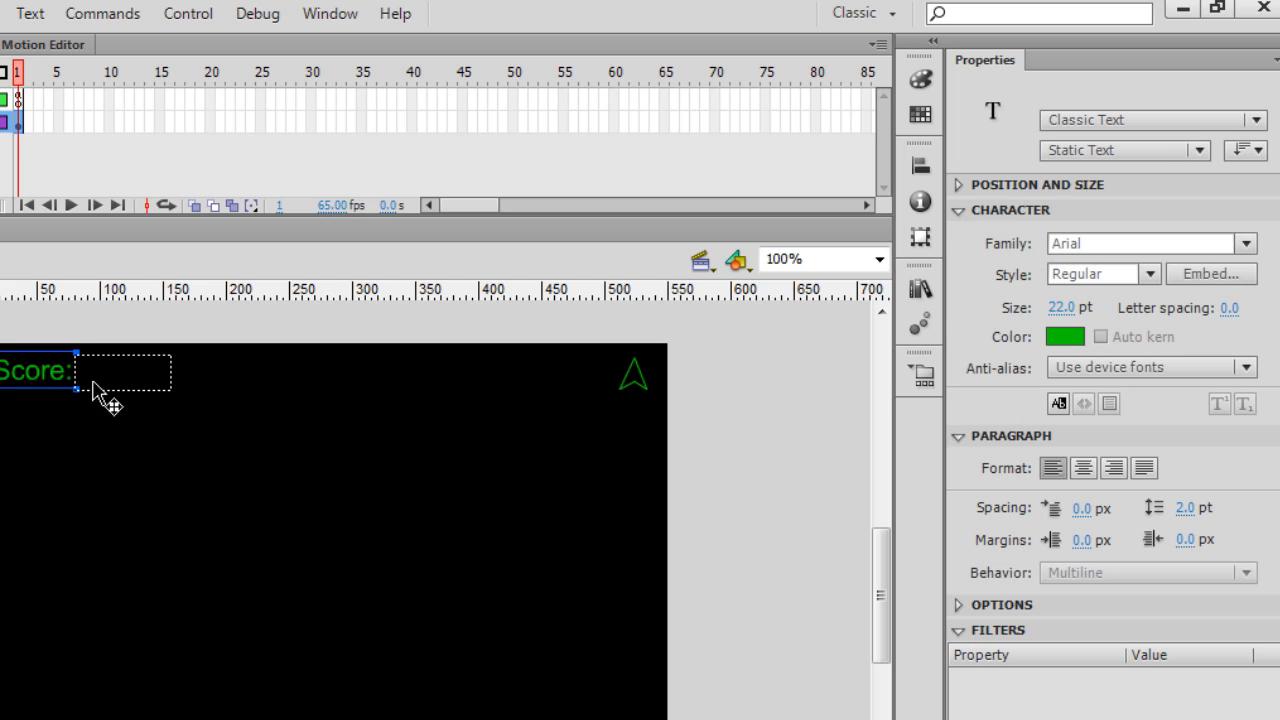
mouse_move(812, 222)
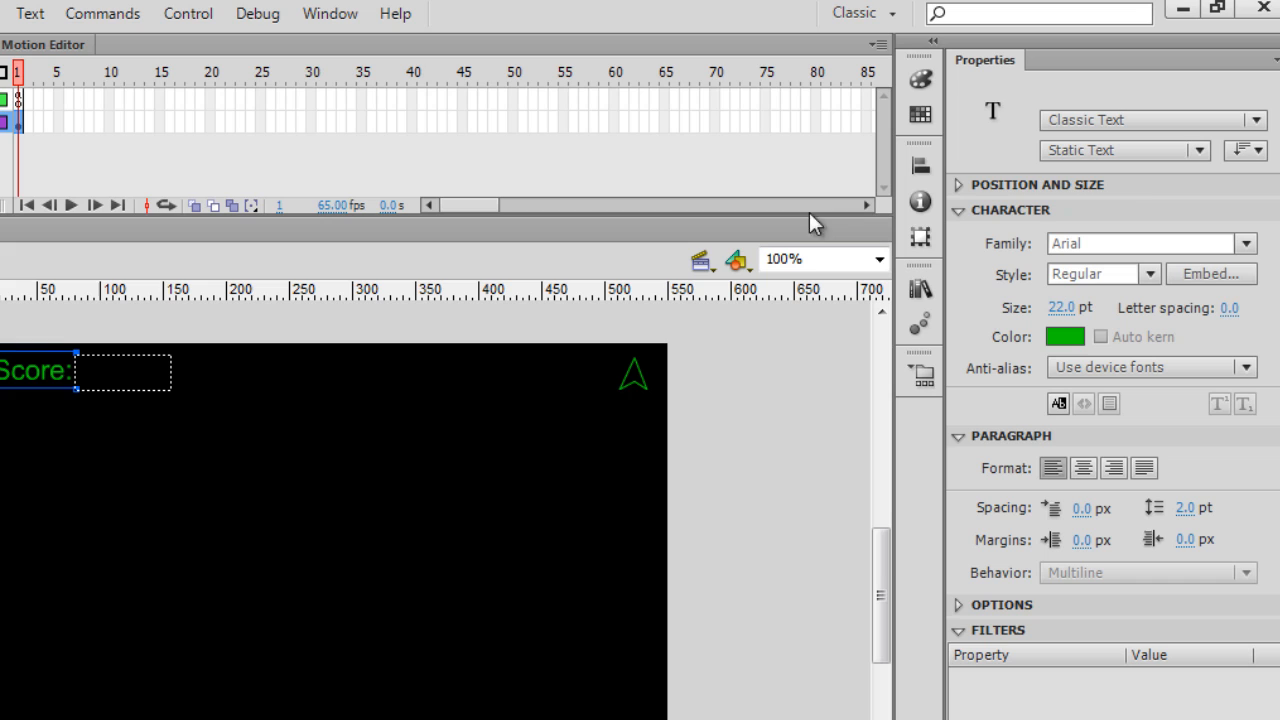
mouse_move(1210, 274)
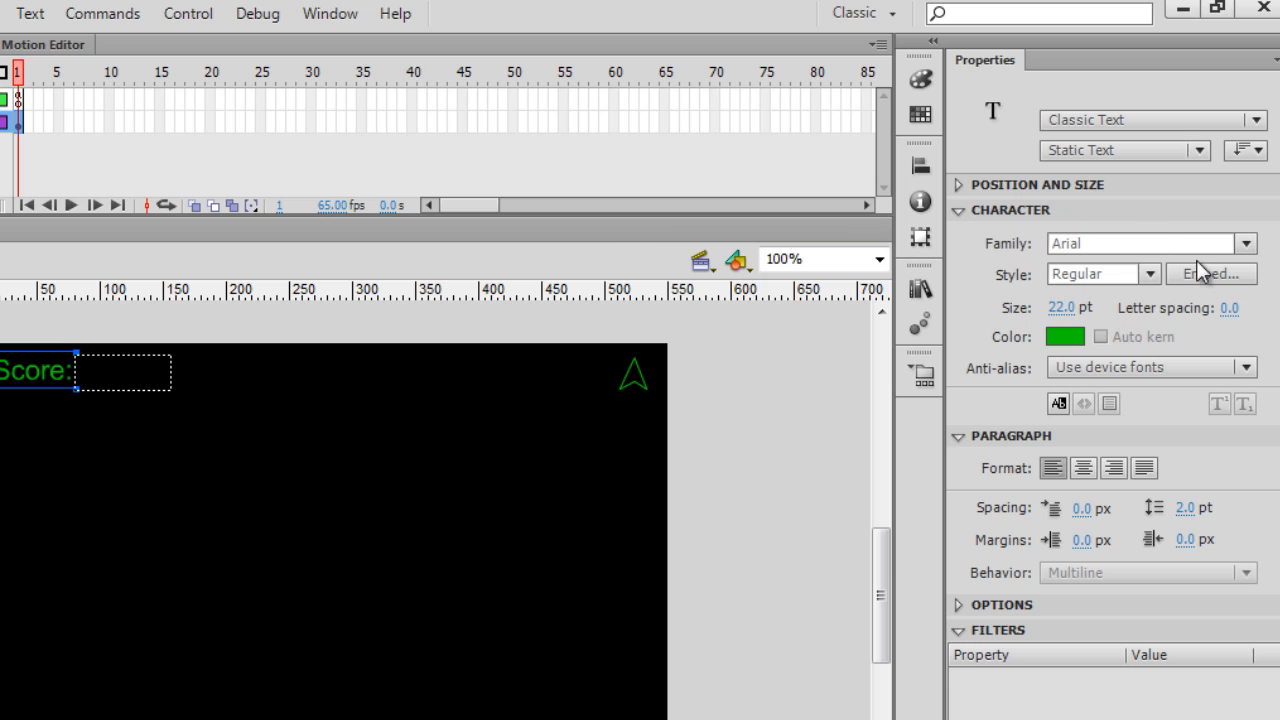
Step: Embed the score text's font including the Numerals [0..9] characters
left_click(1211, 273)
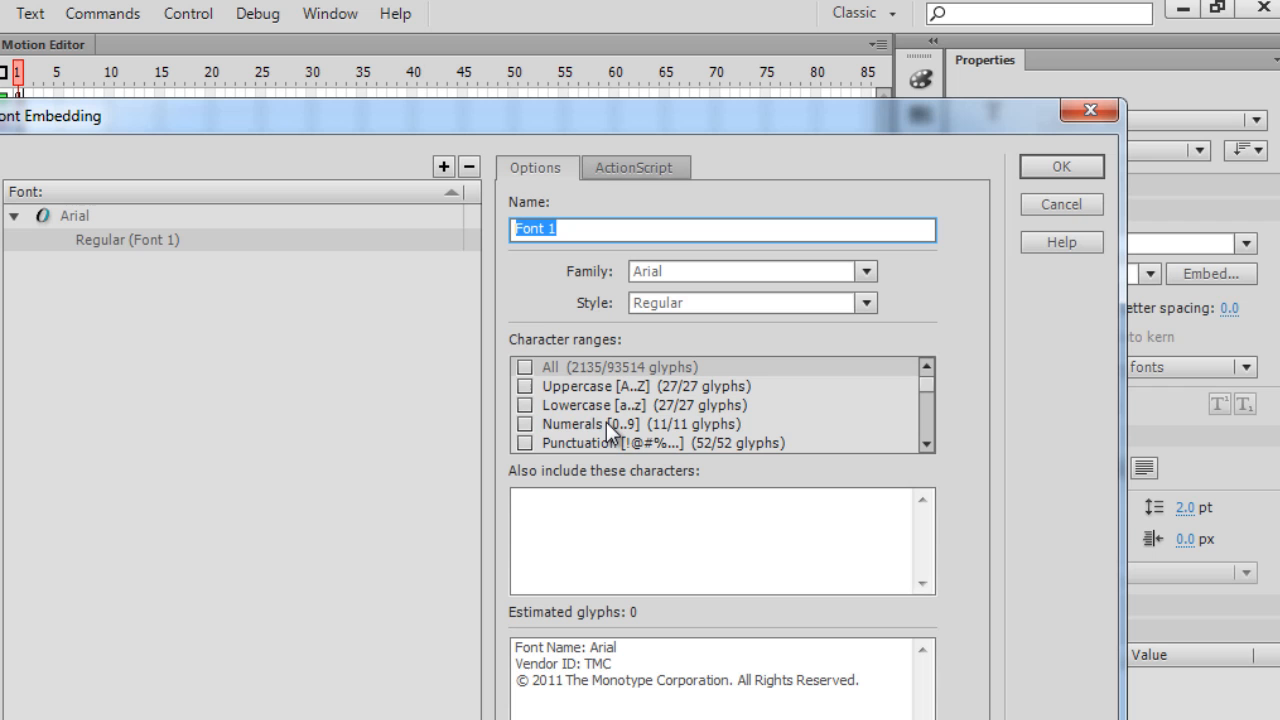
left_click(526, 366)
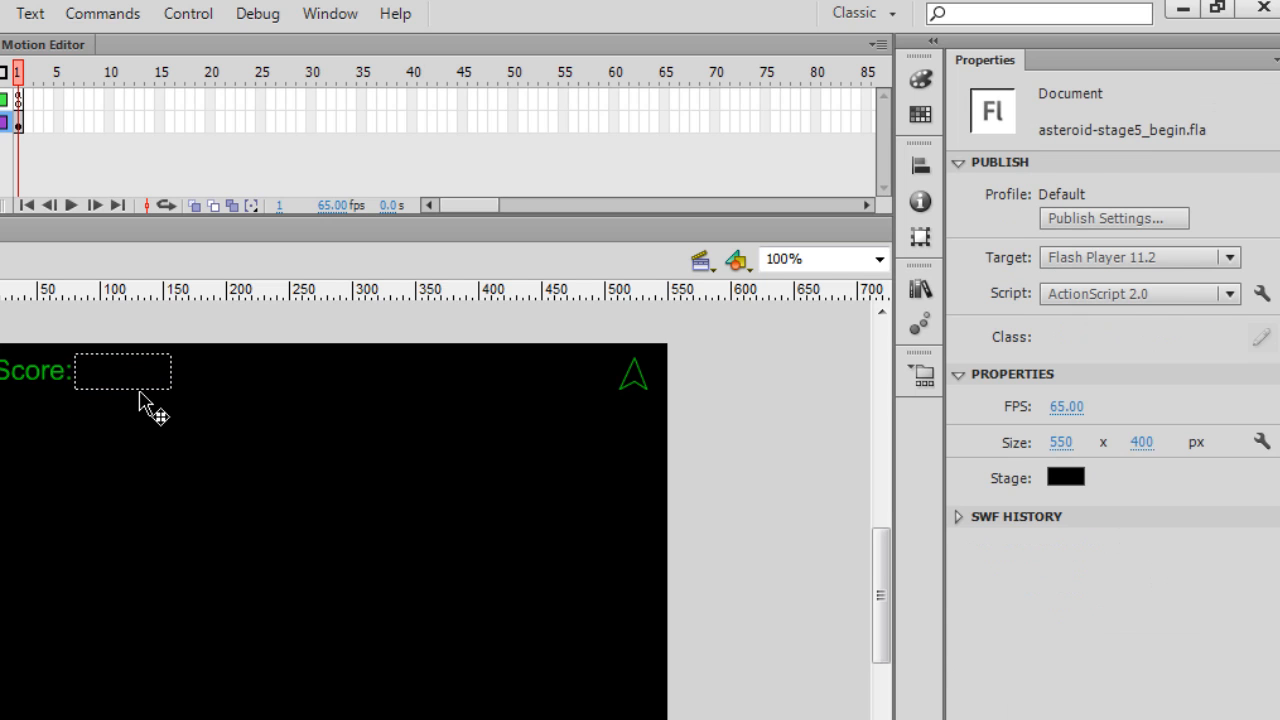
left_click(122, 371)
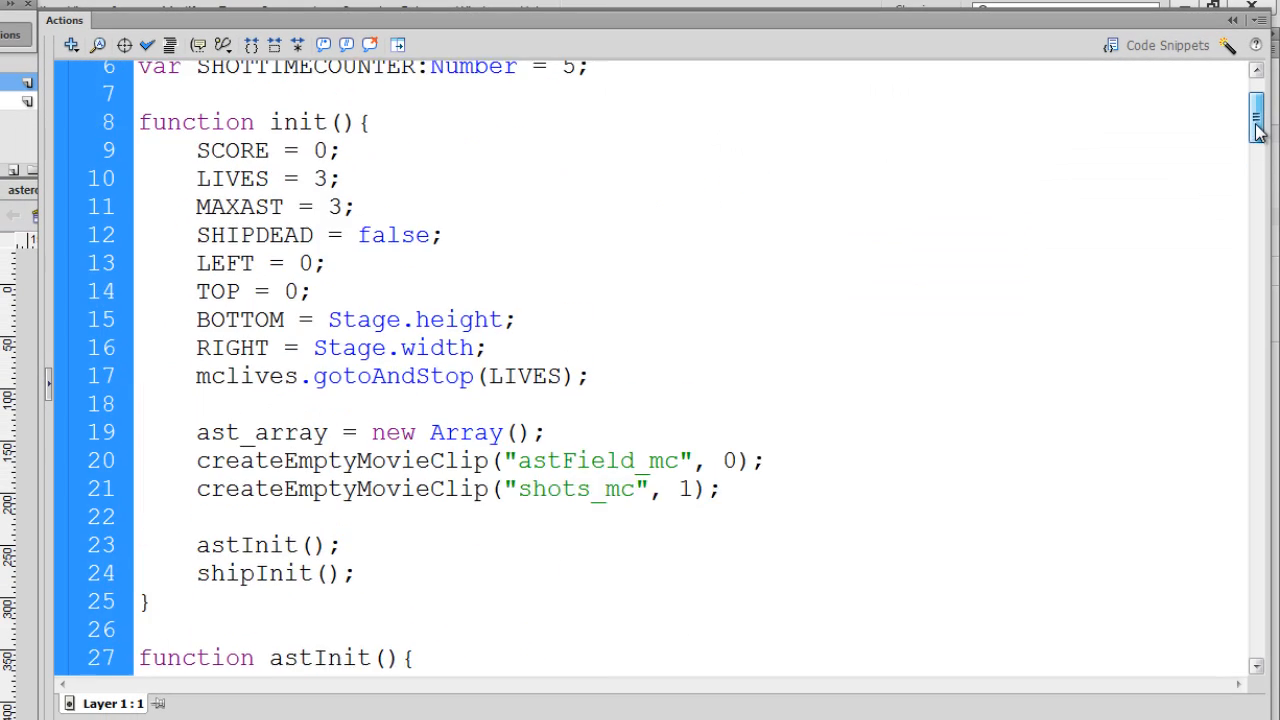
Step: Add scorebox.text = SCORE; after the lives setup line in init
scroll("up", 3)
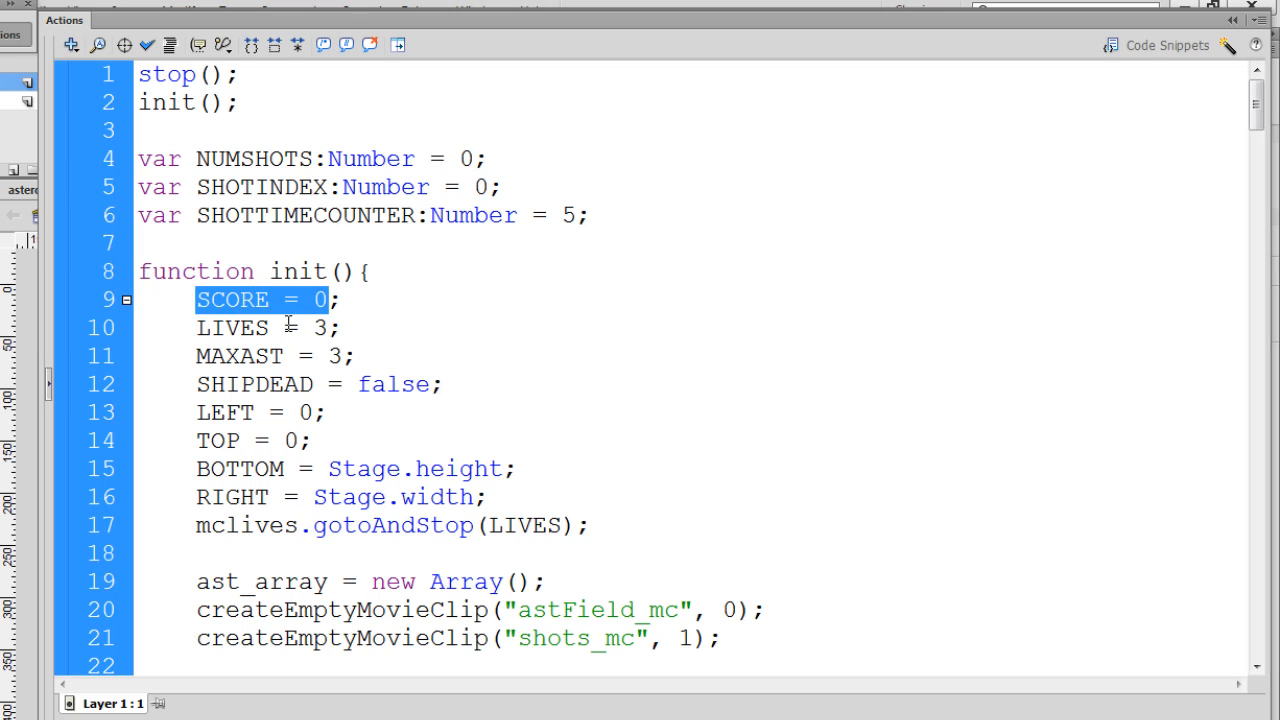
left_click(342, 327)
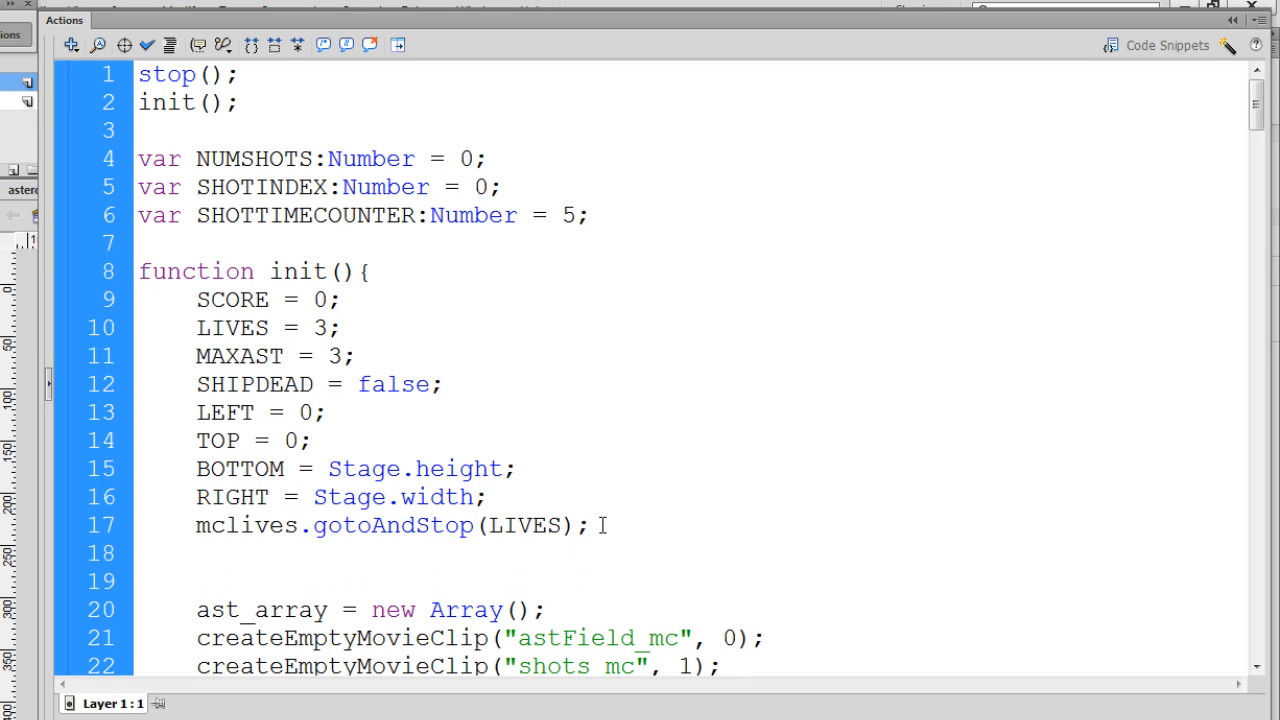
type("svorebox.te")
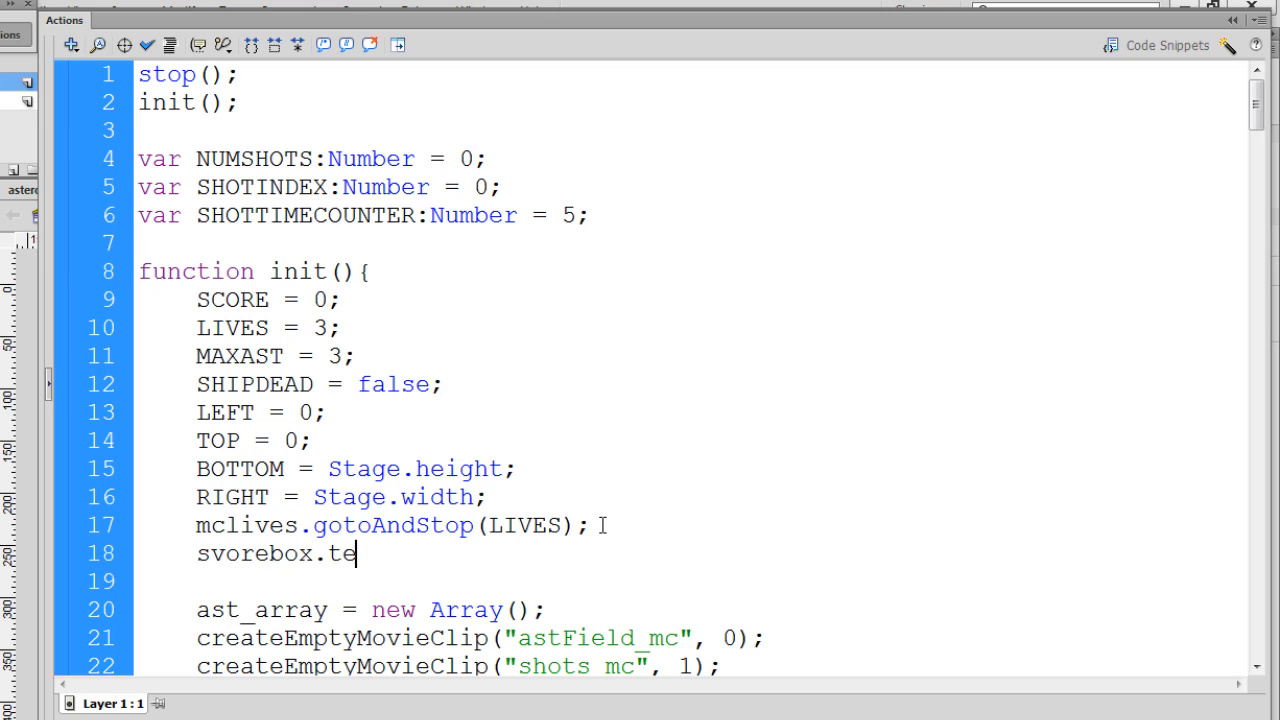
type("xt =")
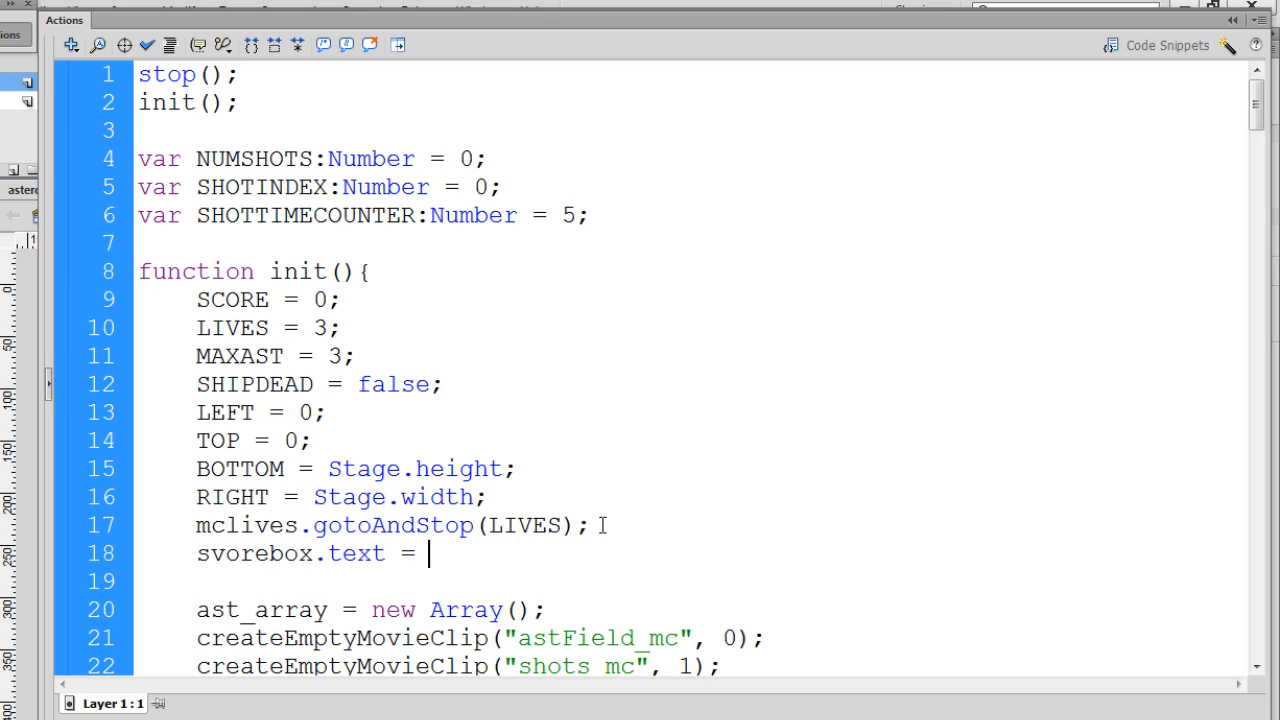
type("SCORE")
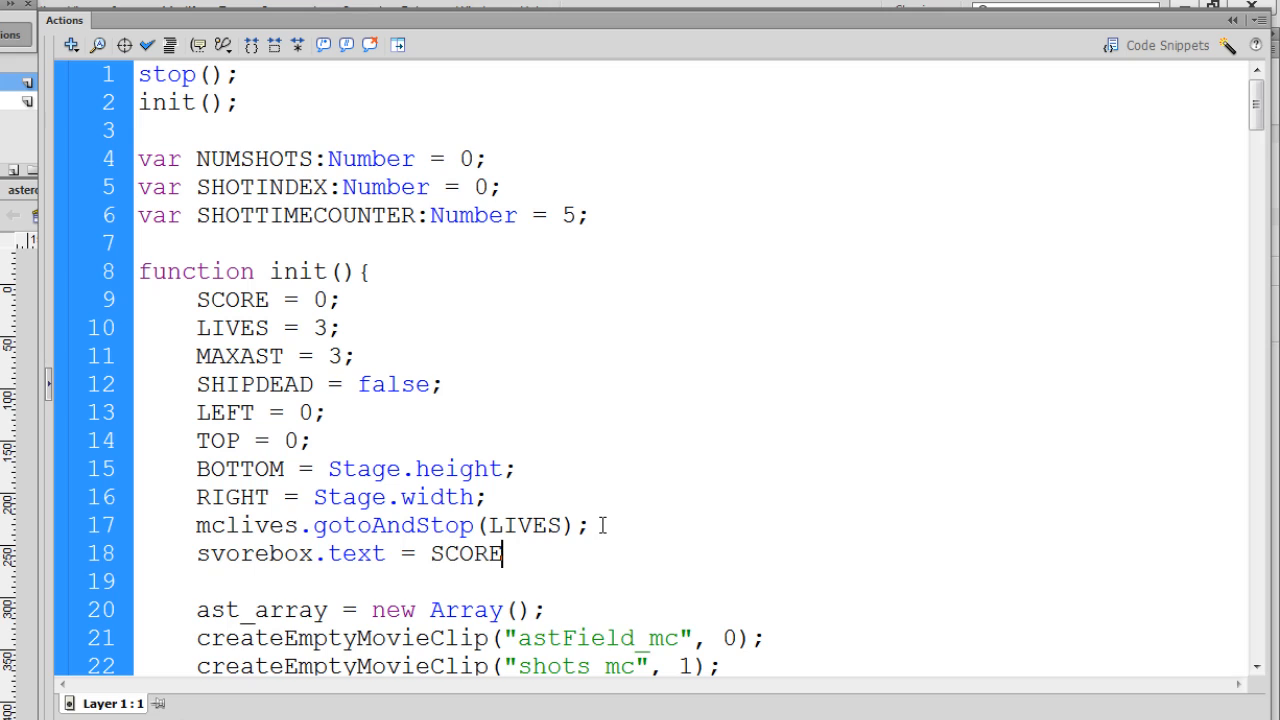
type(";")
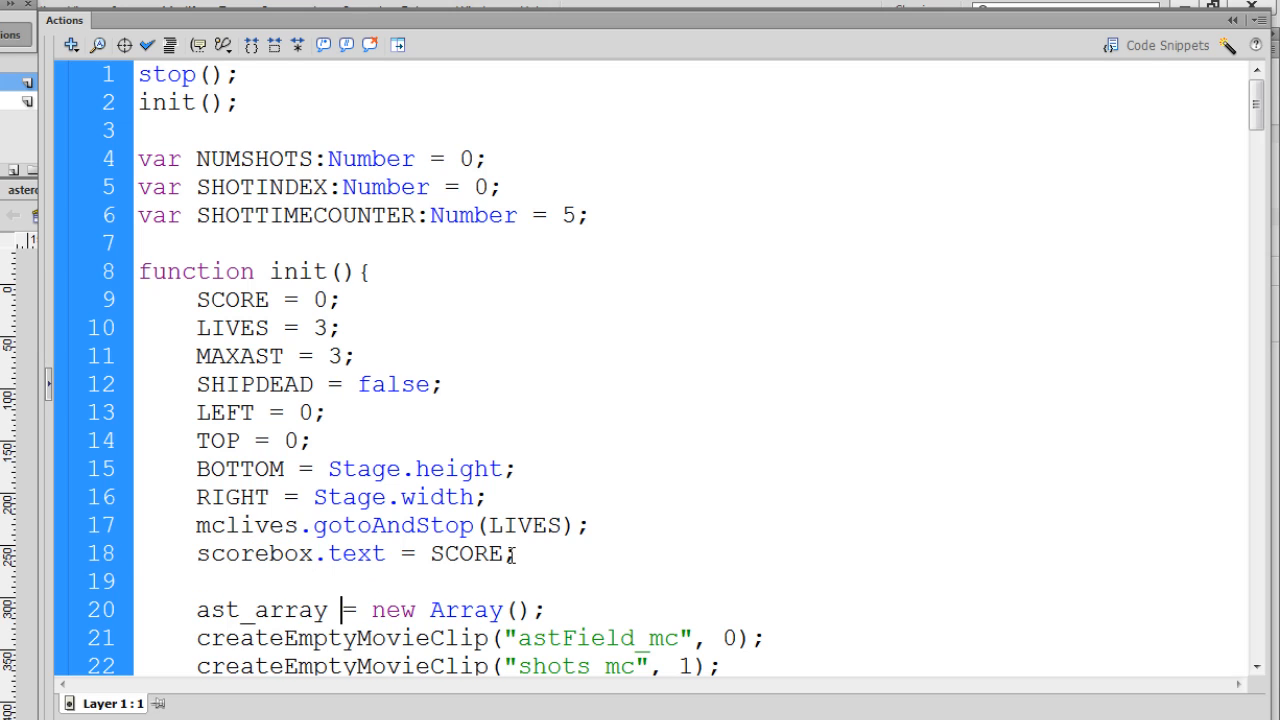
double_click(466, 553)
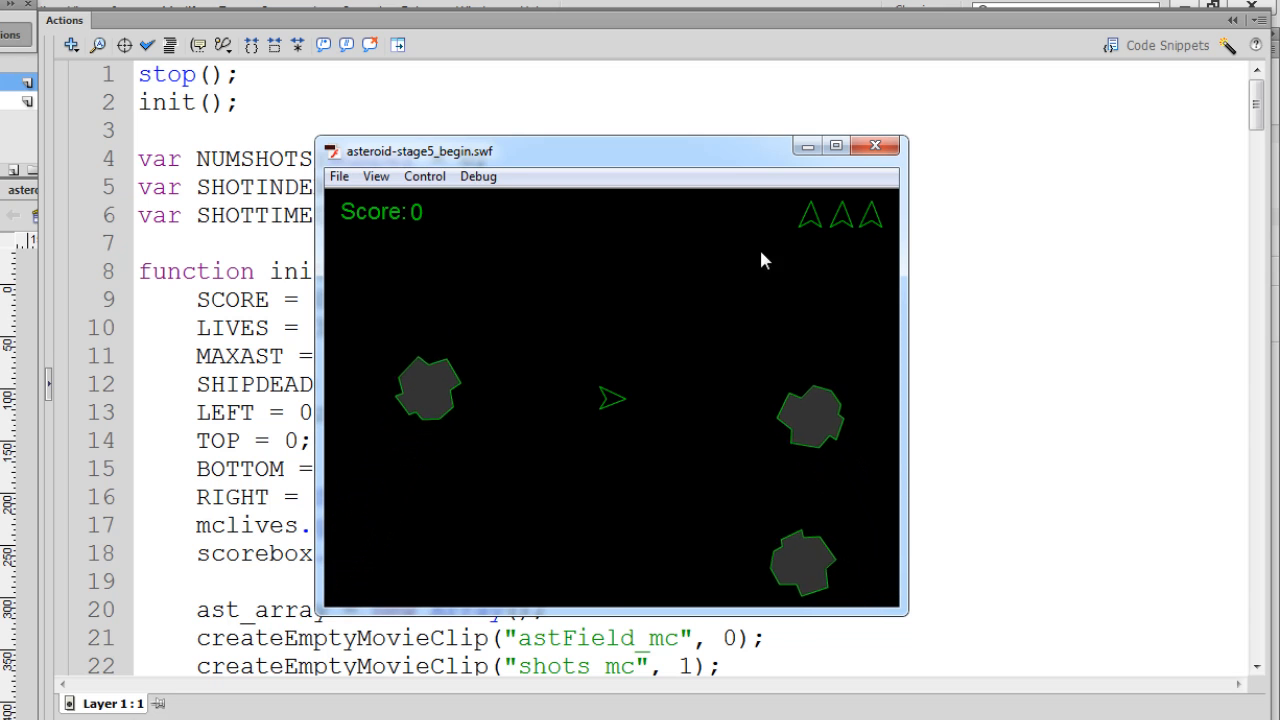
Step: Close the test playback and reopen the frame's ActionScript code
left_click(874, 145)
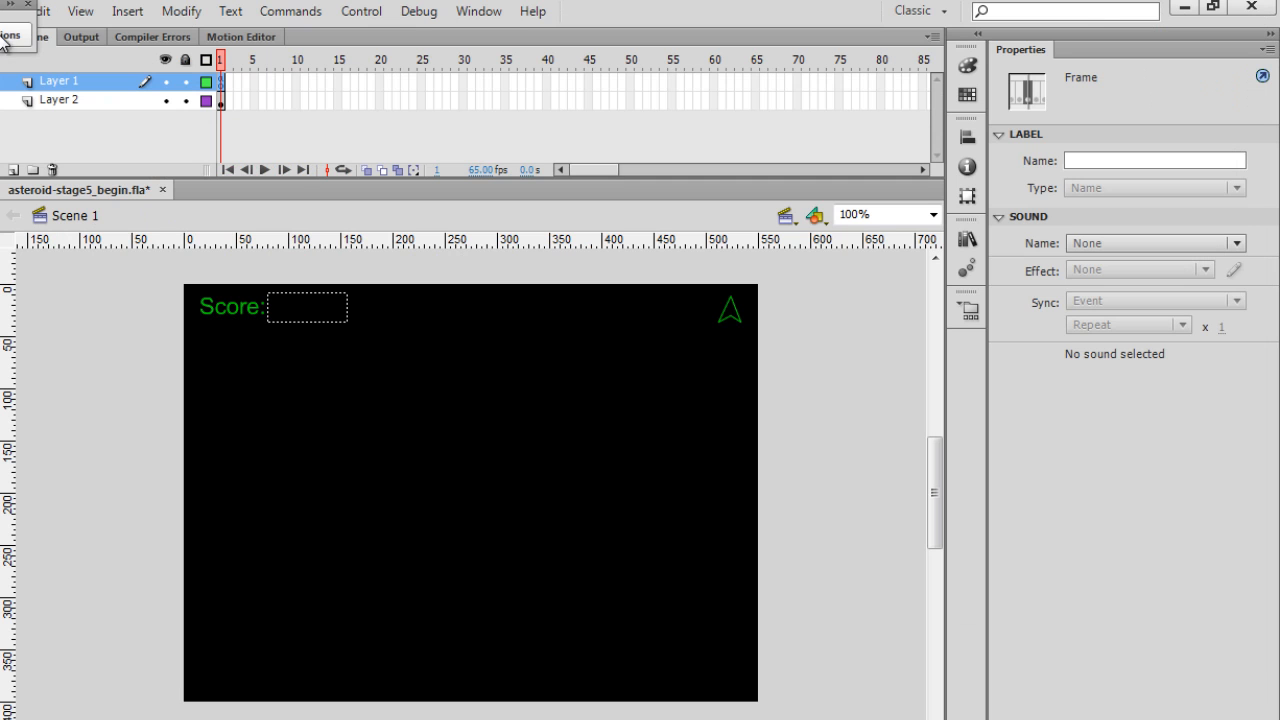
left_click(307, 306)
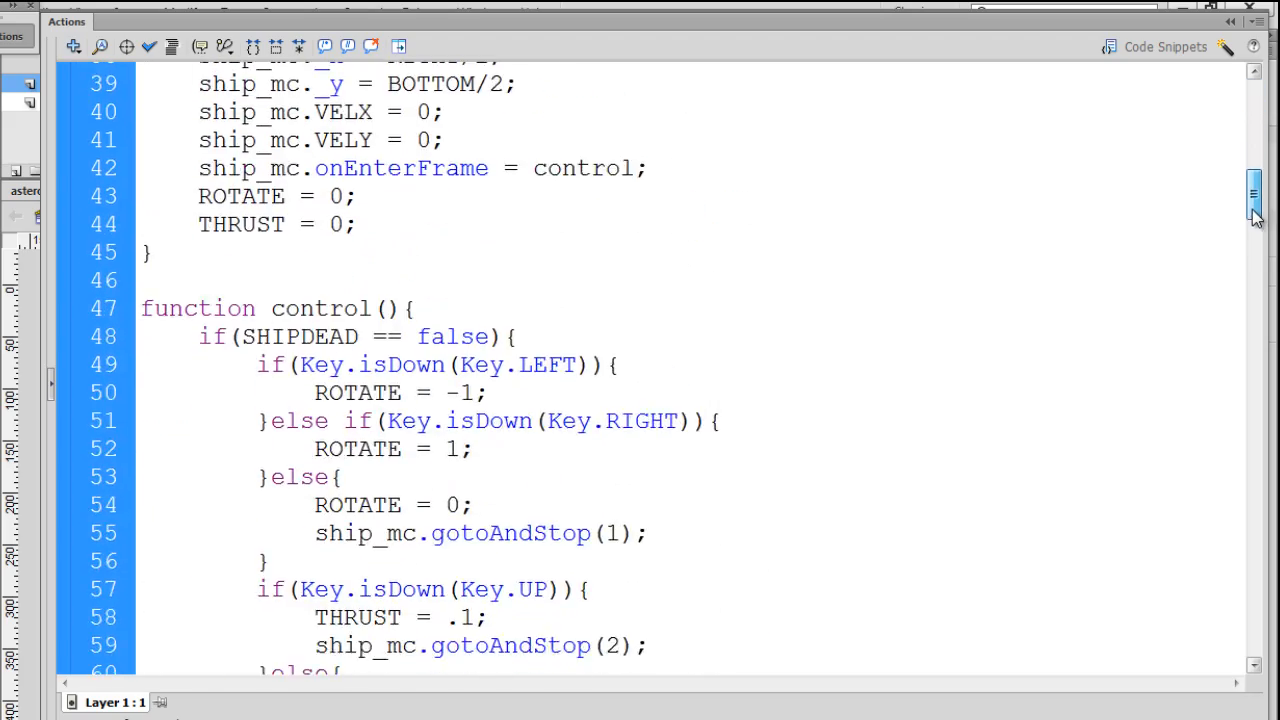
Step: Insert blank lines in shotMove after the hitTest if line, above the _xscale check
scroll("down", 3)
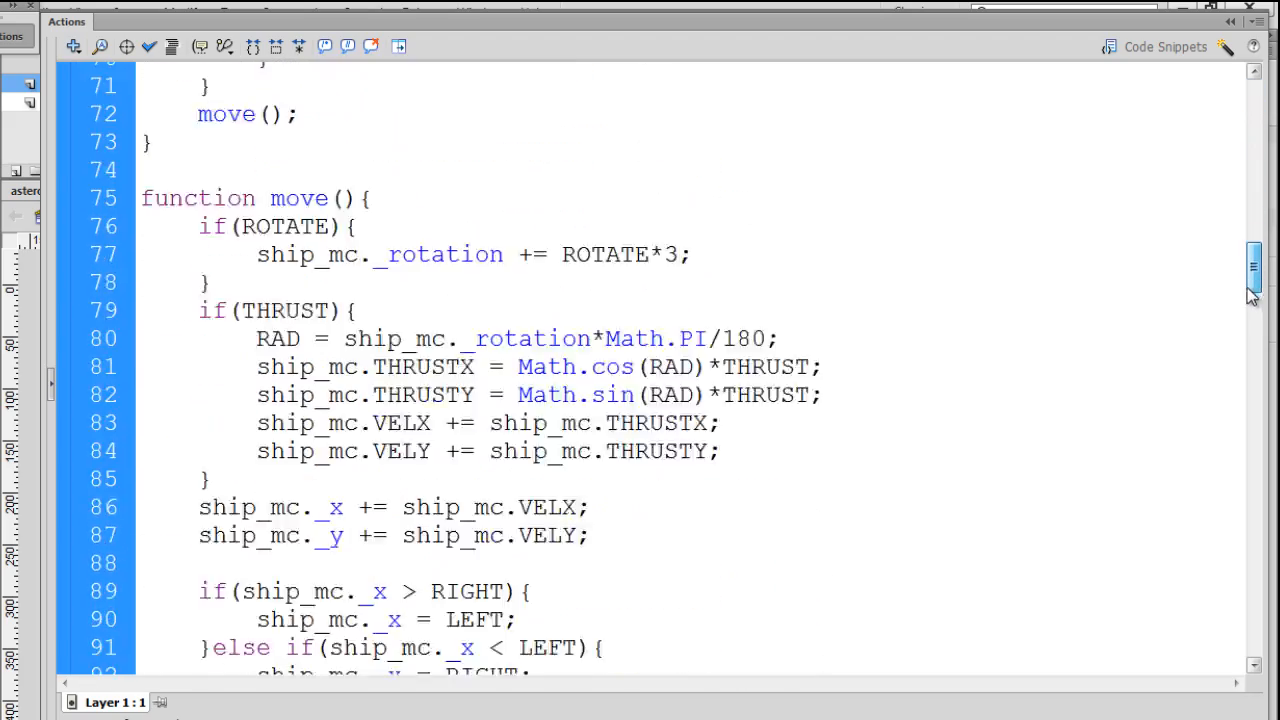
scroll("down", 3)
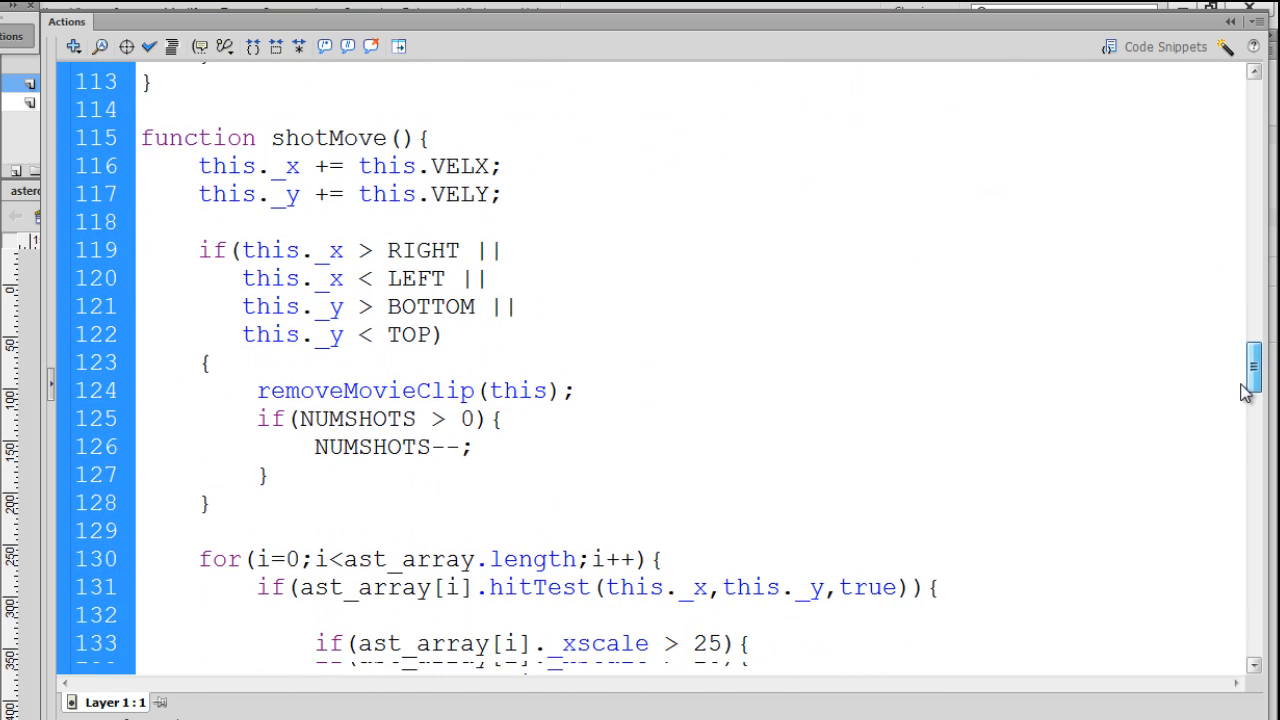
scroll("down", 3)
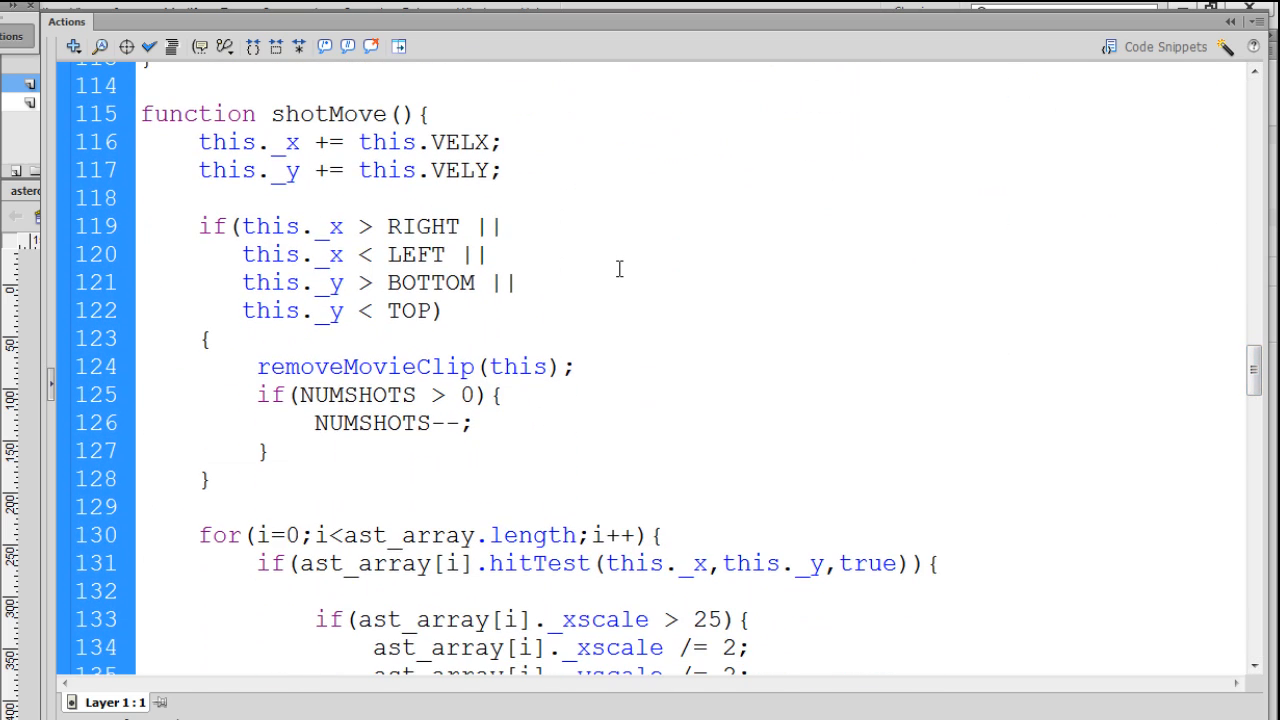
left_click(935, 563)
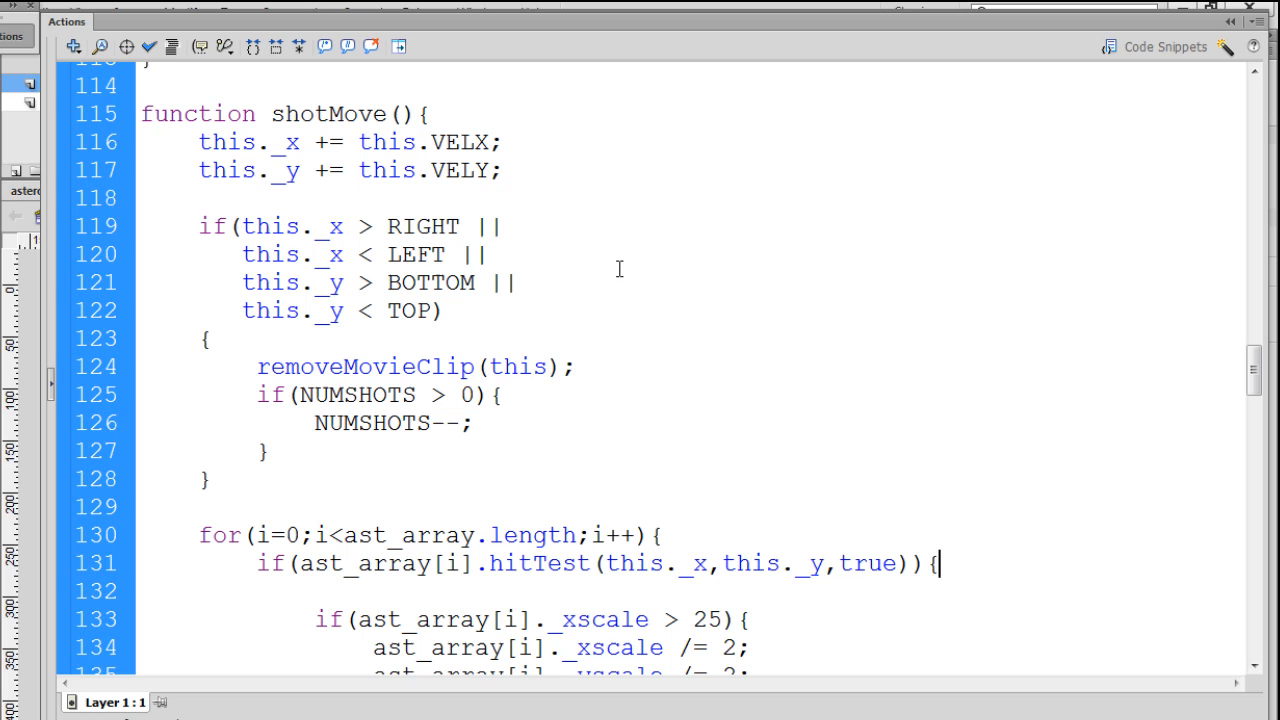
mouse_move(384, 204)
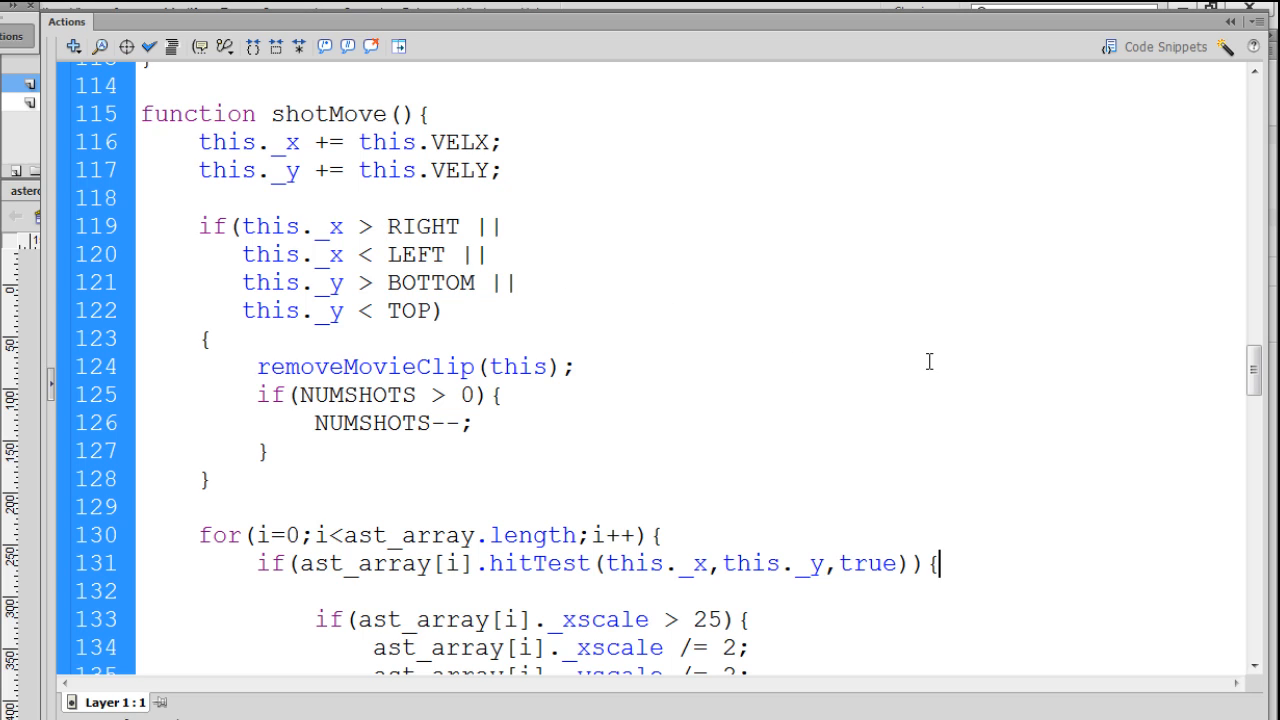
mouse_move(737, 375)
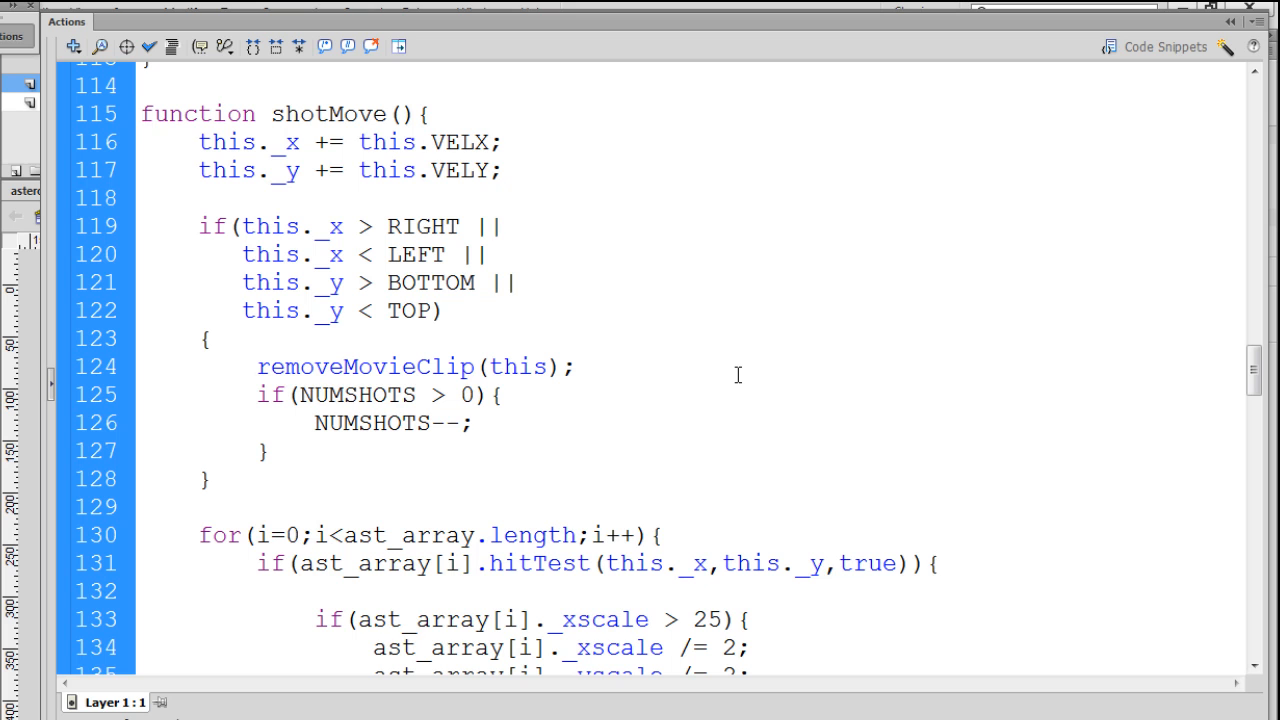
left_click(936, 563)
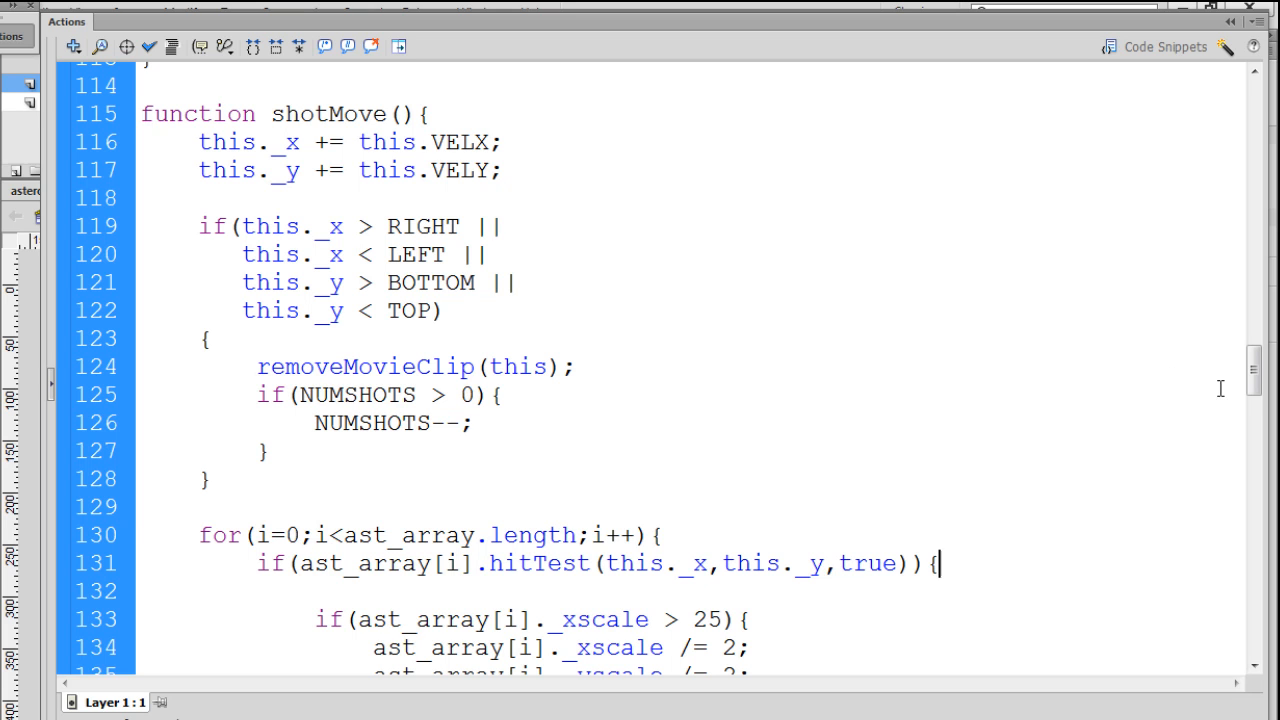
scroll("down", 3)
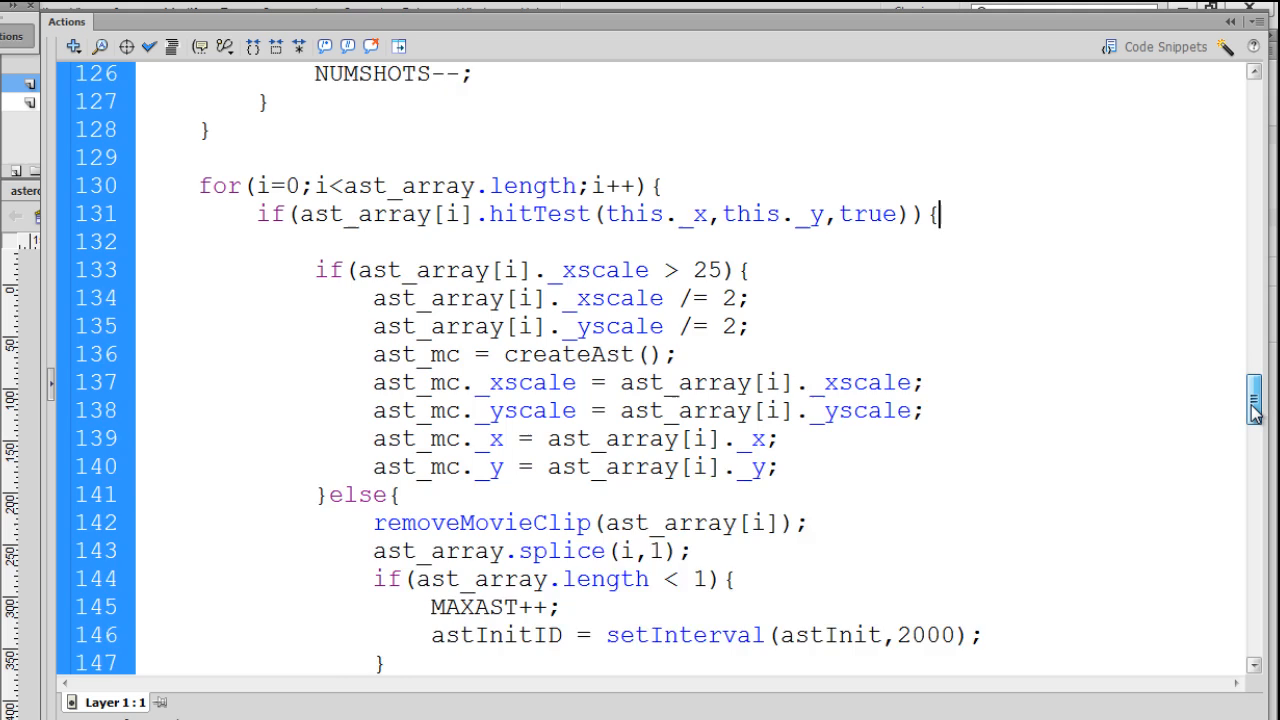
scroll("down", 3)
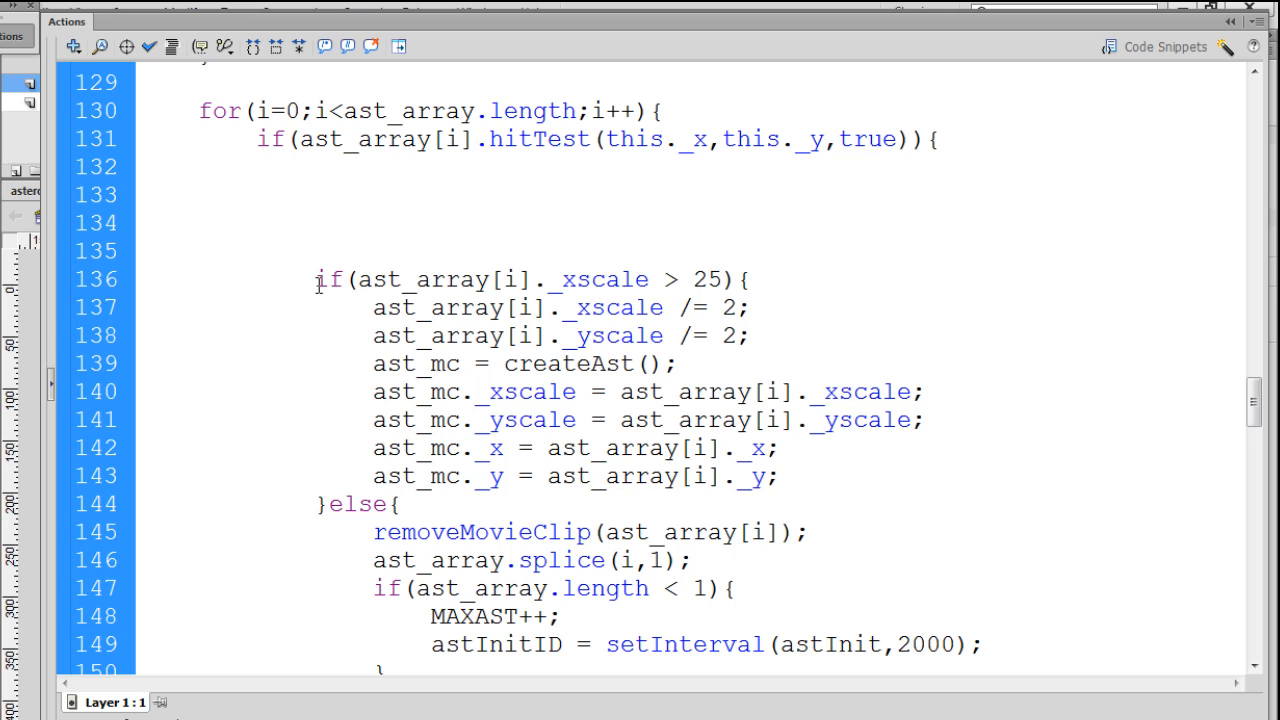
Step: Start the statement switch(ast_array[i] on the blank line in the hit-test block
left_click(313, 195)
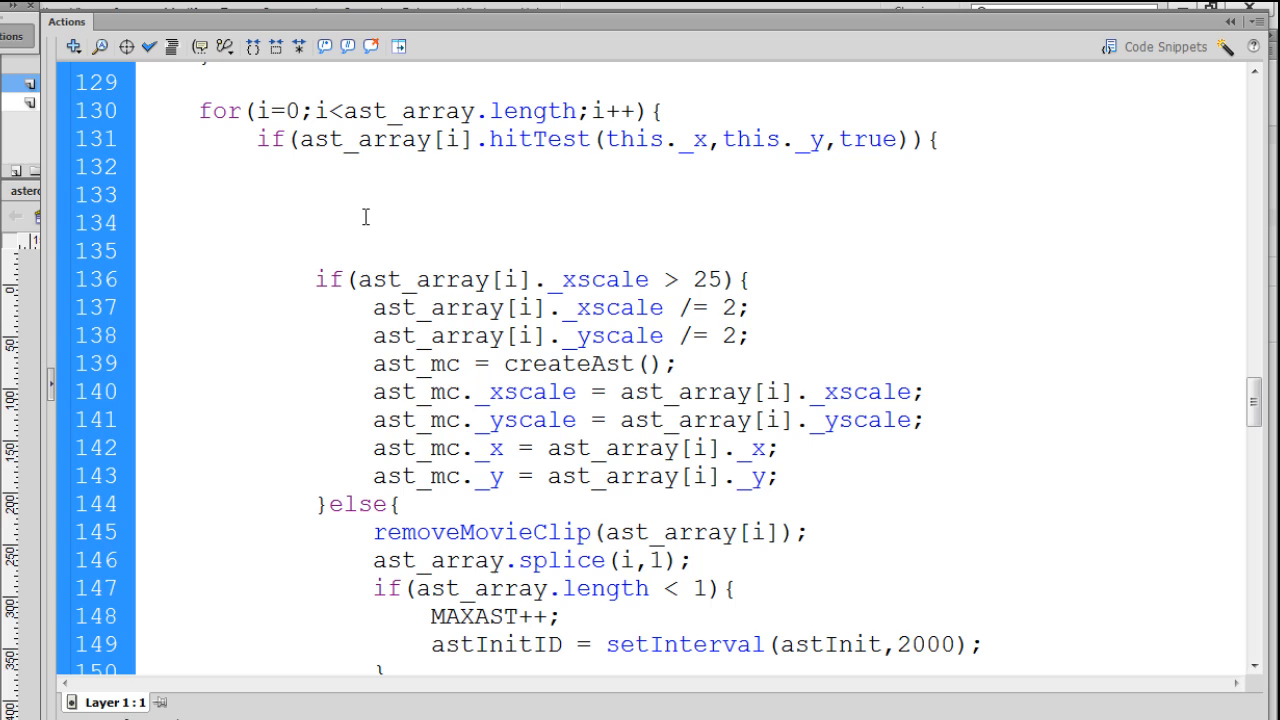
type("swi")
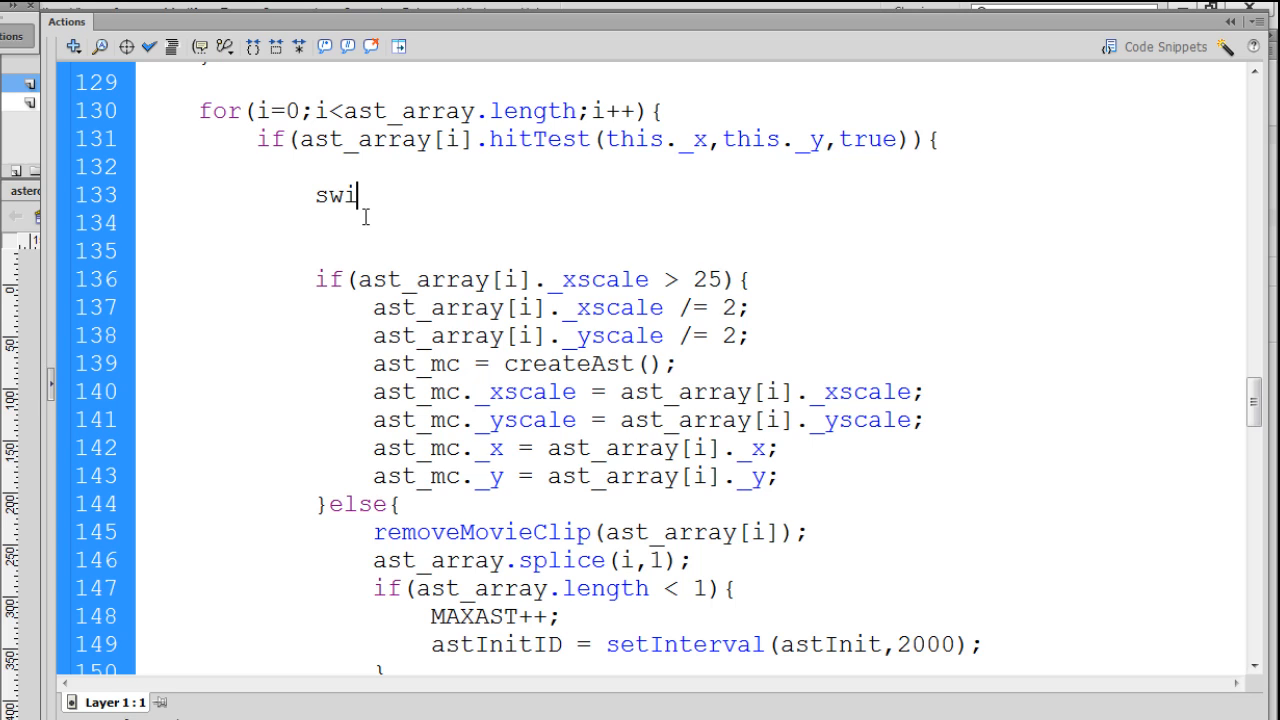
type("tch (){")
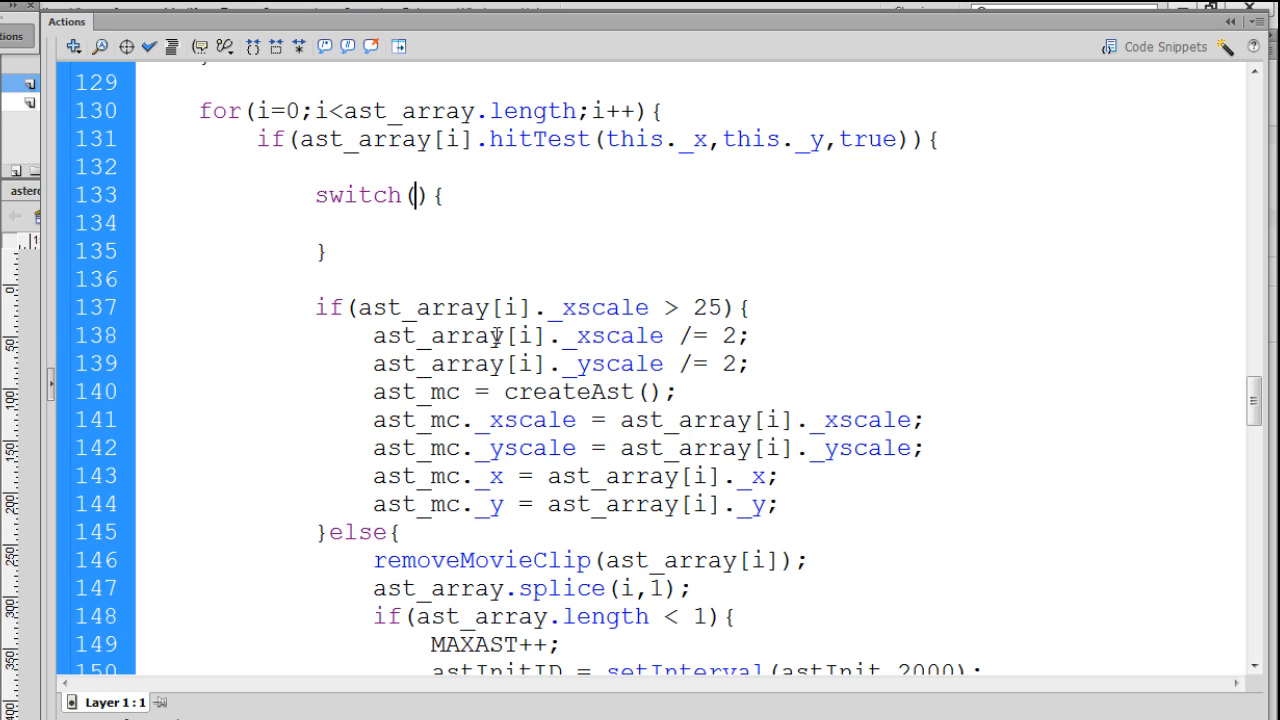
type("ast_a")
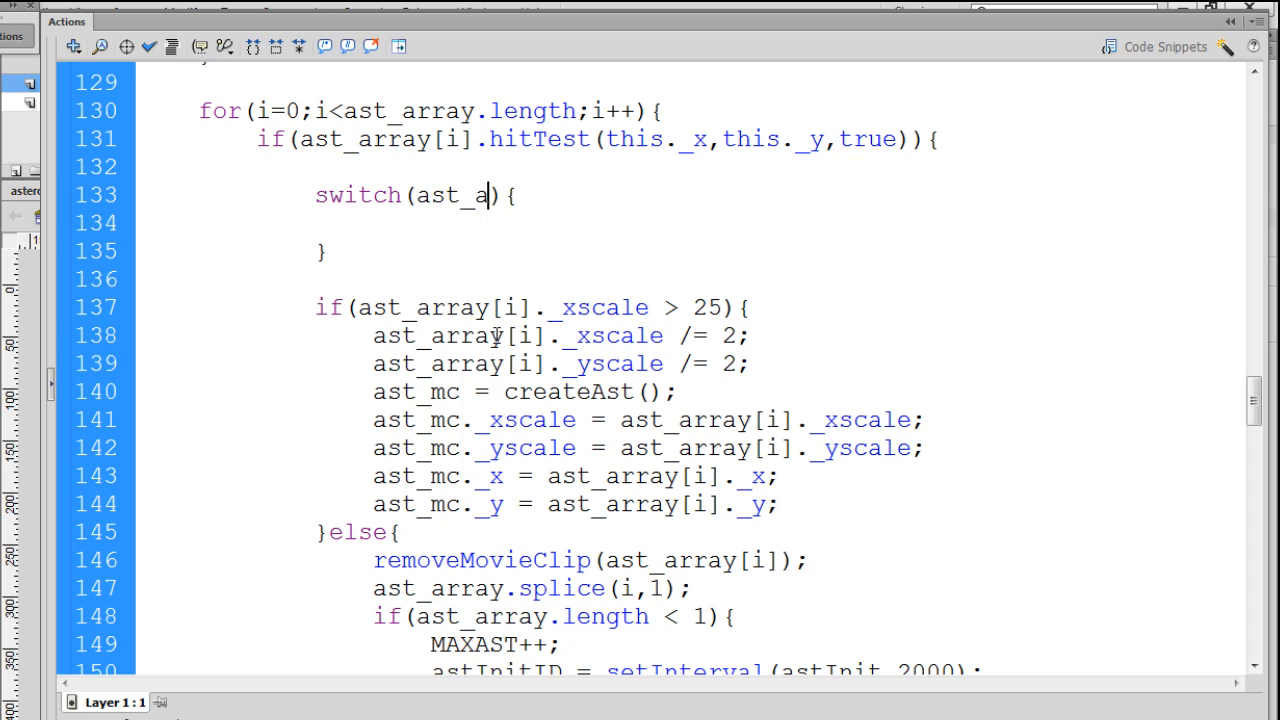
type("rray[]")
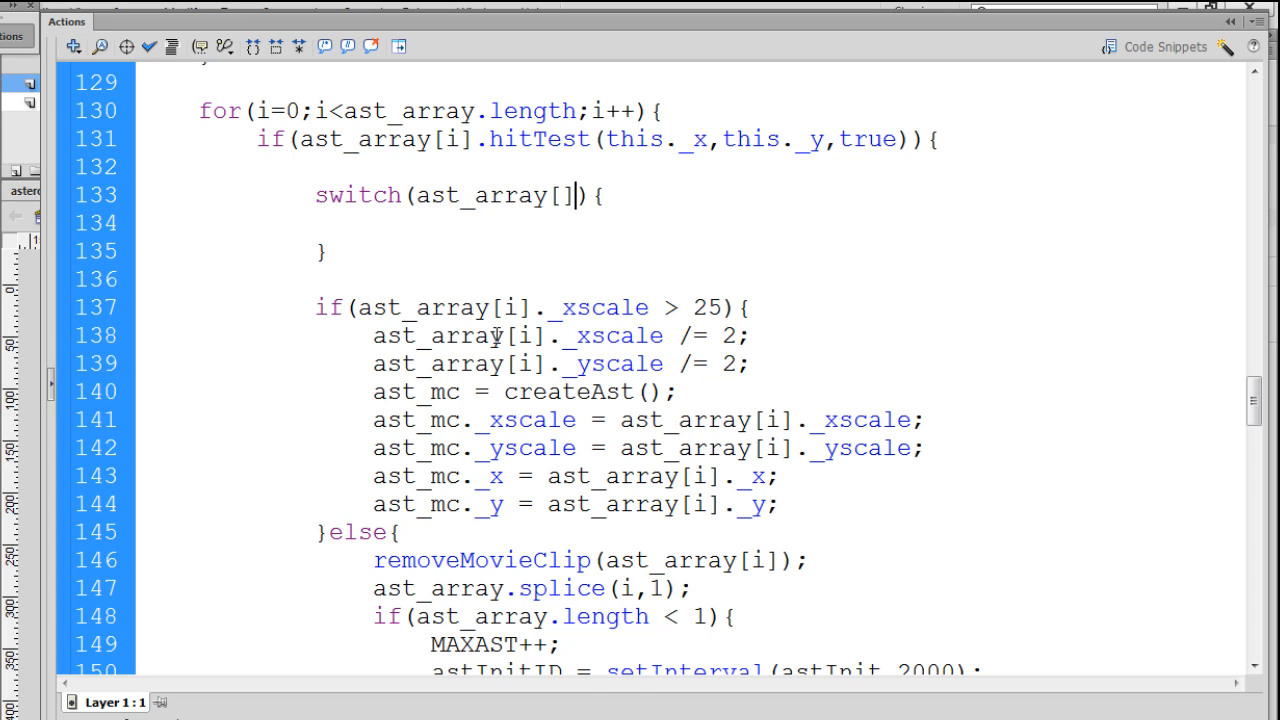
type("i")
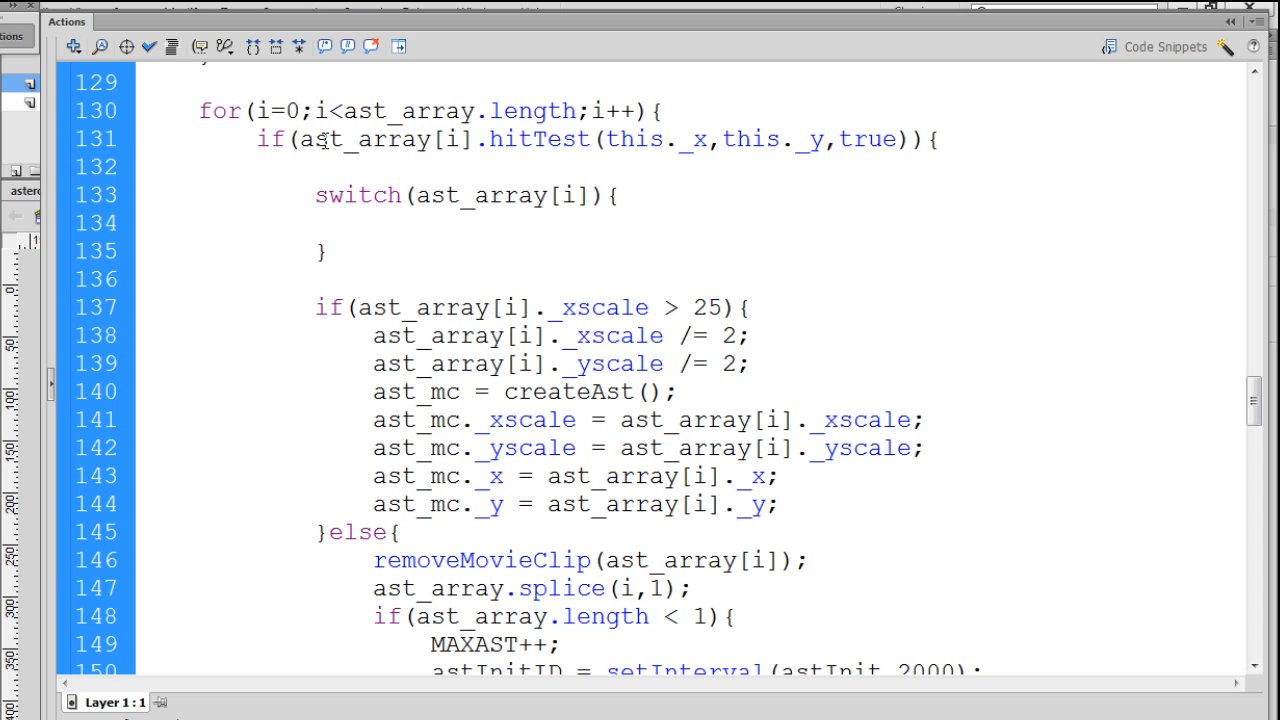
Step: Complete the switch expression with ._xscale and an empty body
double_click(385, 139)
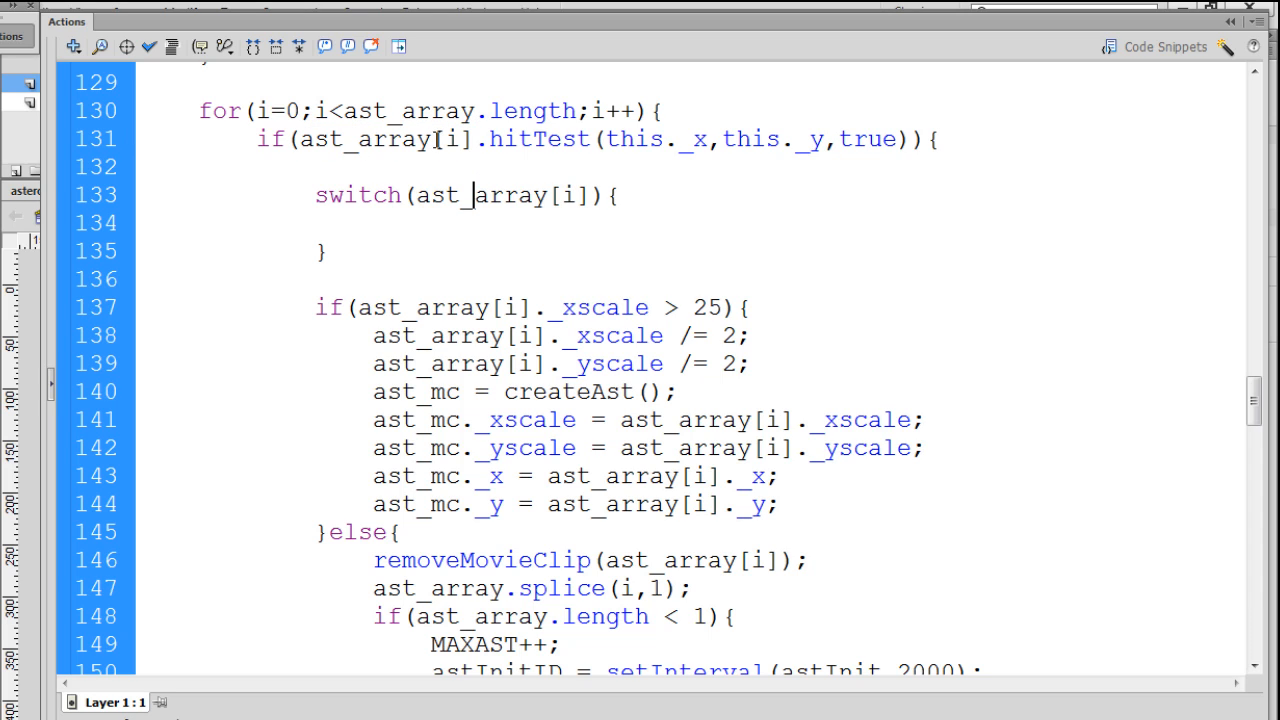
double_click(451, 139)
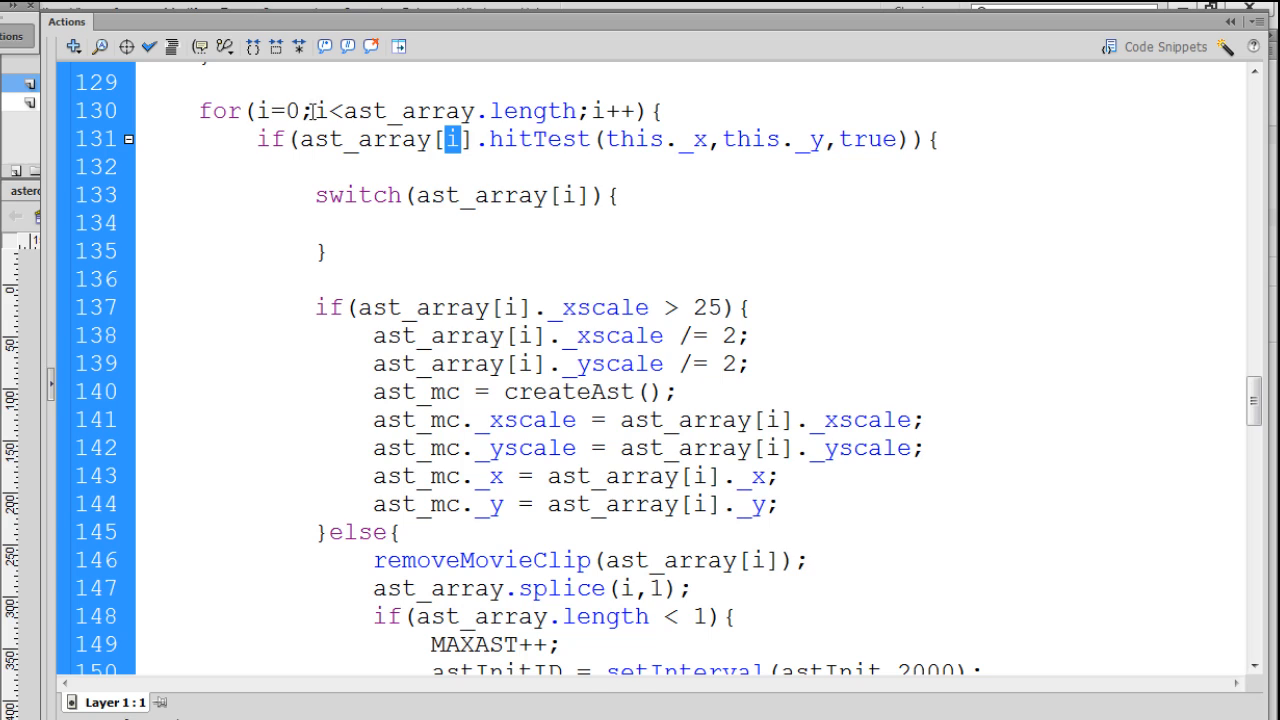
mouse_move(415, 212)
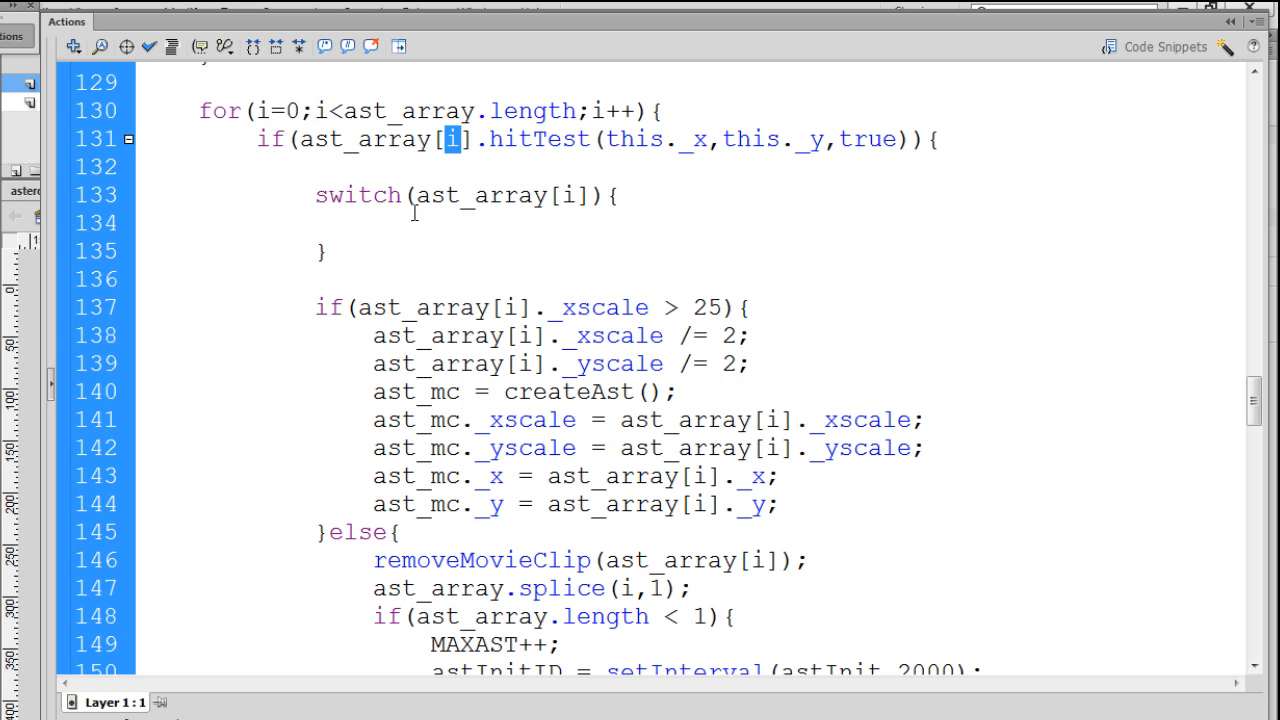
double_click(500, 195)
type(".")
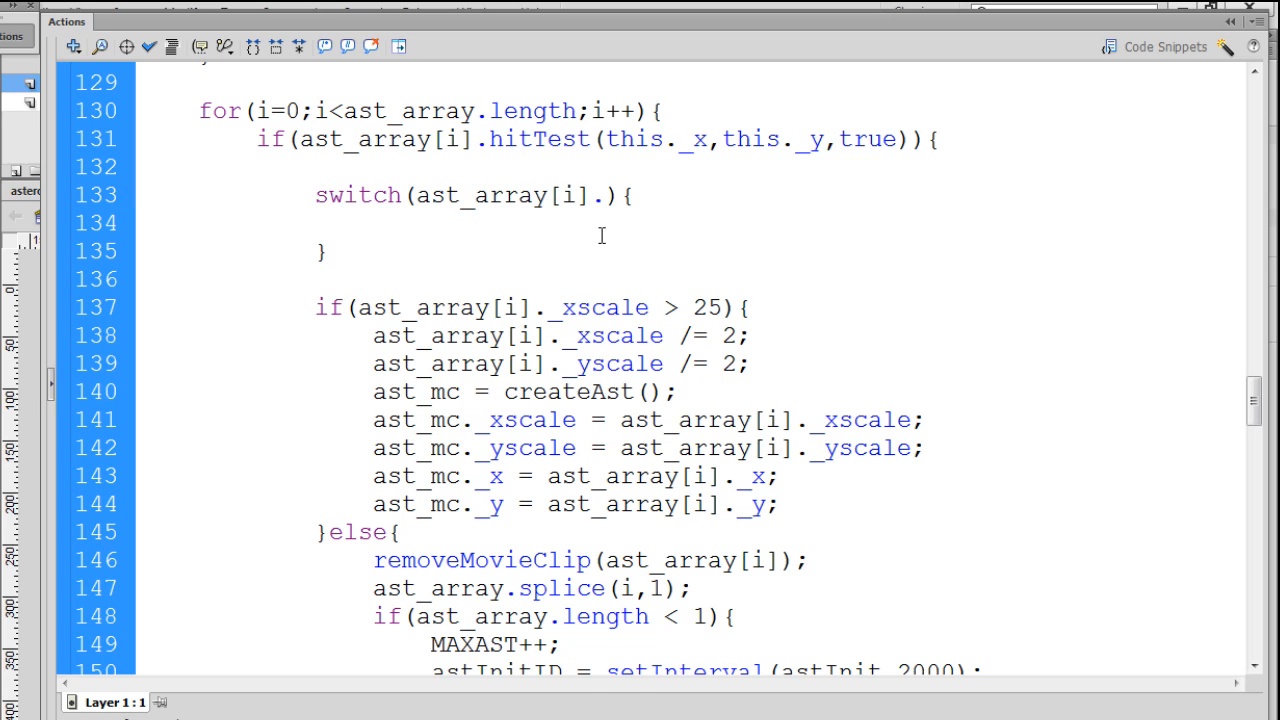
type("_xs")
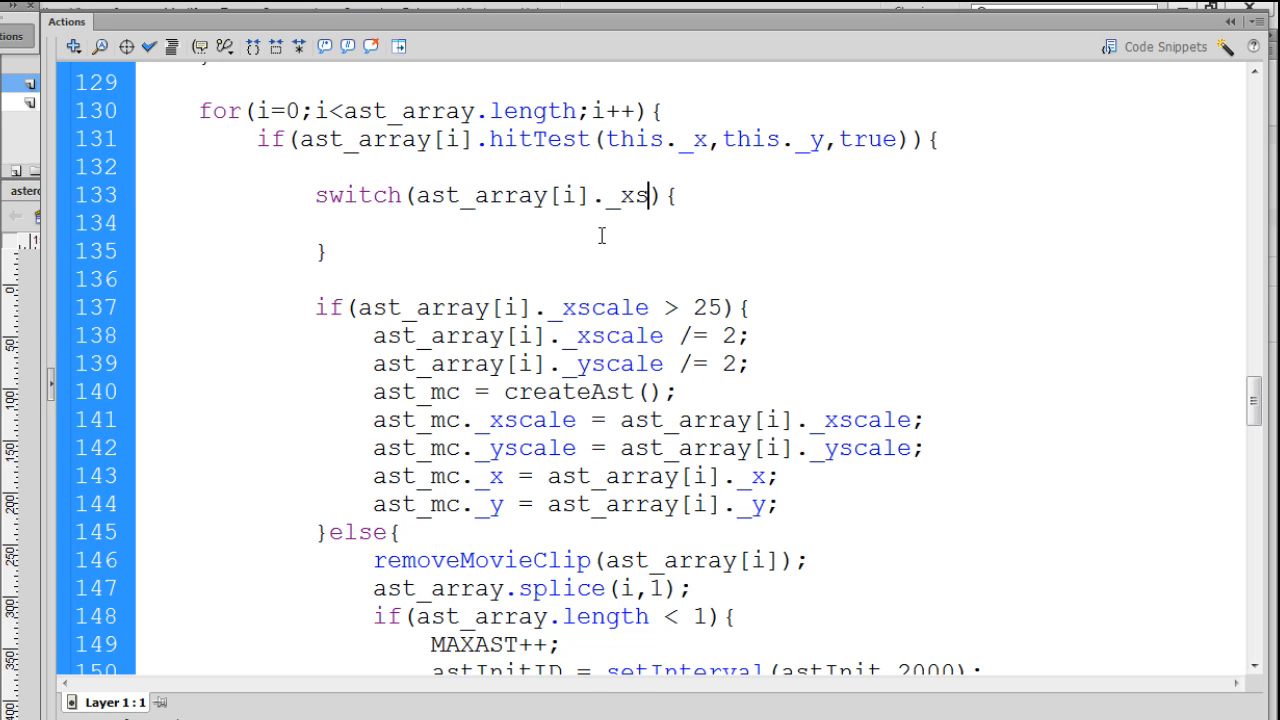
type("cale")
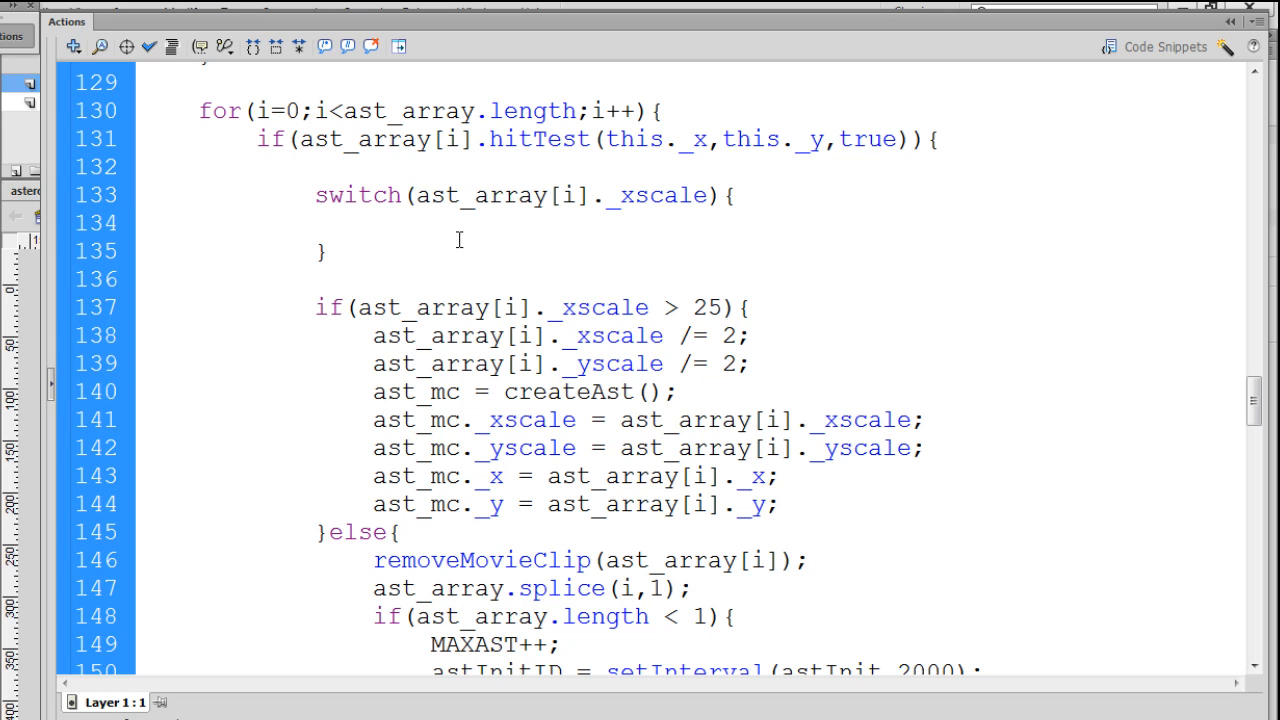
Step: Write case 100: with SCORE+=10;, correcting score to uppercase
left_click(372, 225)
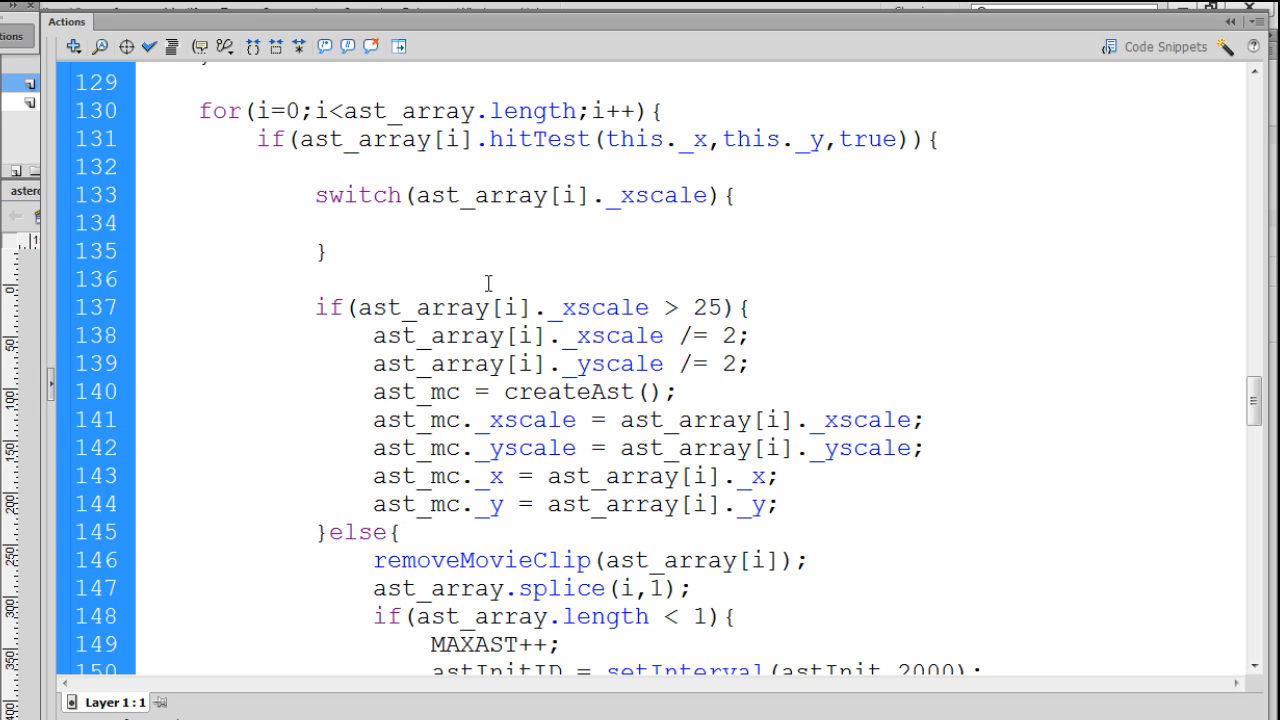
type("case")
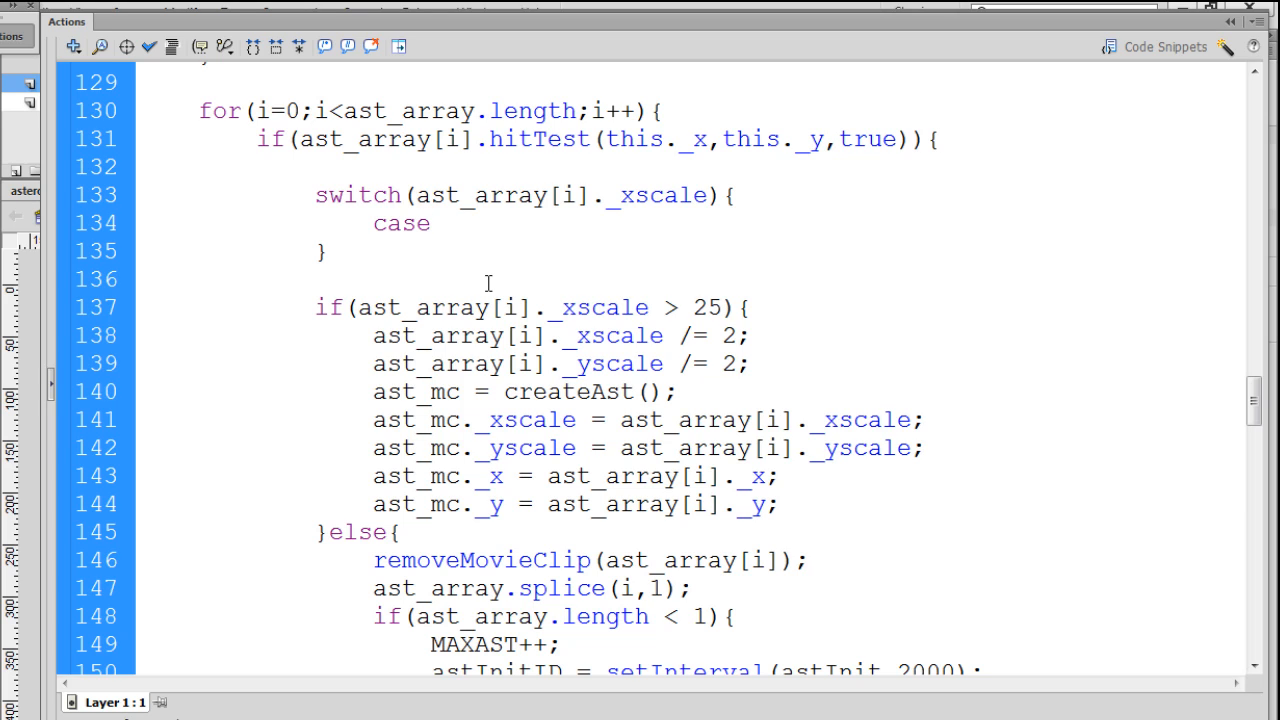
type("100")
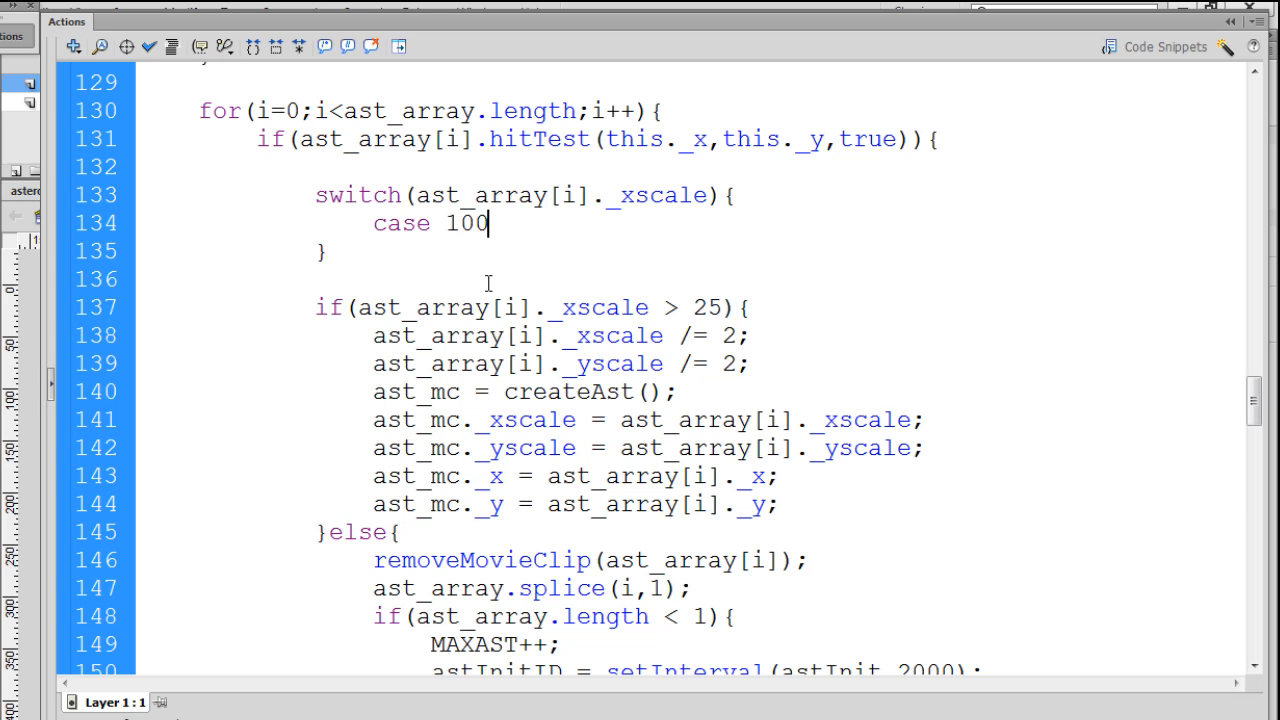
type(":")
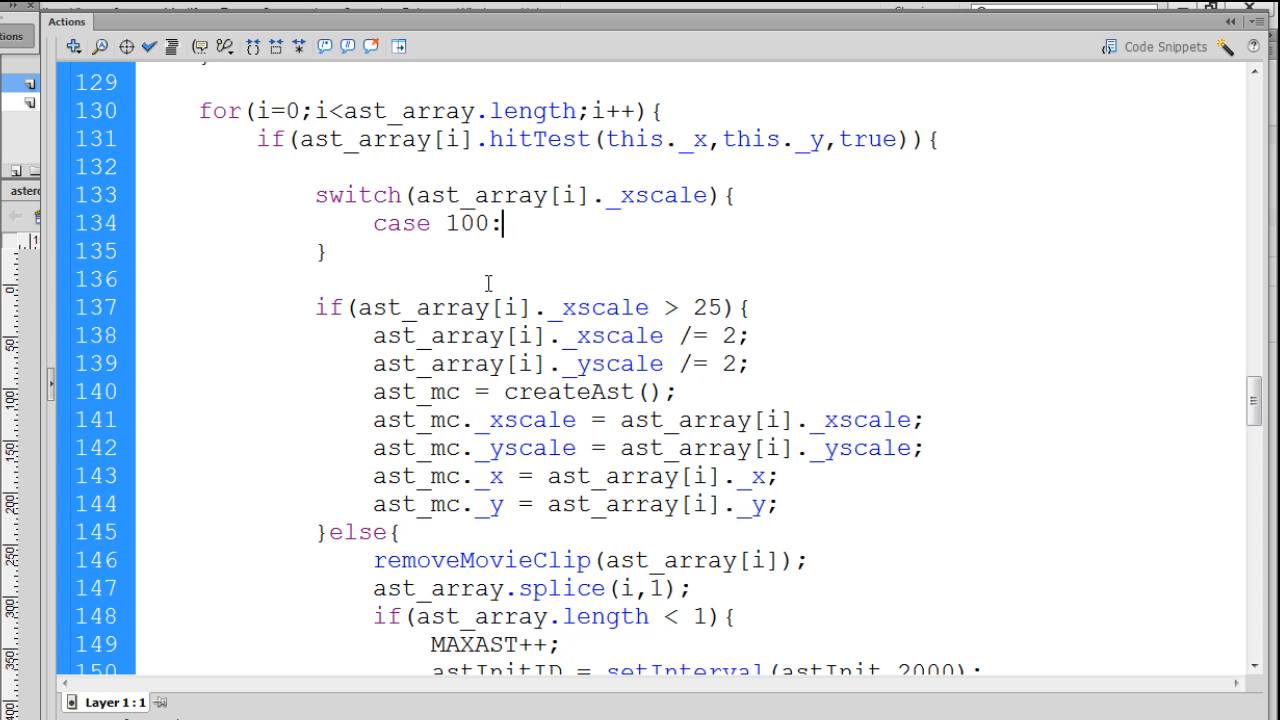
double_click(540, 194)
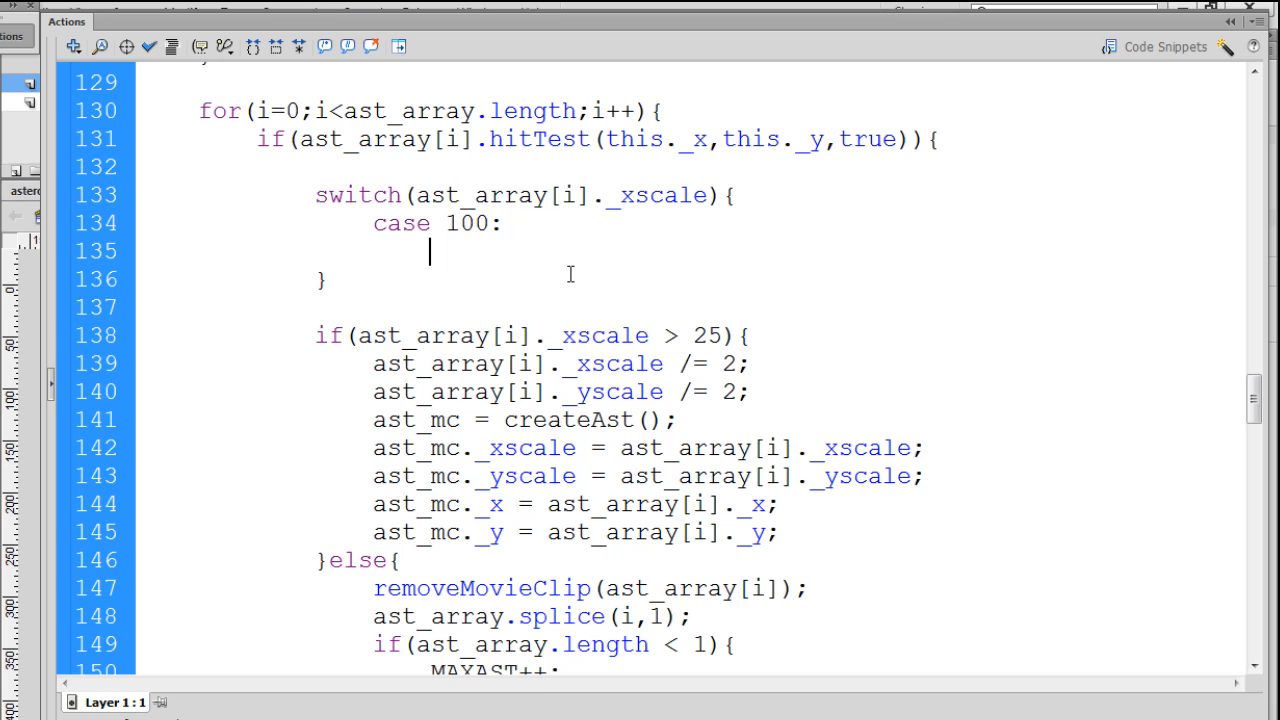
type("score+")
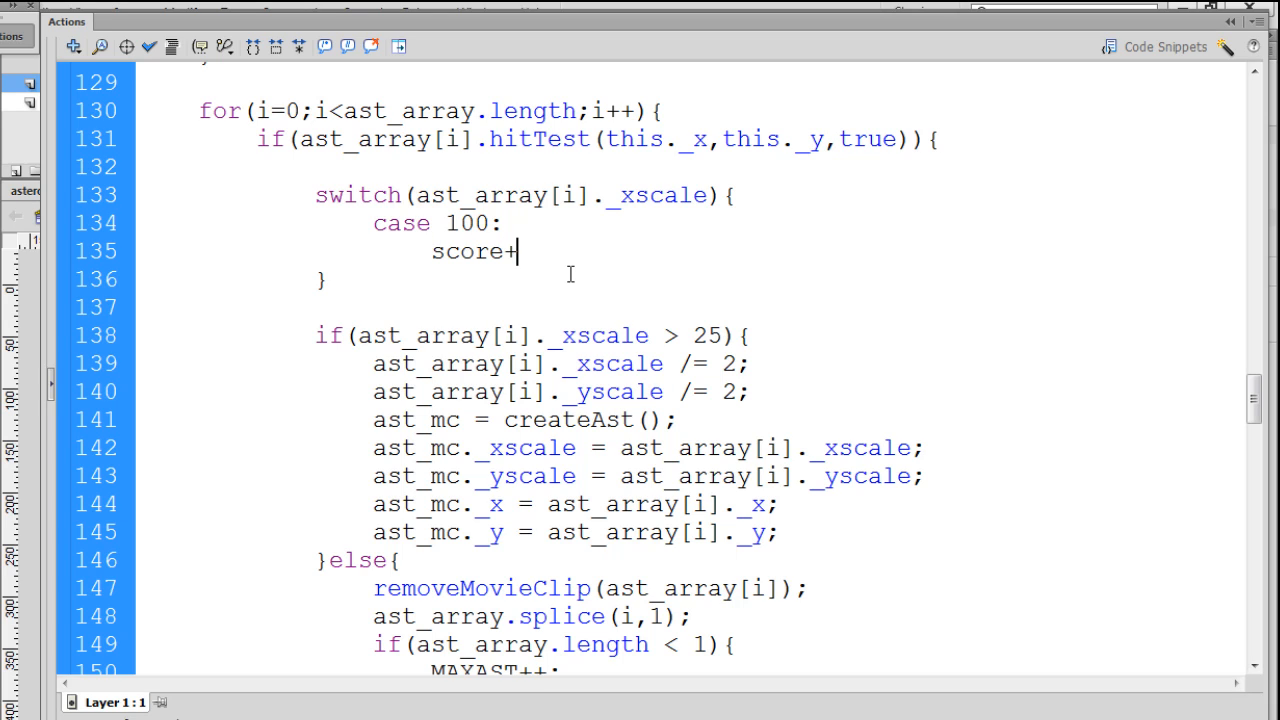
type("=10")
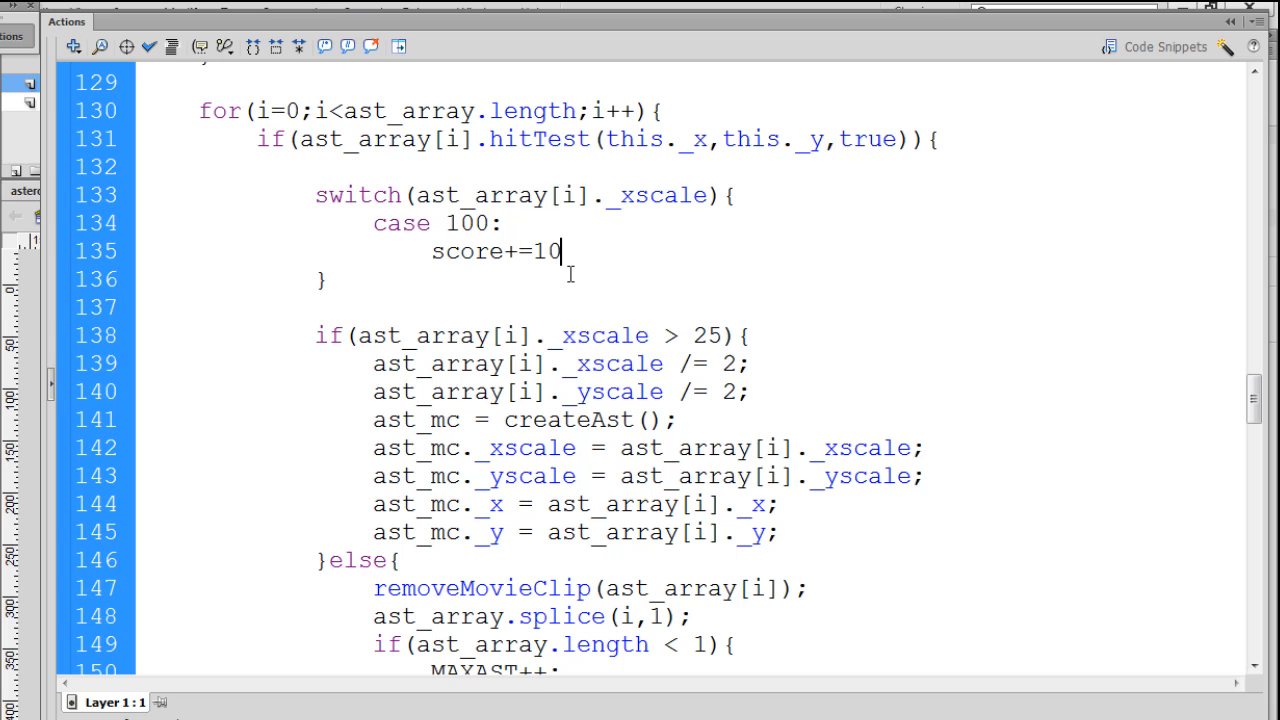
type(";")
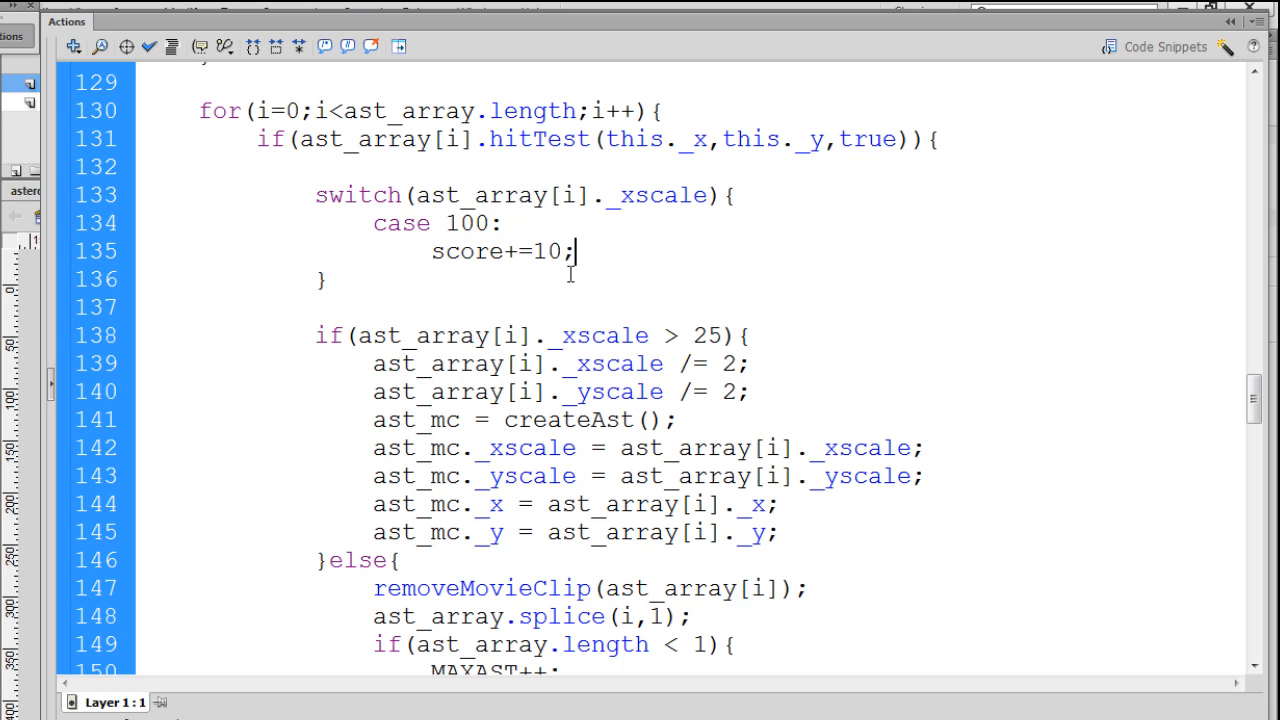
left_click(535, 251)
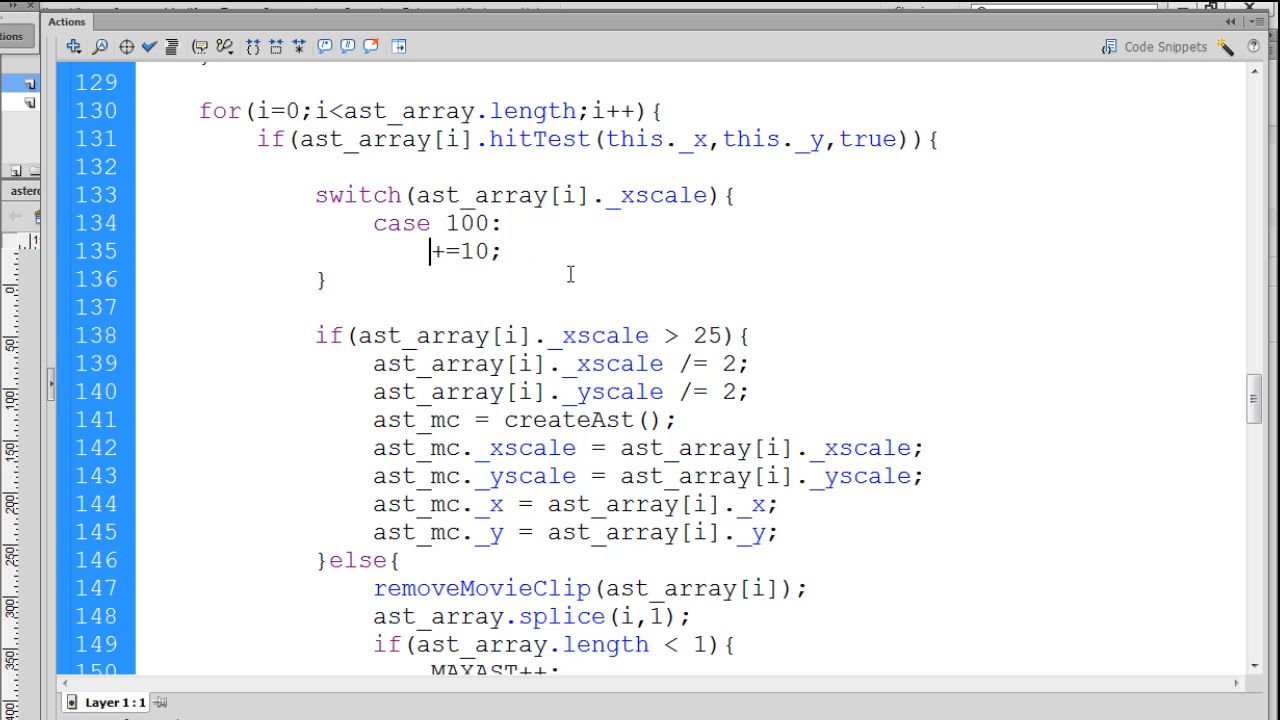
type("SCORE")
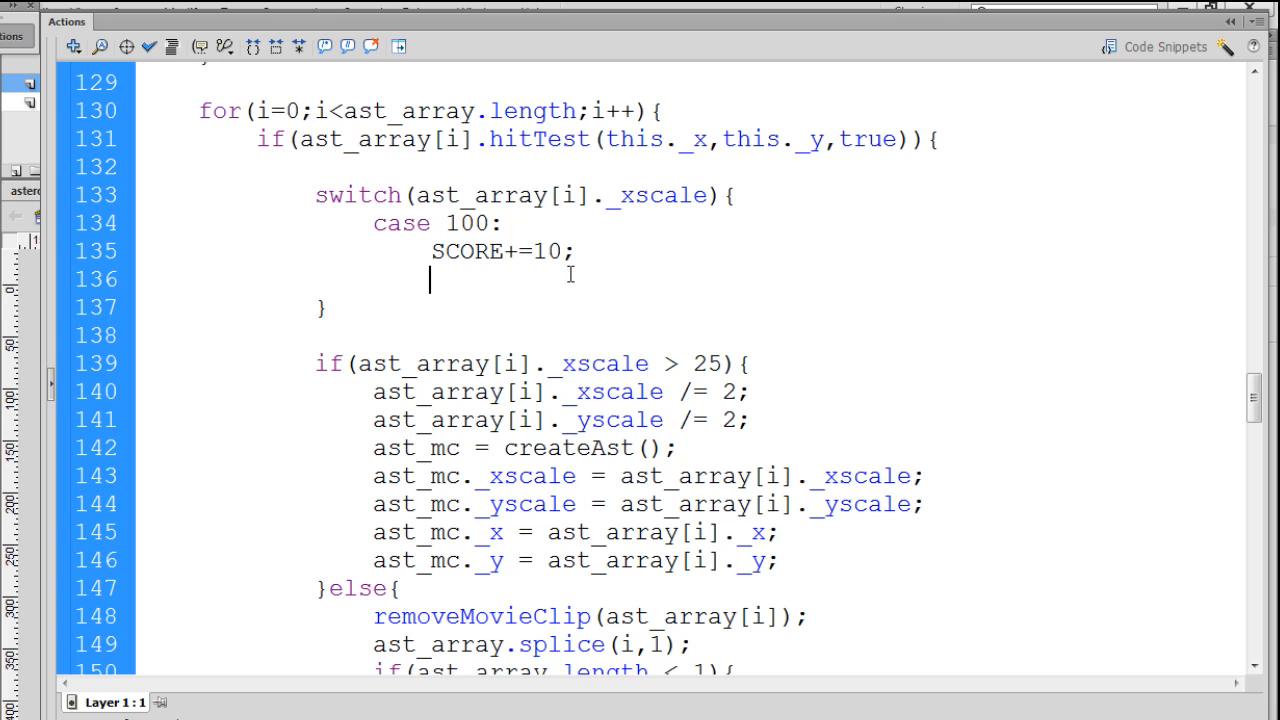
Step: Add scorebox.text = SCORE; and break; to finish the case 100 block
type("so")
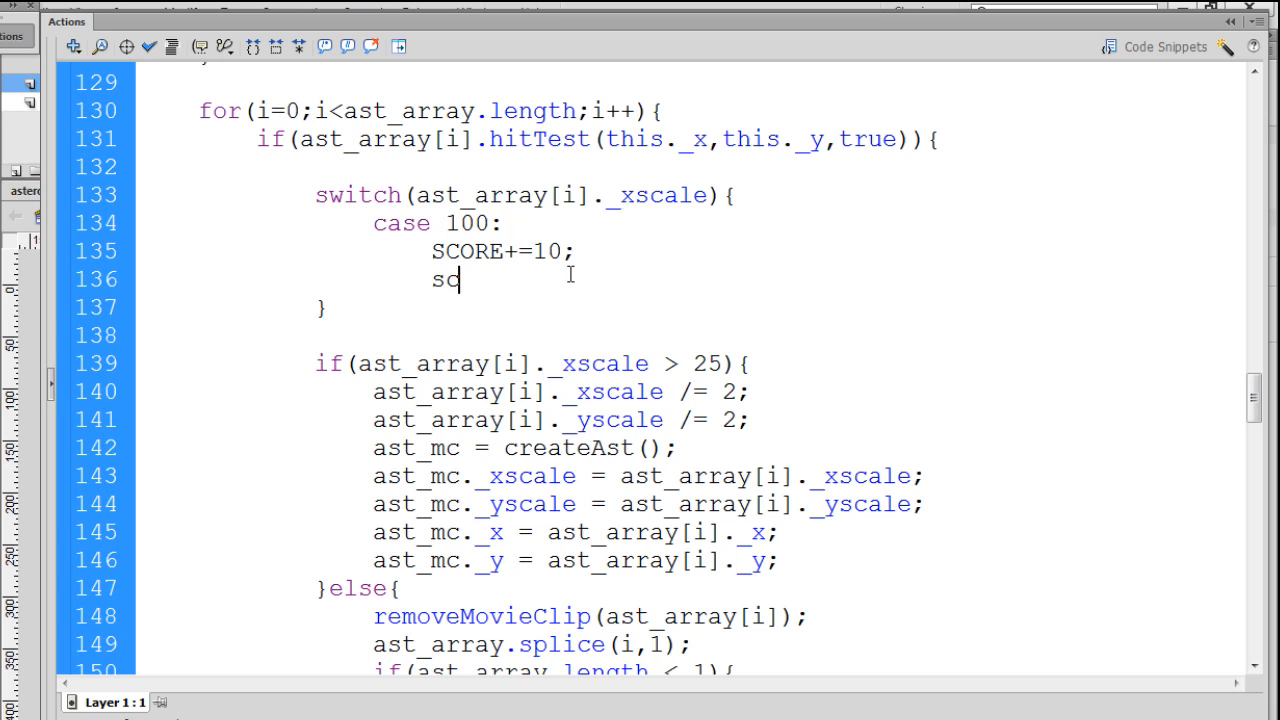
type("orebox")
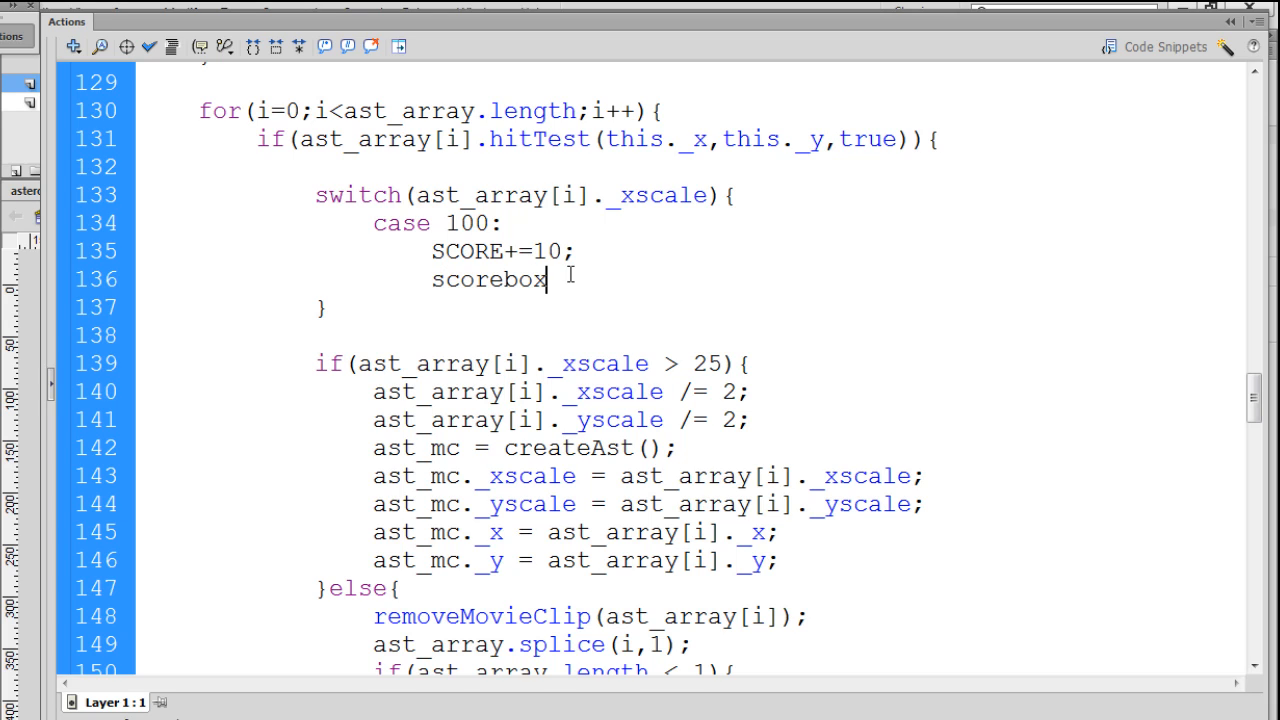
type(".te")
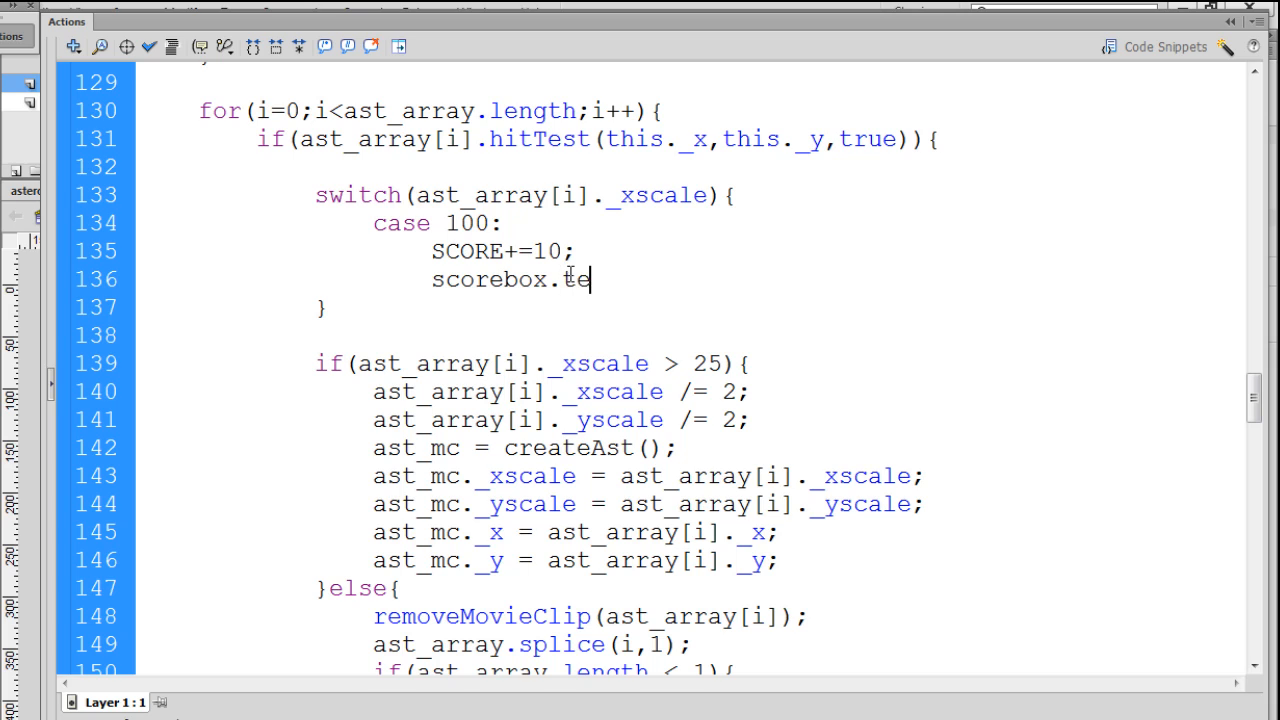
type("xt =")
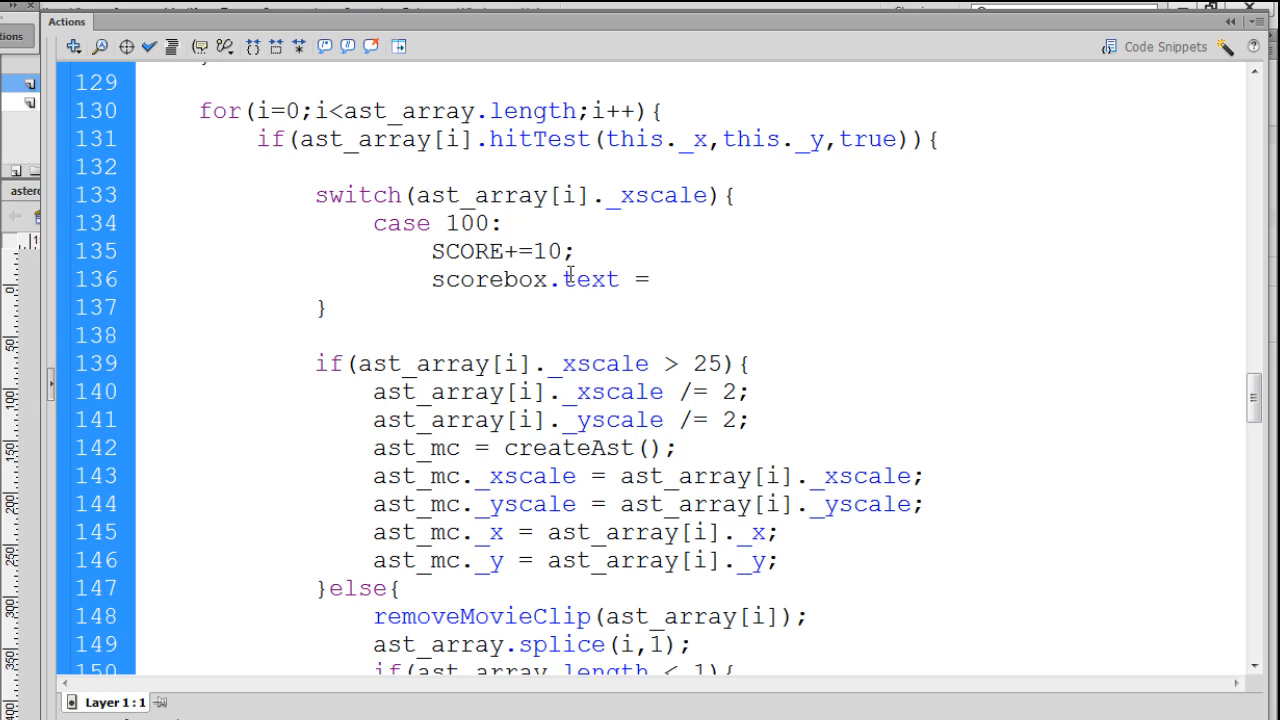
type("SCORE;")
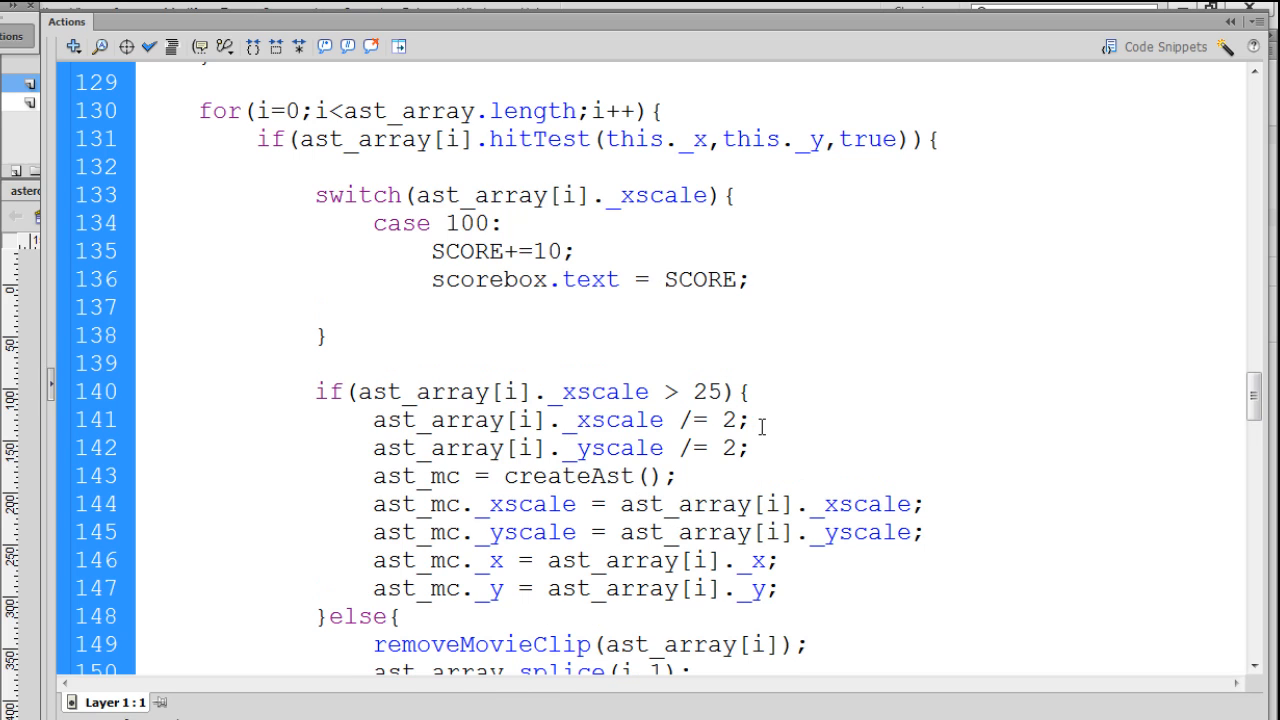
left_click(430, 308)
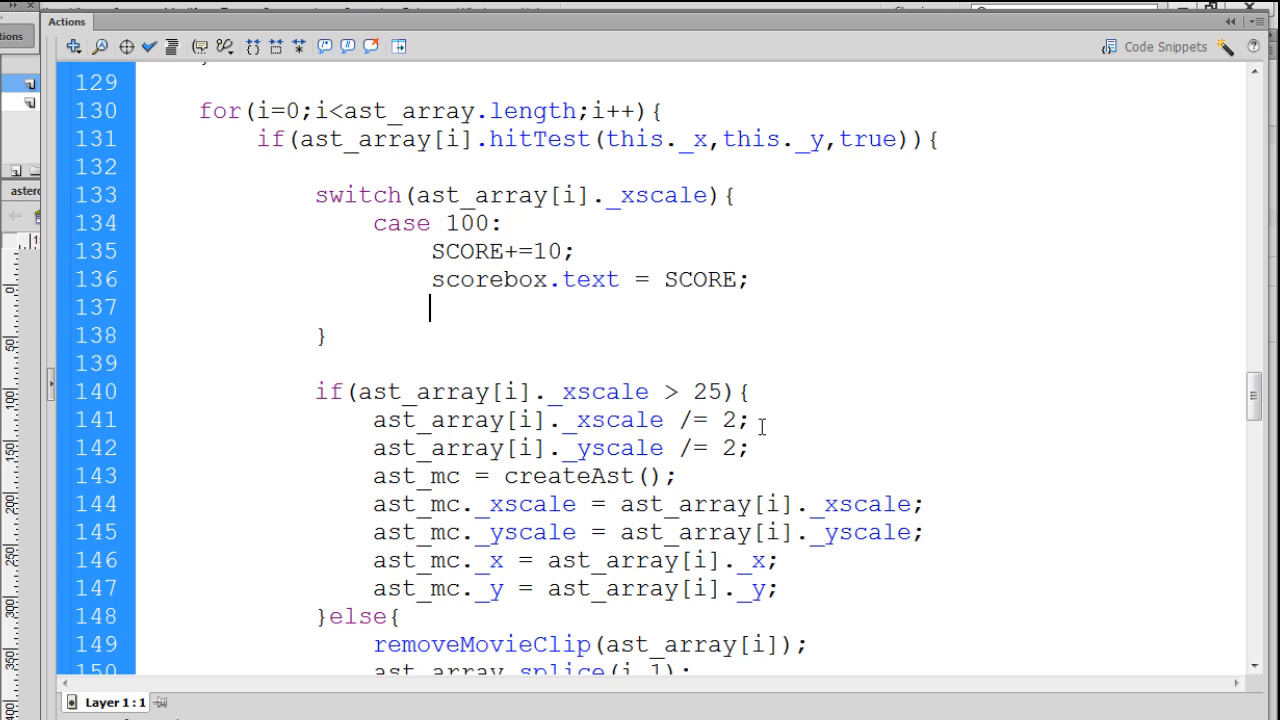
type("bre")
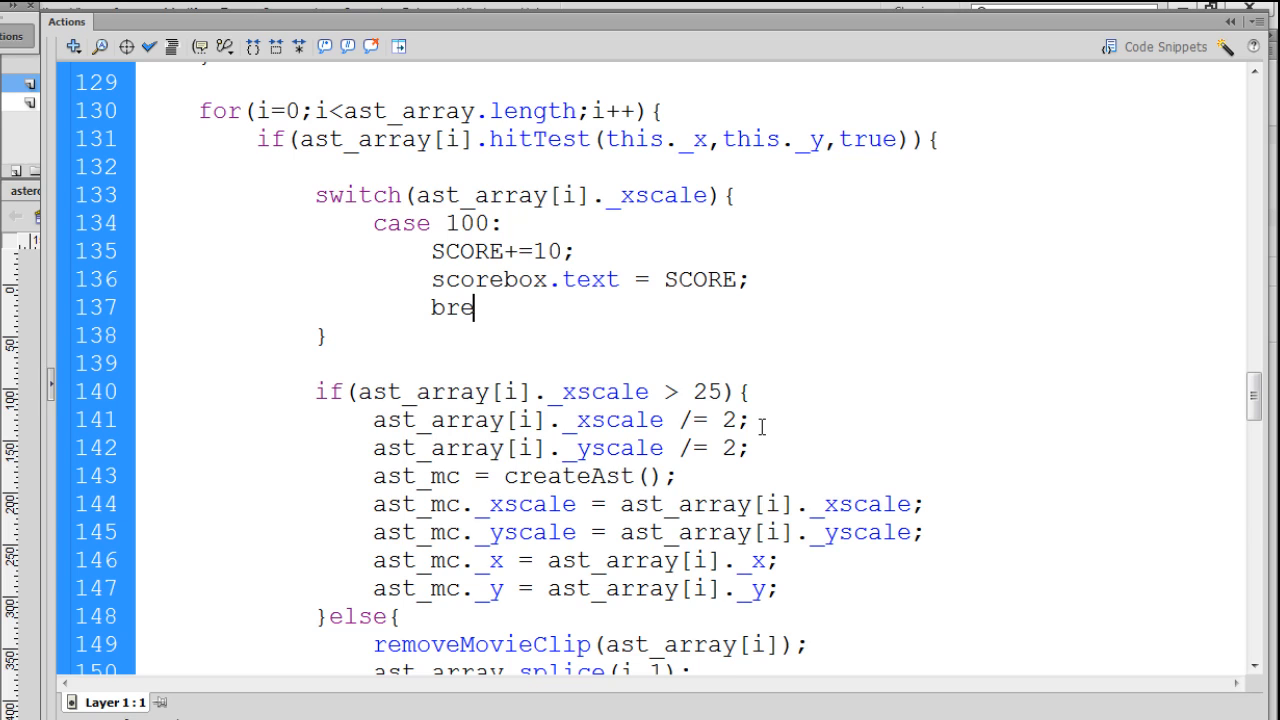
type("ak;")
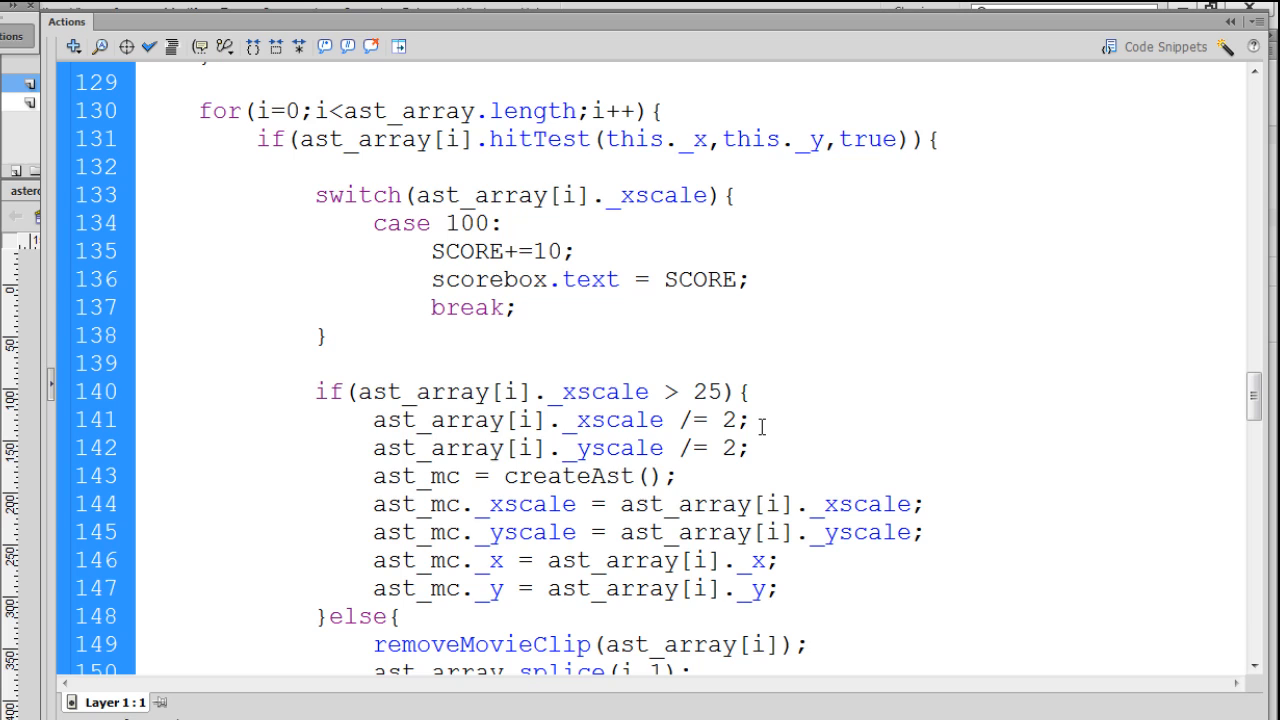
left_click(512, 307)
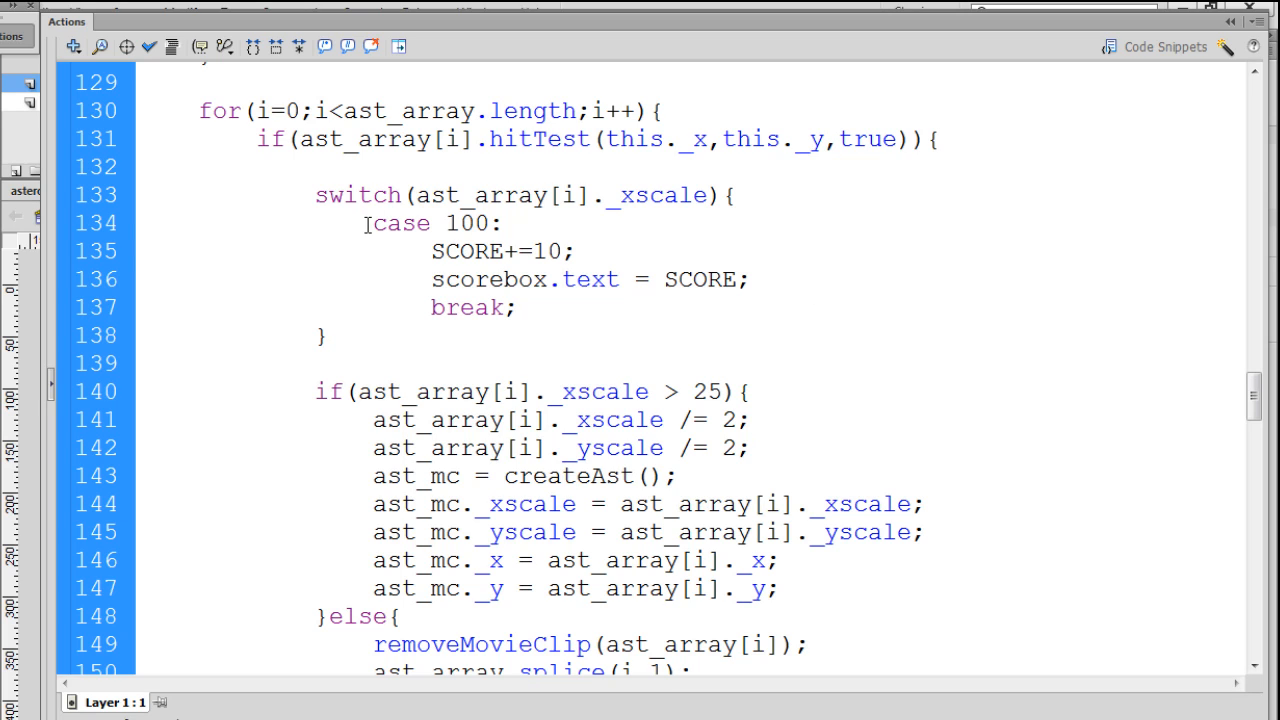
Step: Duplicate the case block into cases 50 (+50) and 25 (+100)
left_click_drag(370, 223, 518, 307)
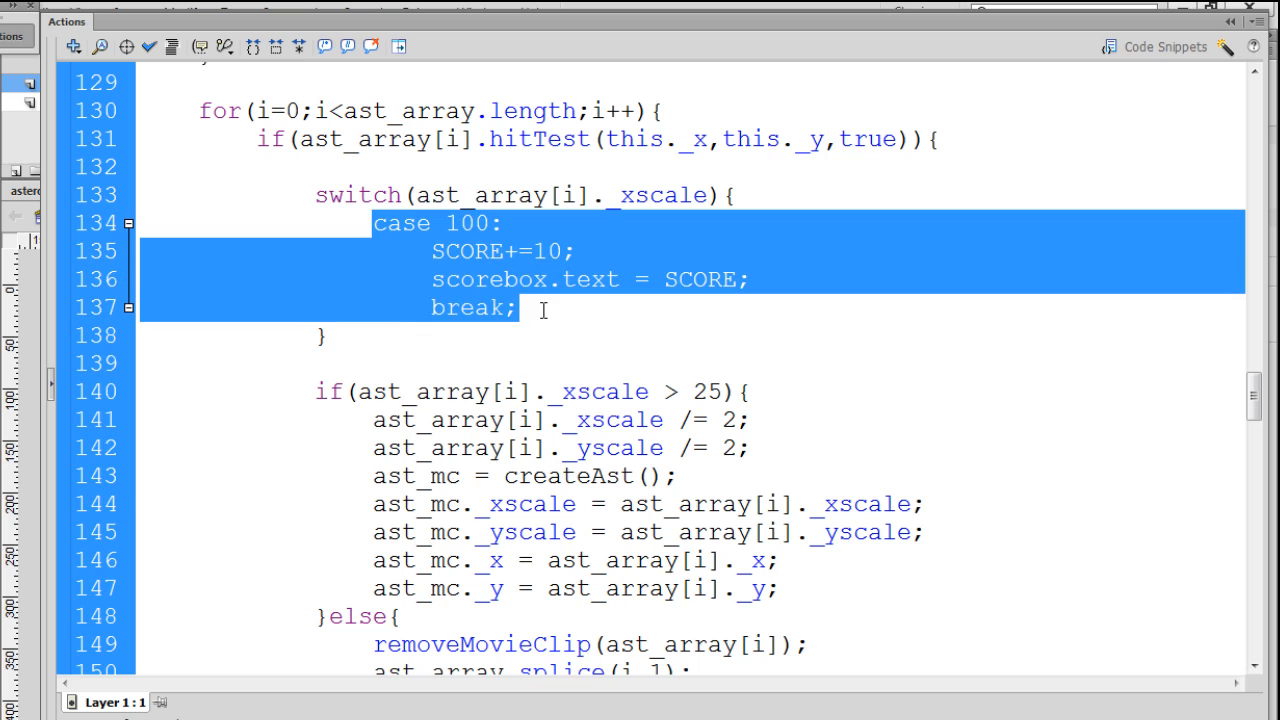
left_click(510, 308)
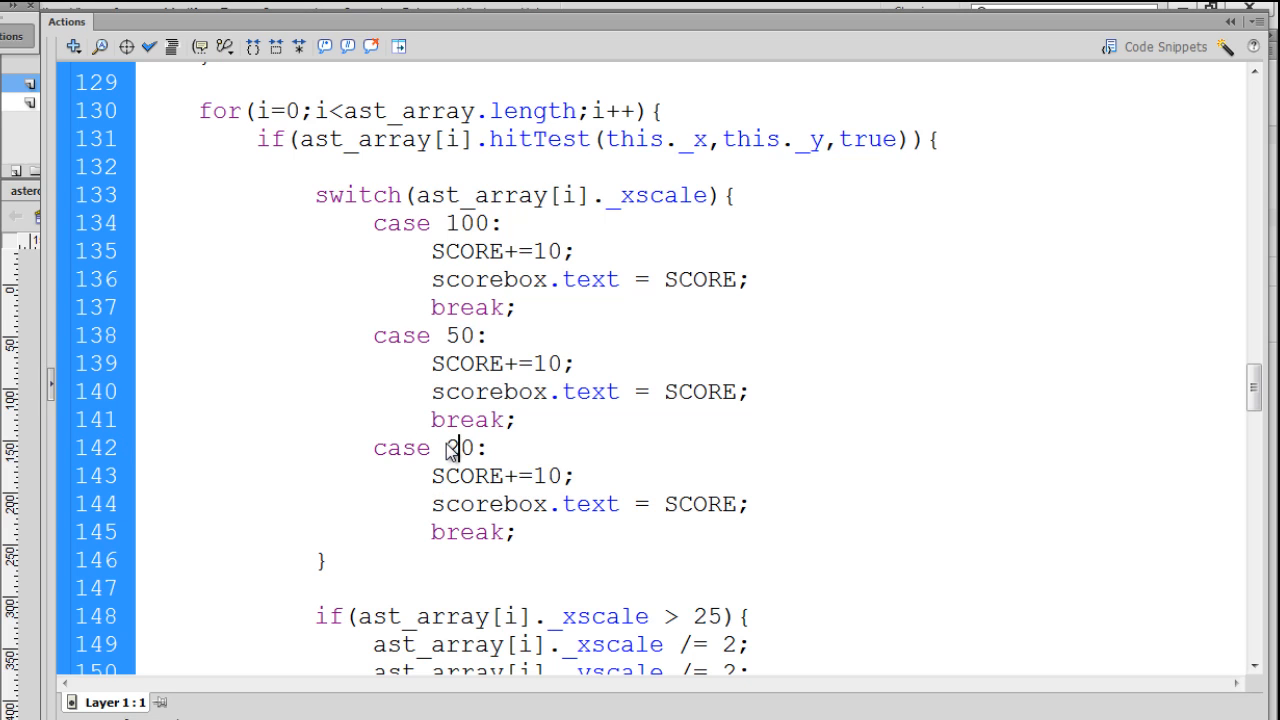
type("25")
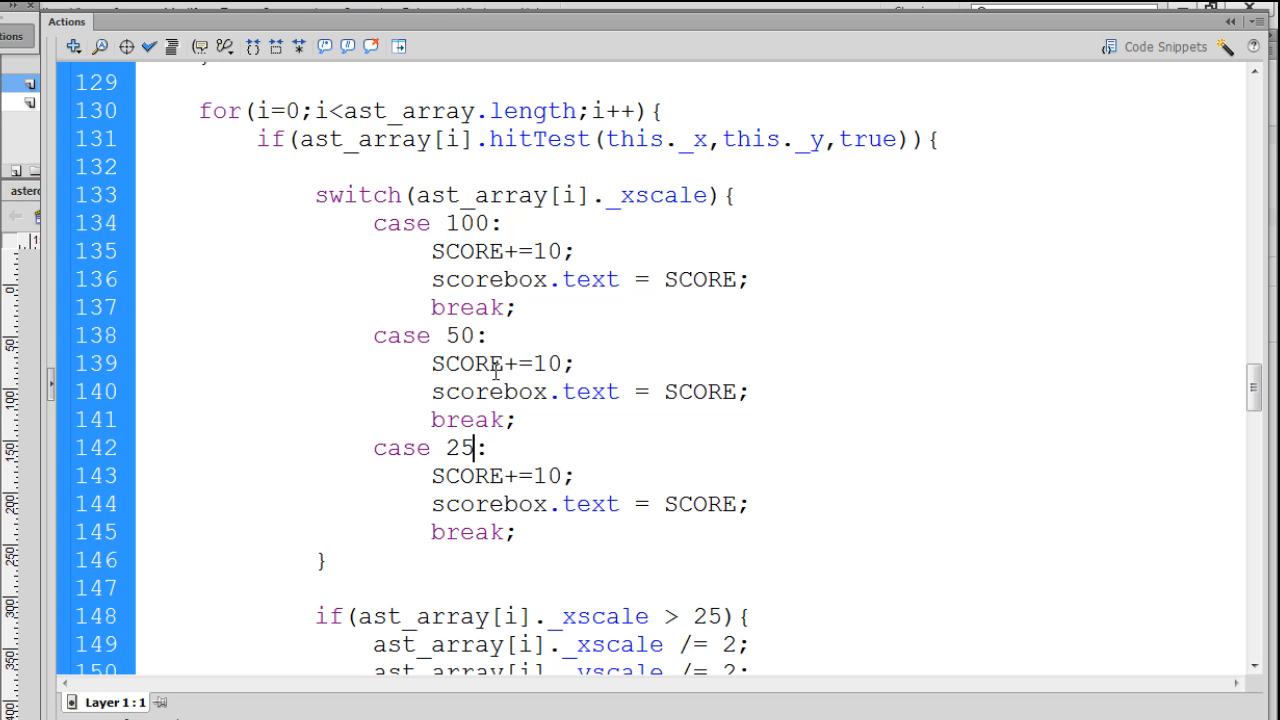
mouse_move(598, 432)
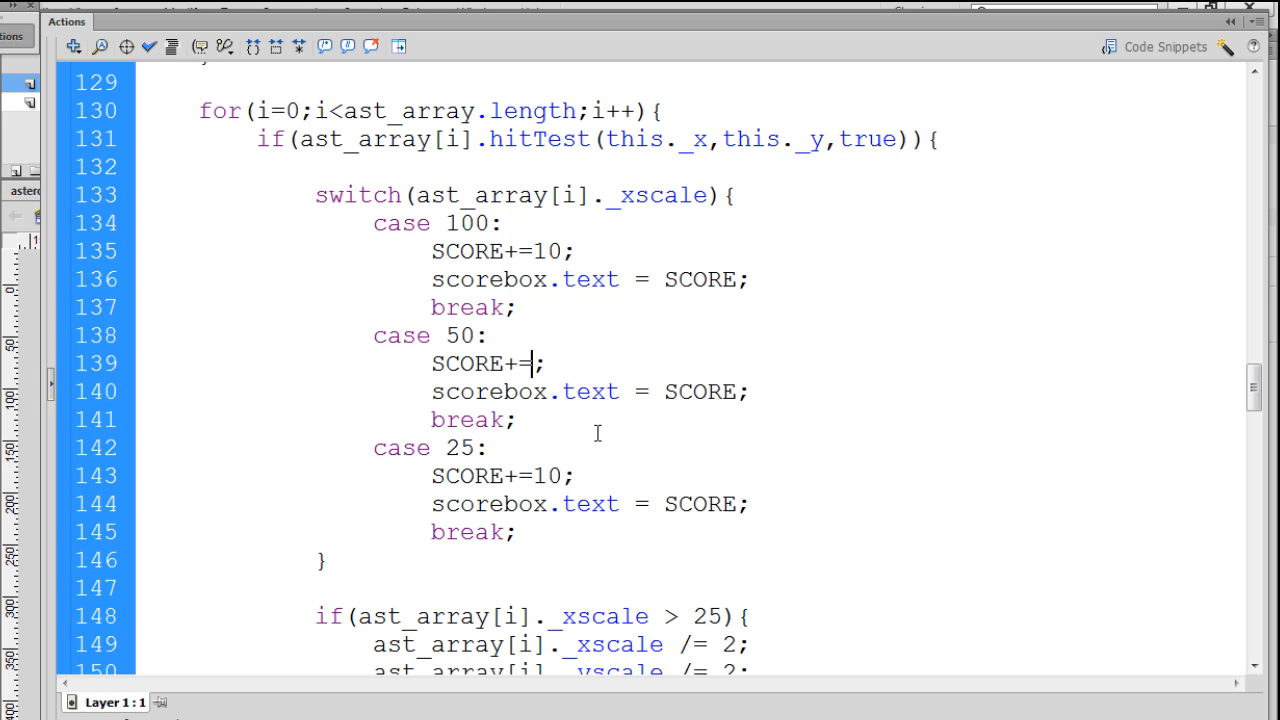
type("50")
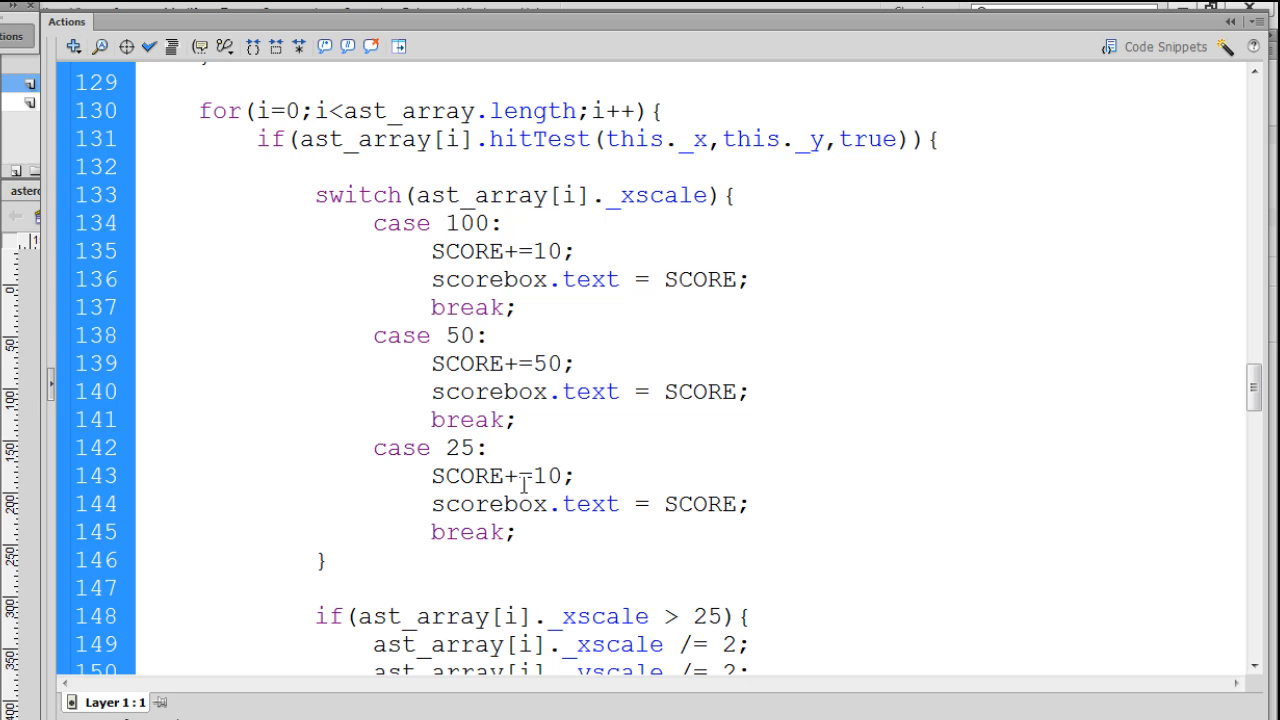
type("0")
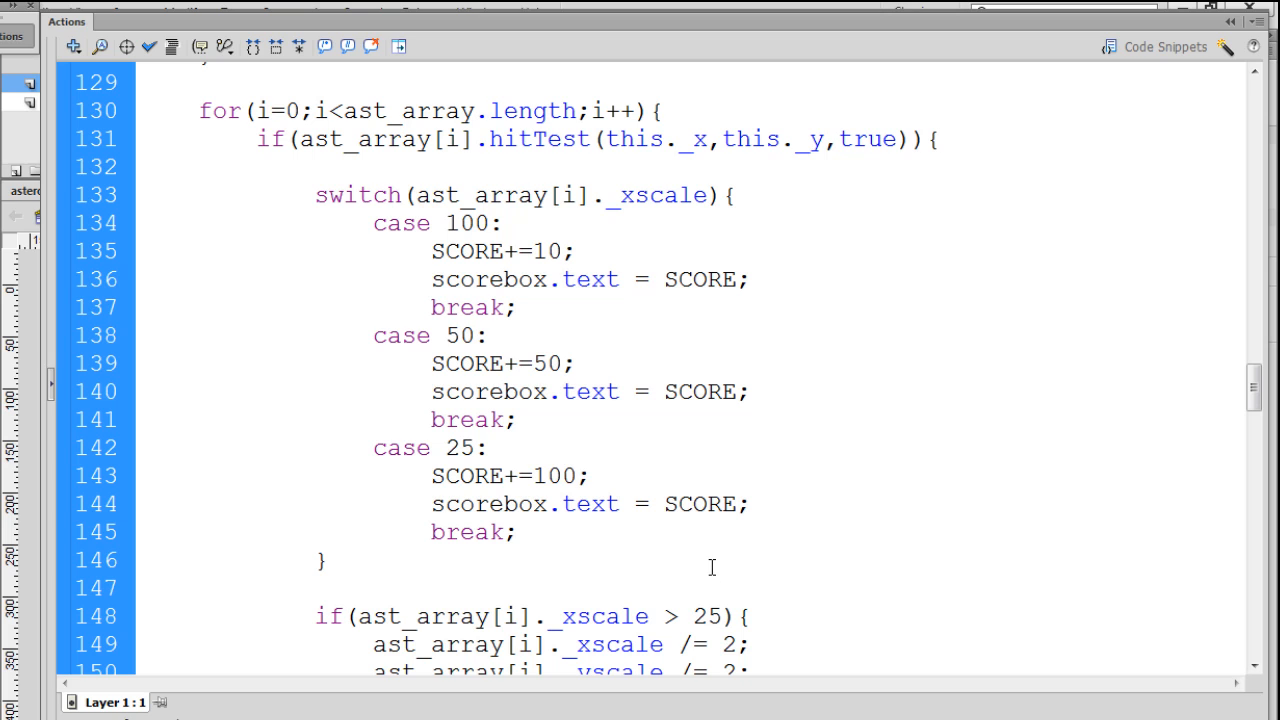
left_click(330, 560)
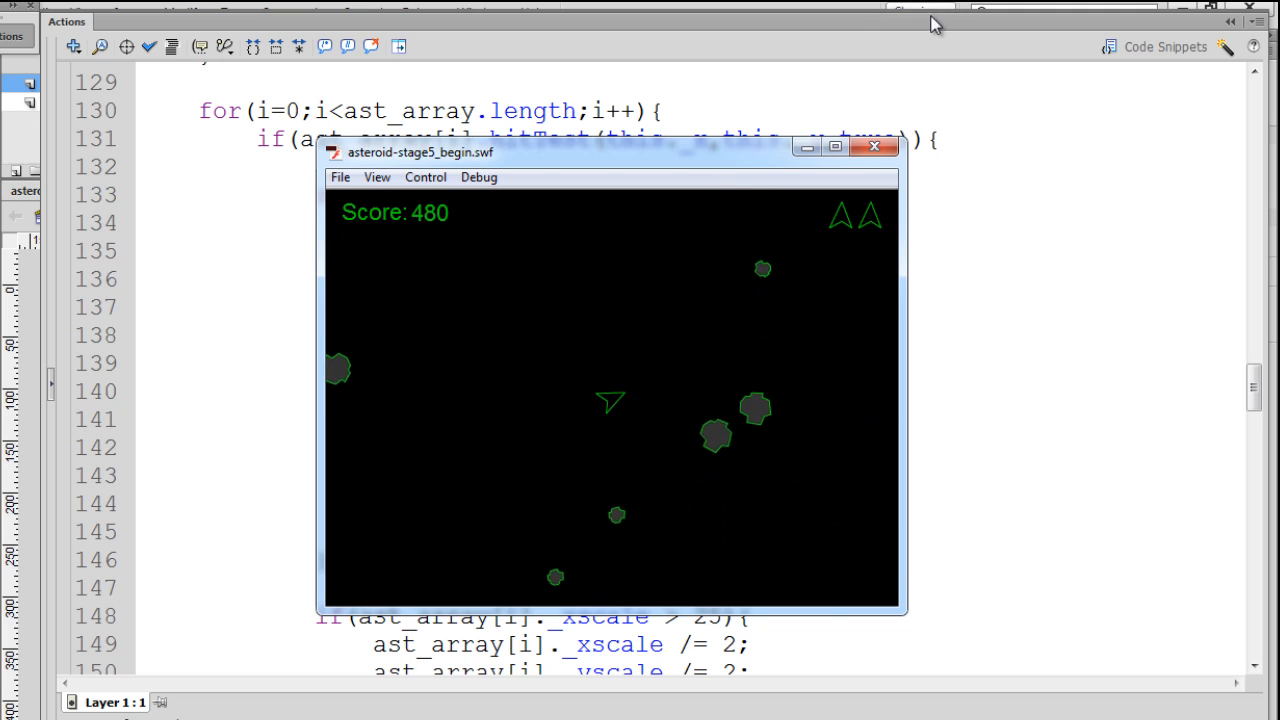
left_click(875, 147)
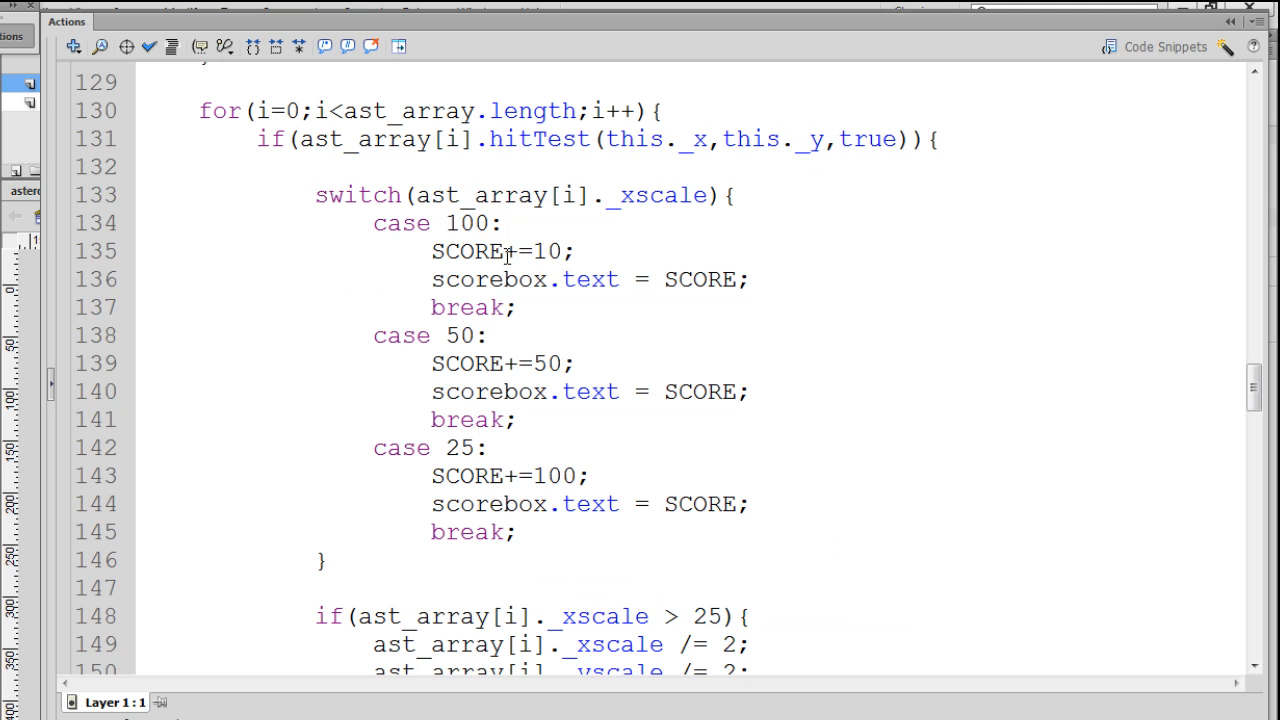